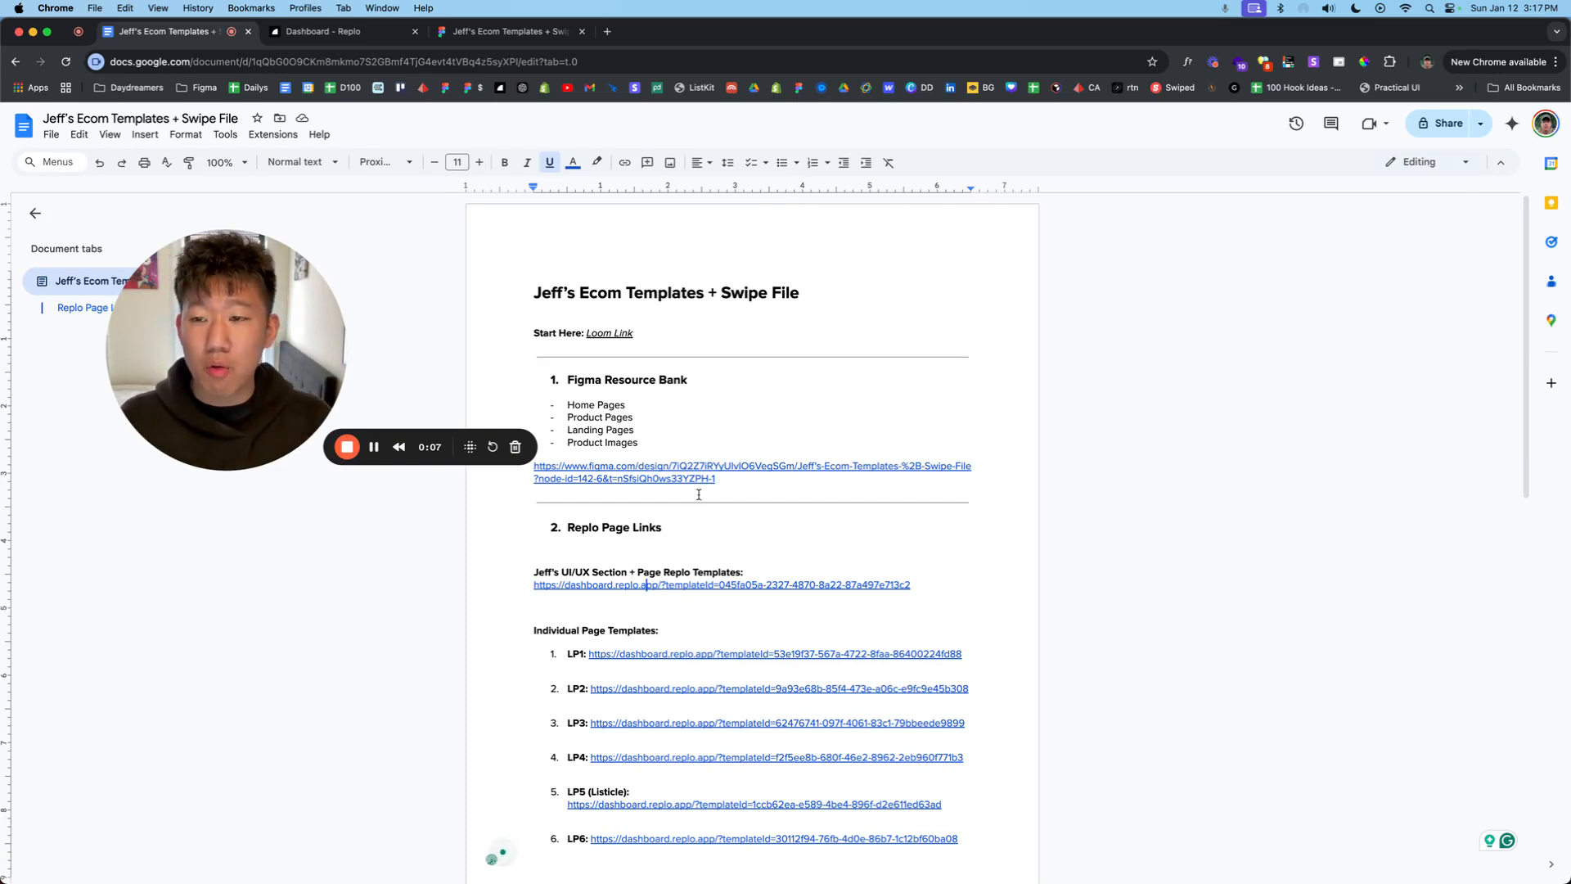
mouse_move(632, 228)
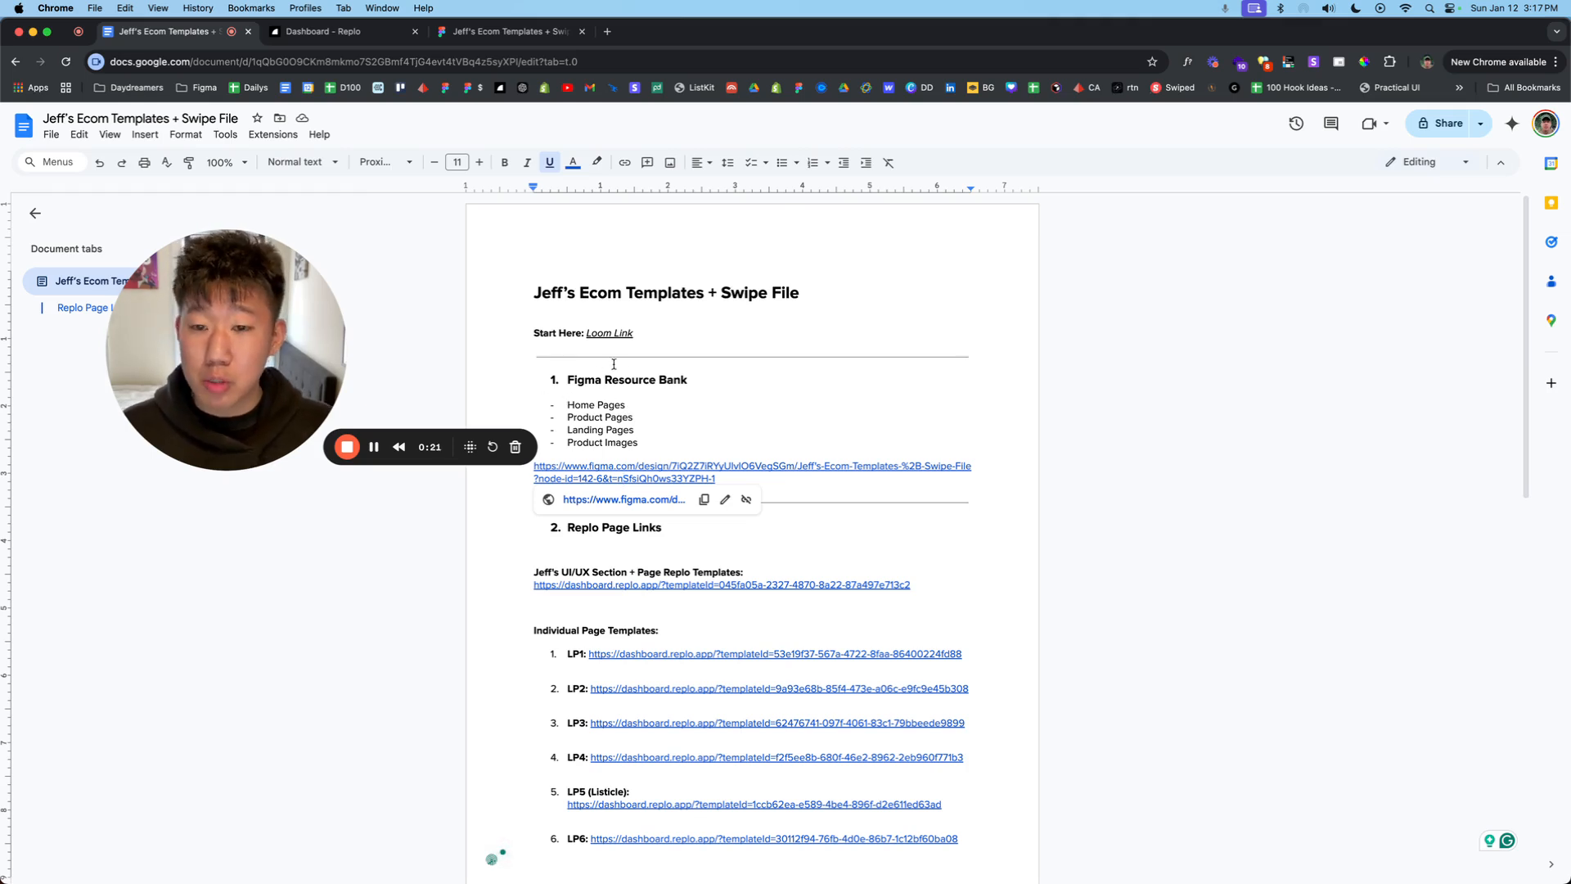
Step: Open the Figma swipe file from the doc link and scroll through the Landing Pages canvas
left_click(504, 31)
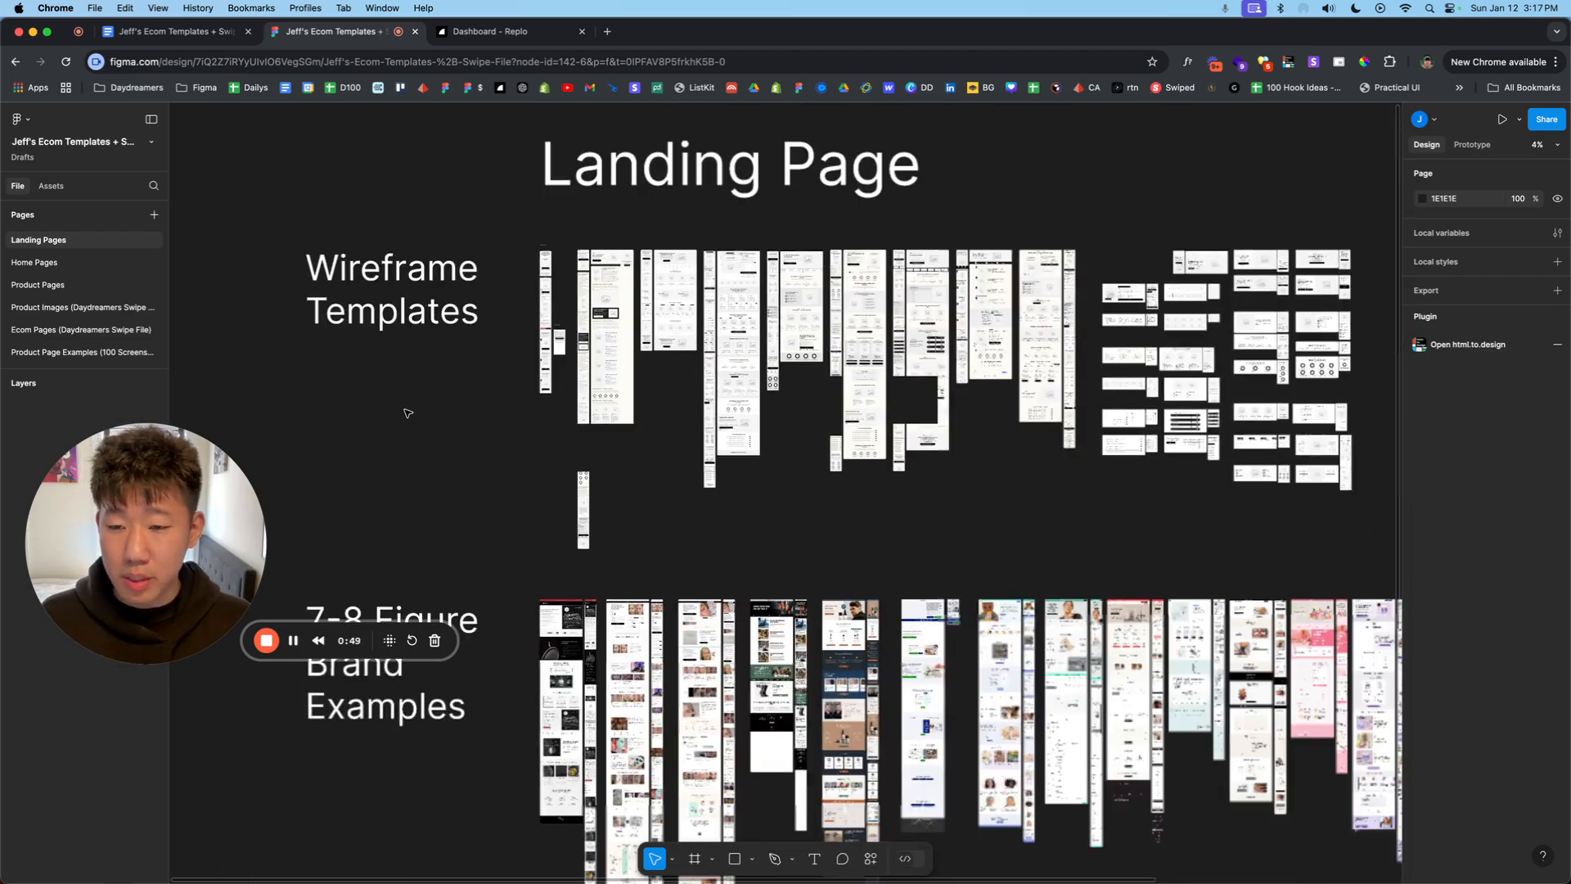
scroll("down", 3)
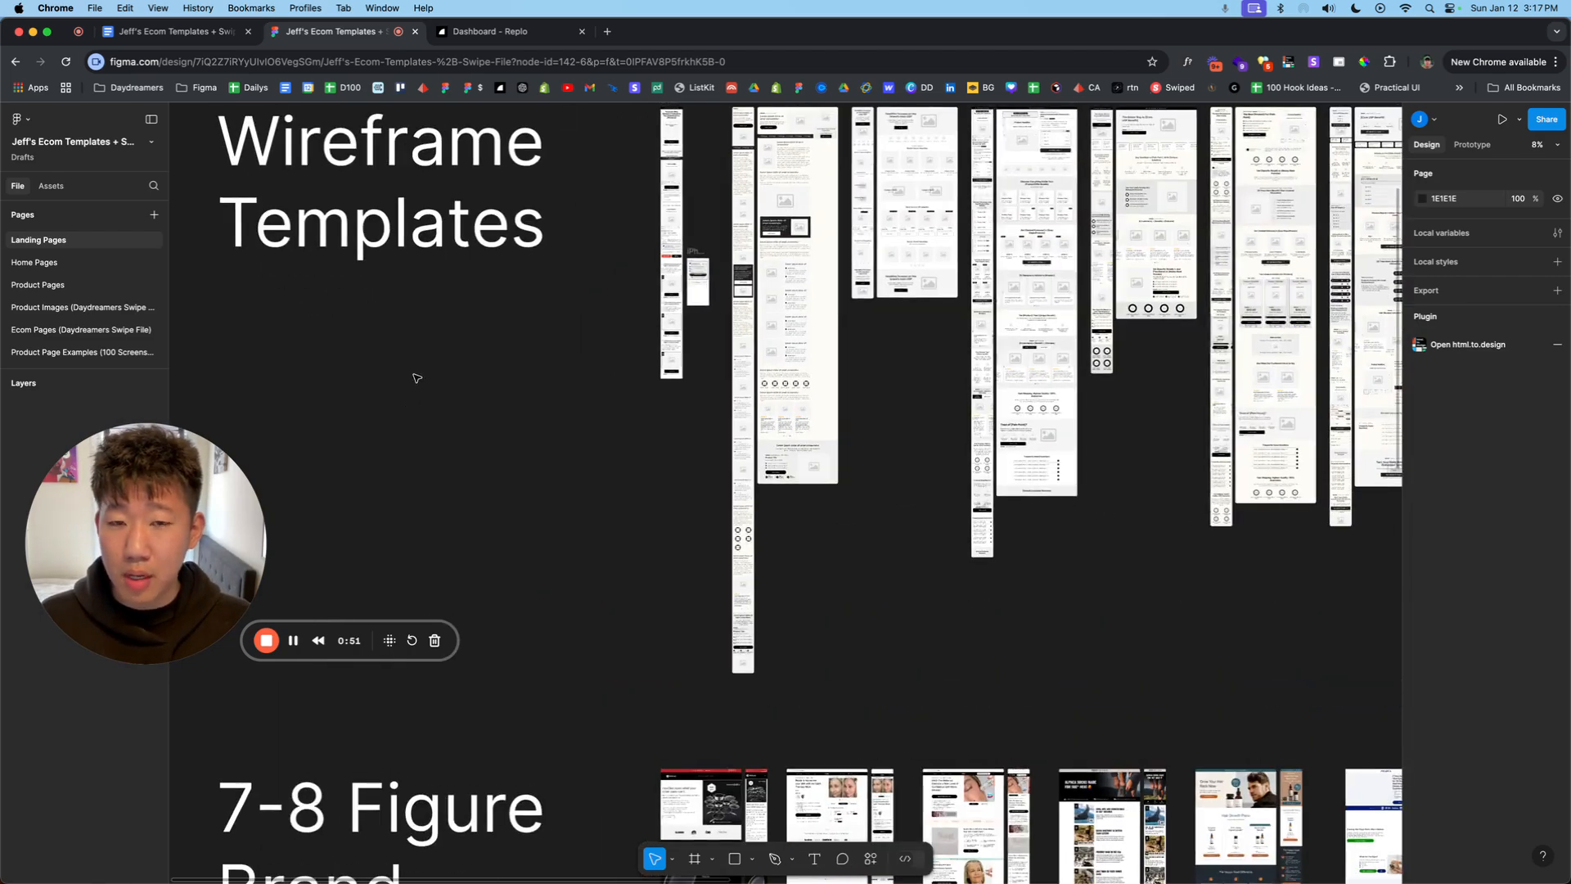
scroll("down", 3)
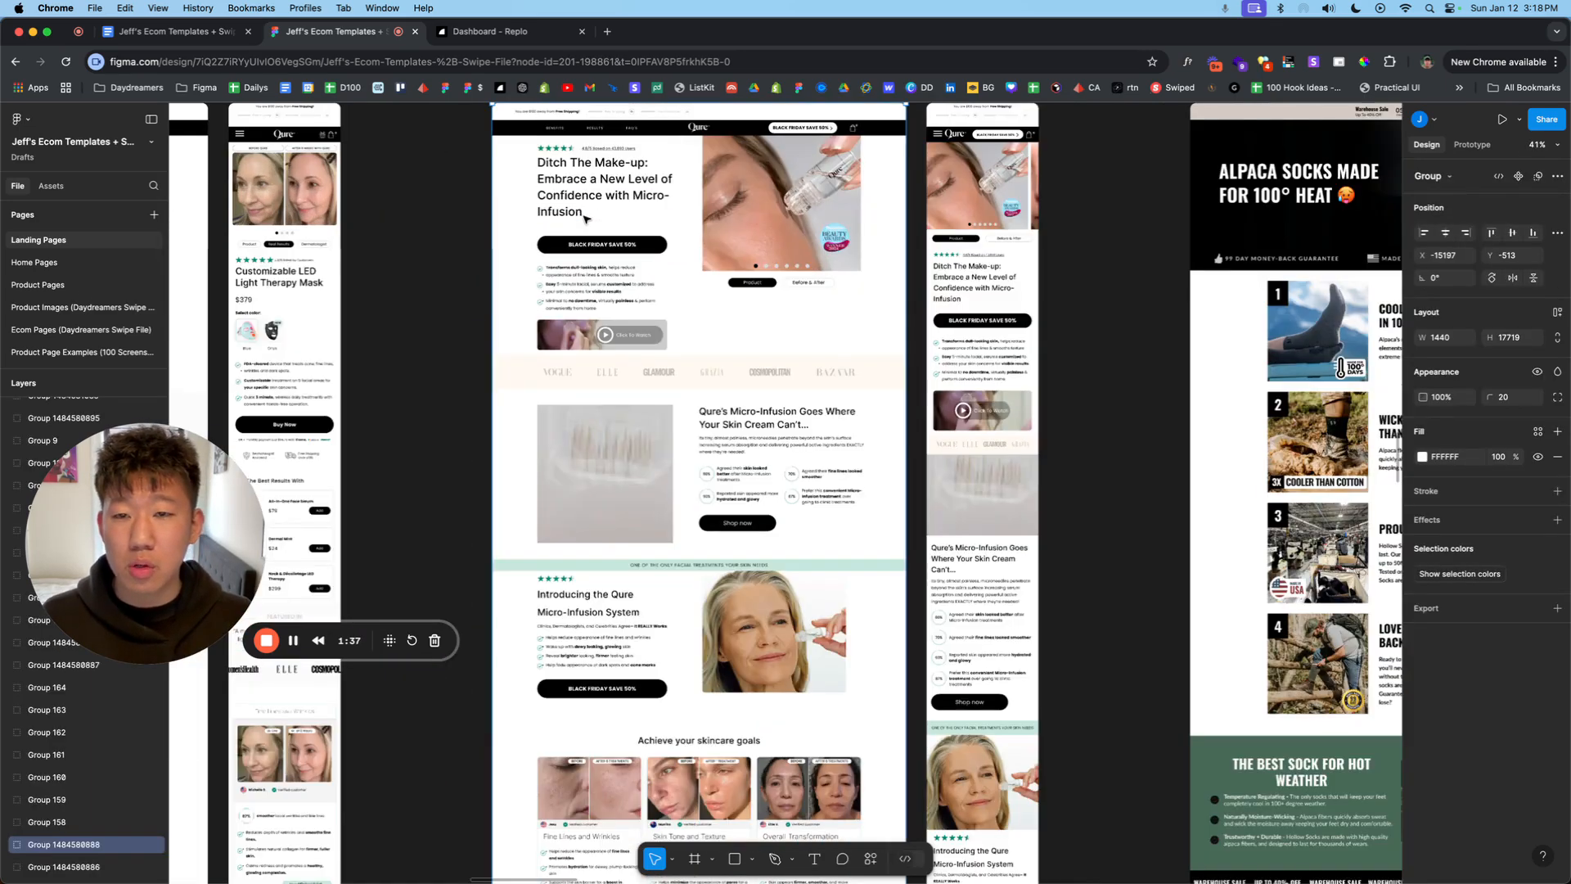
Step: Select several brand landing page groups, then head back to Figma's Recents home
left_click(604, 186)
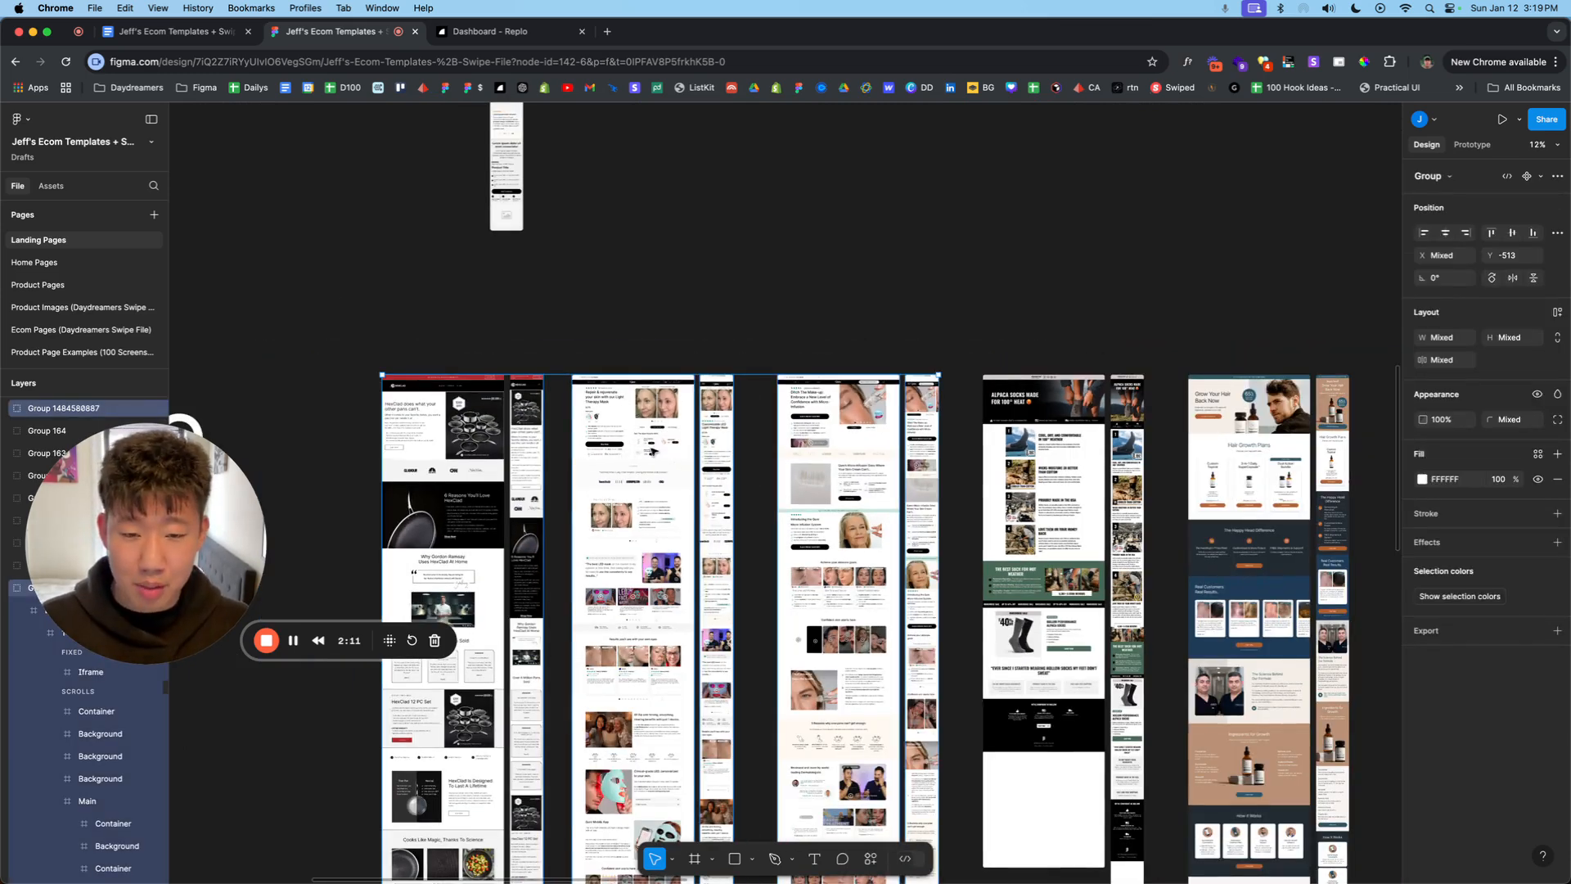
left_click(772, 31)
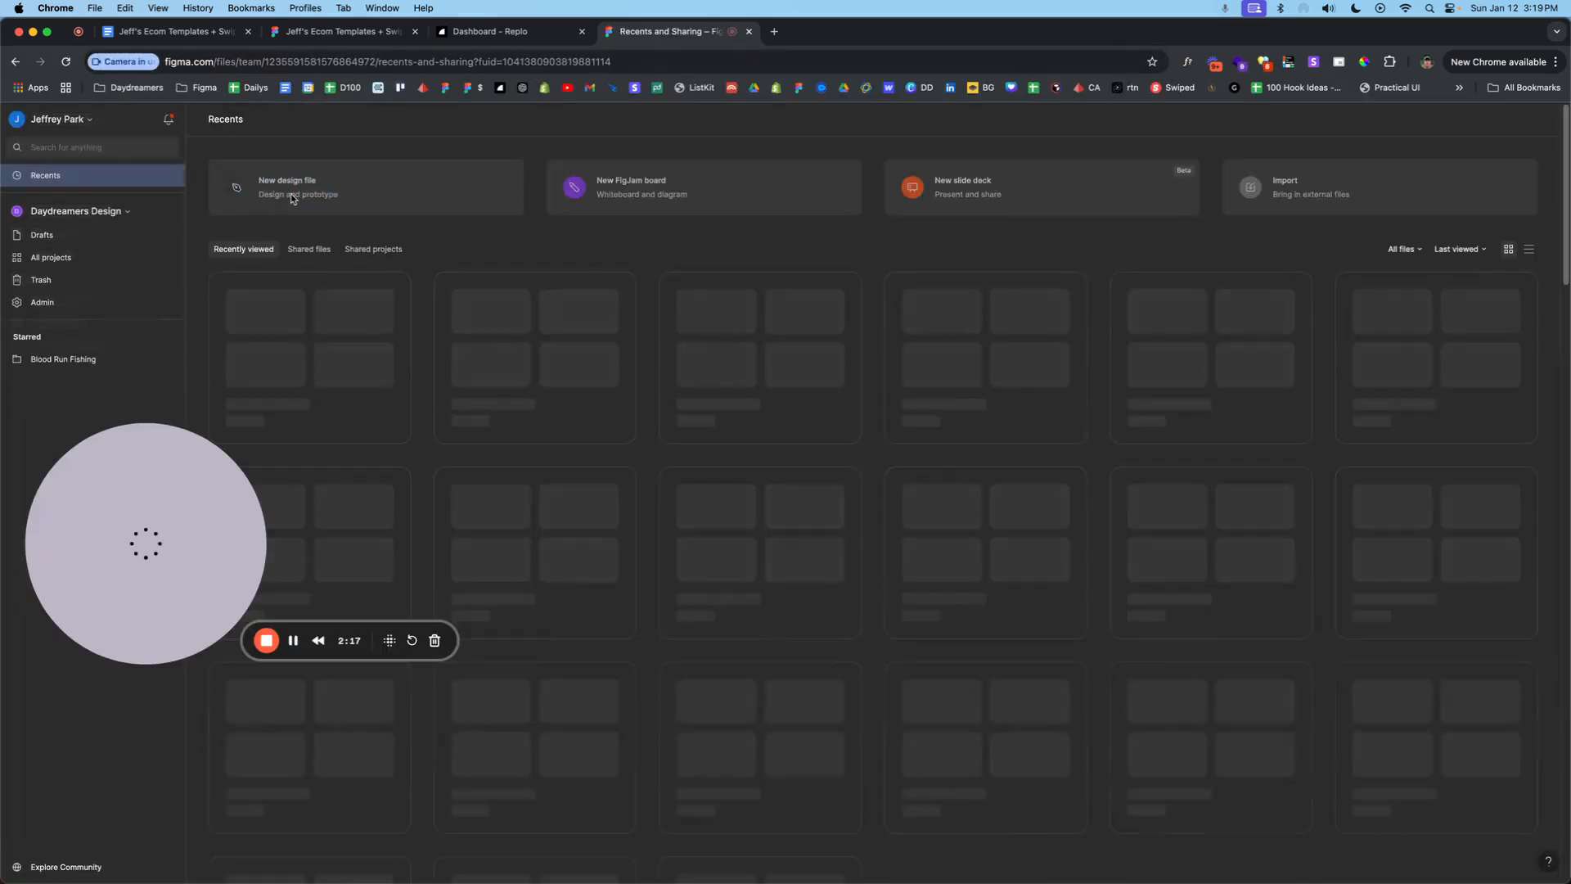
Step: Create an untitled design file, paste a home page wireframe from the swipe file into it, then switch to Replo
left_click(286, 186)
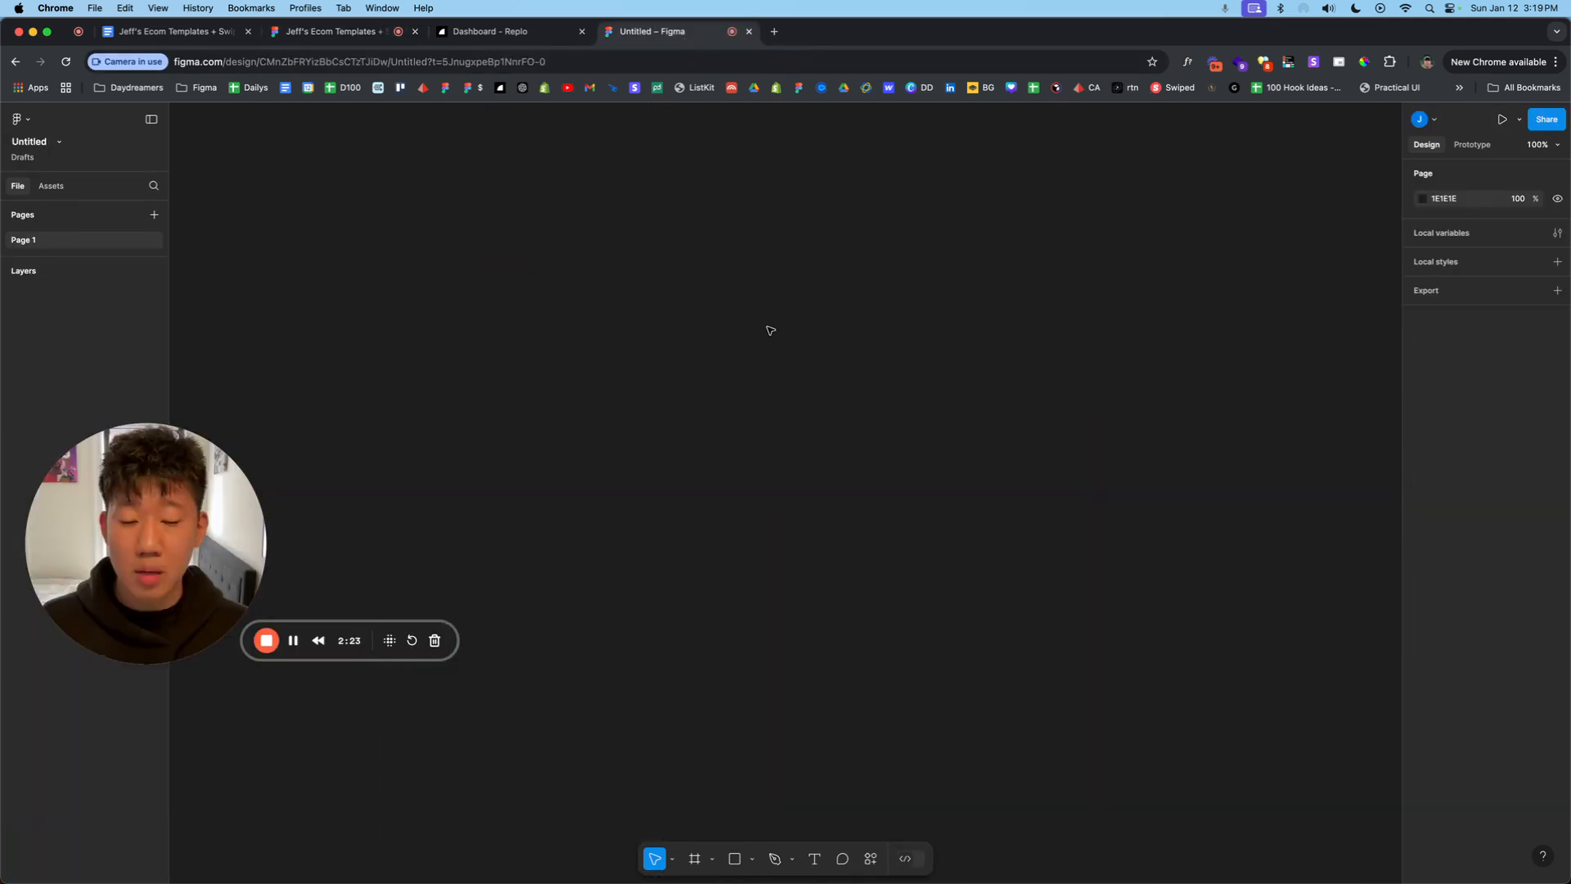
left_click(344, 31)
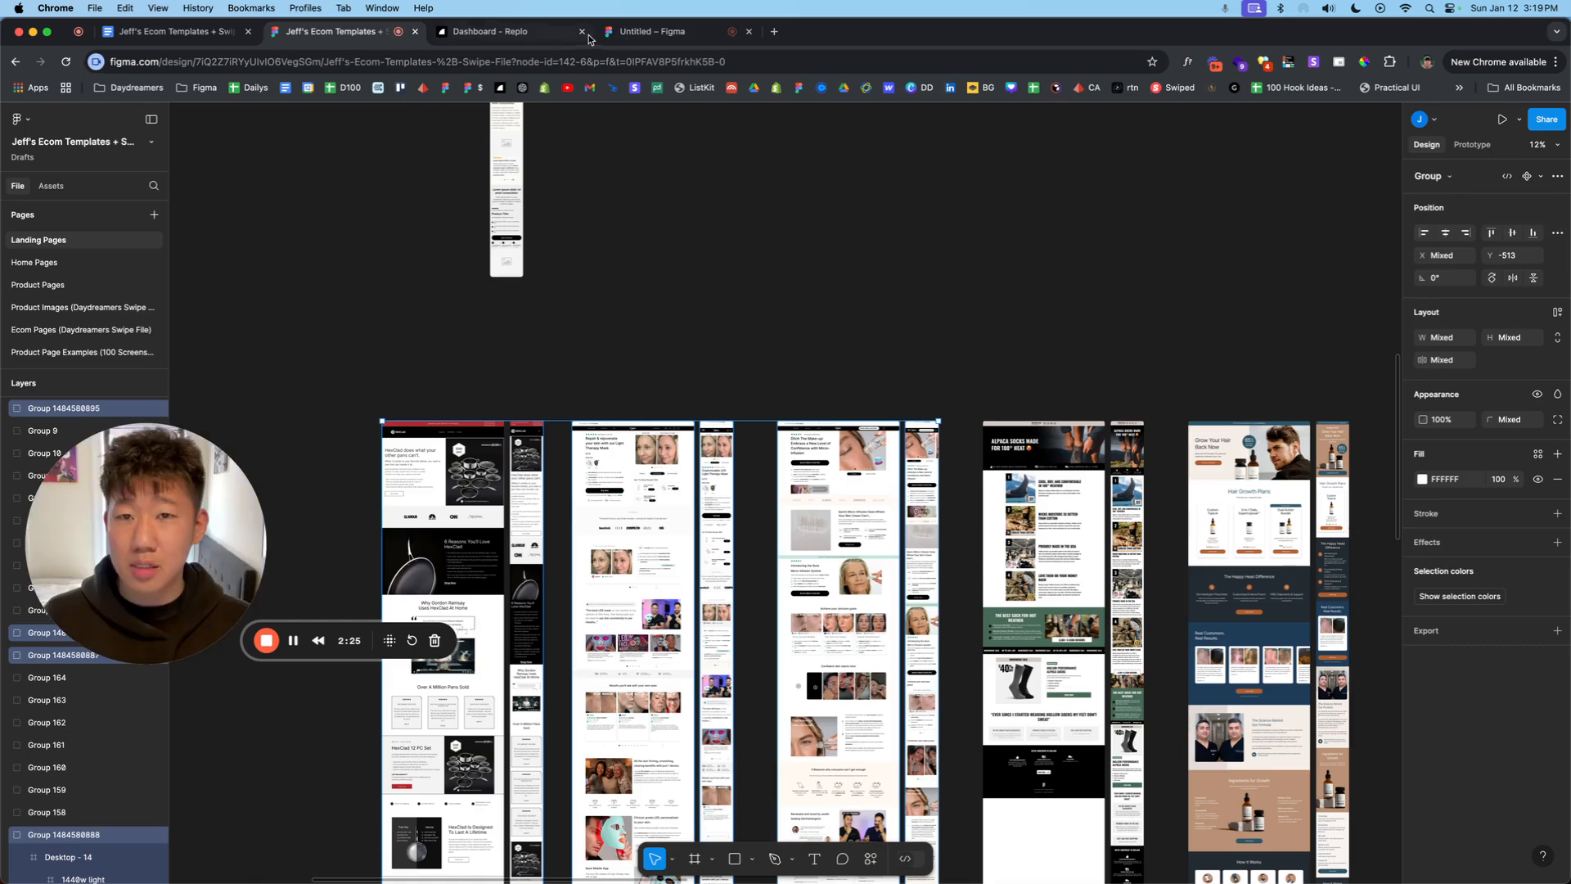
left_click(663, 31)
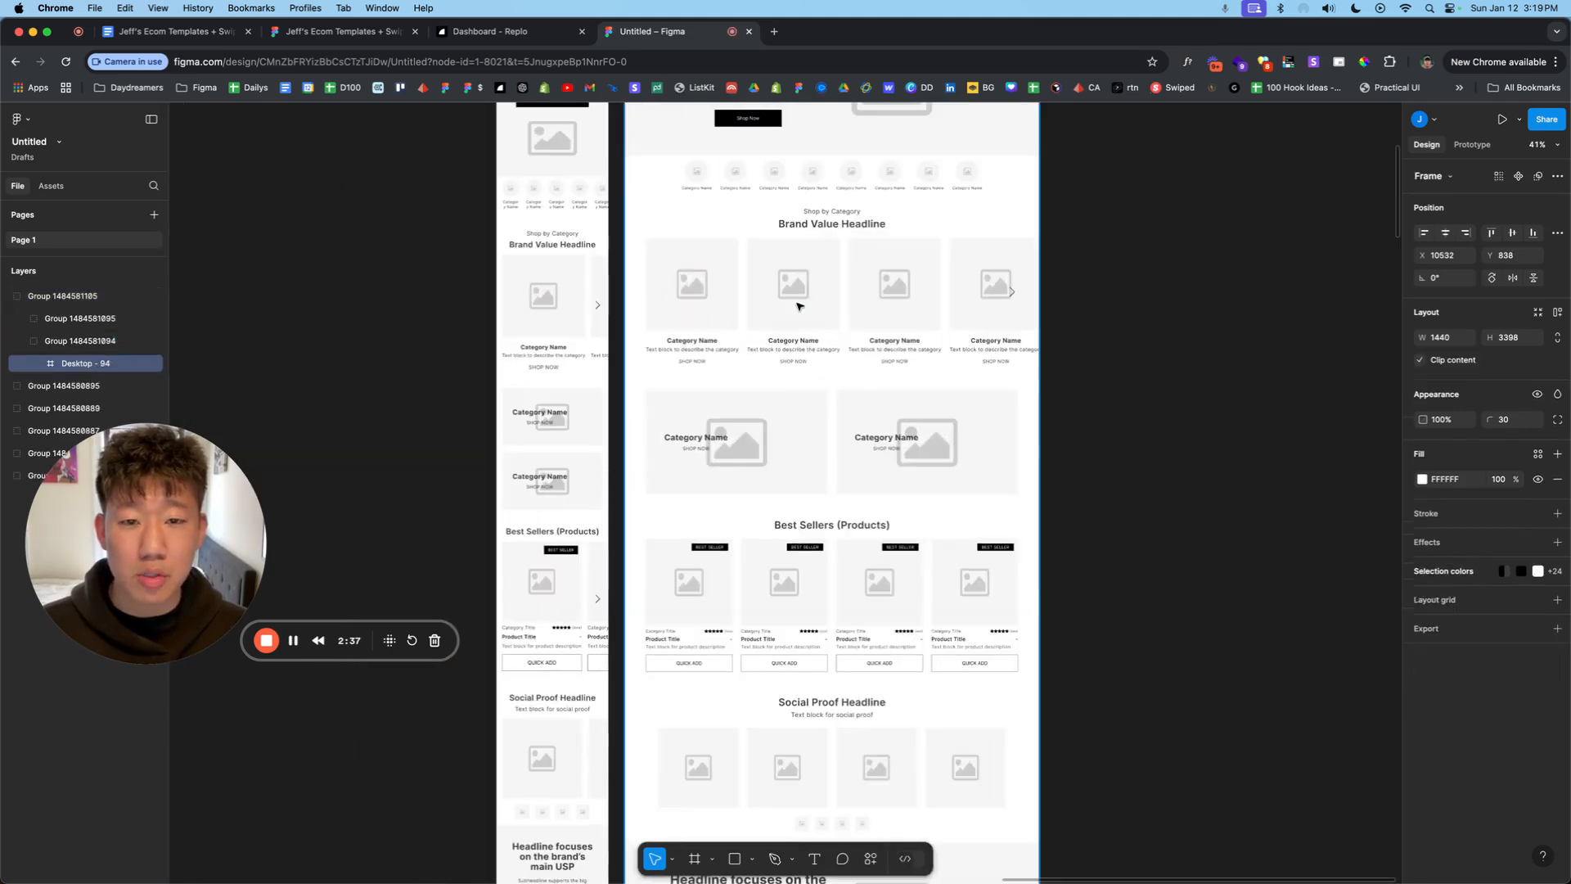
left_click(894, 284)
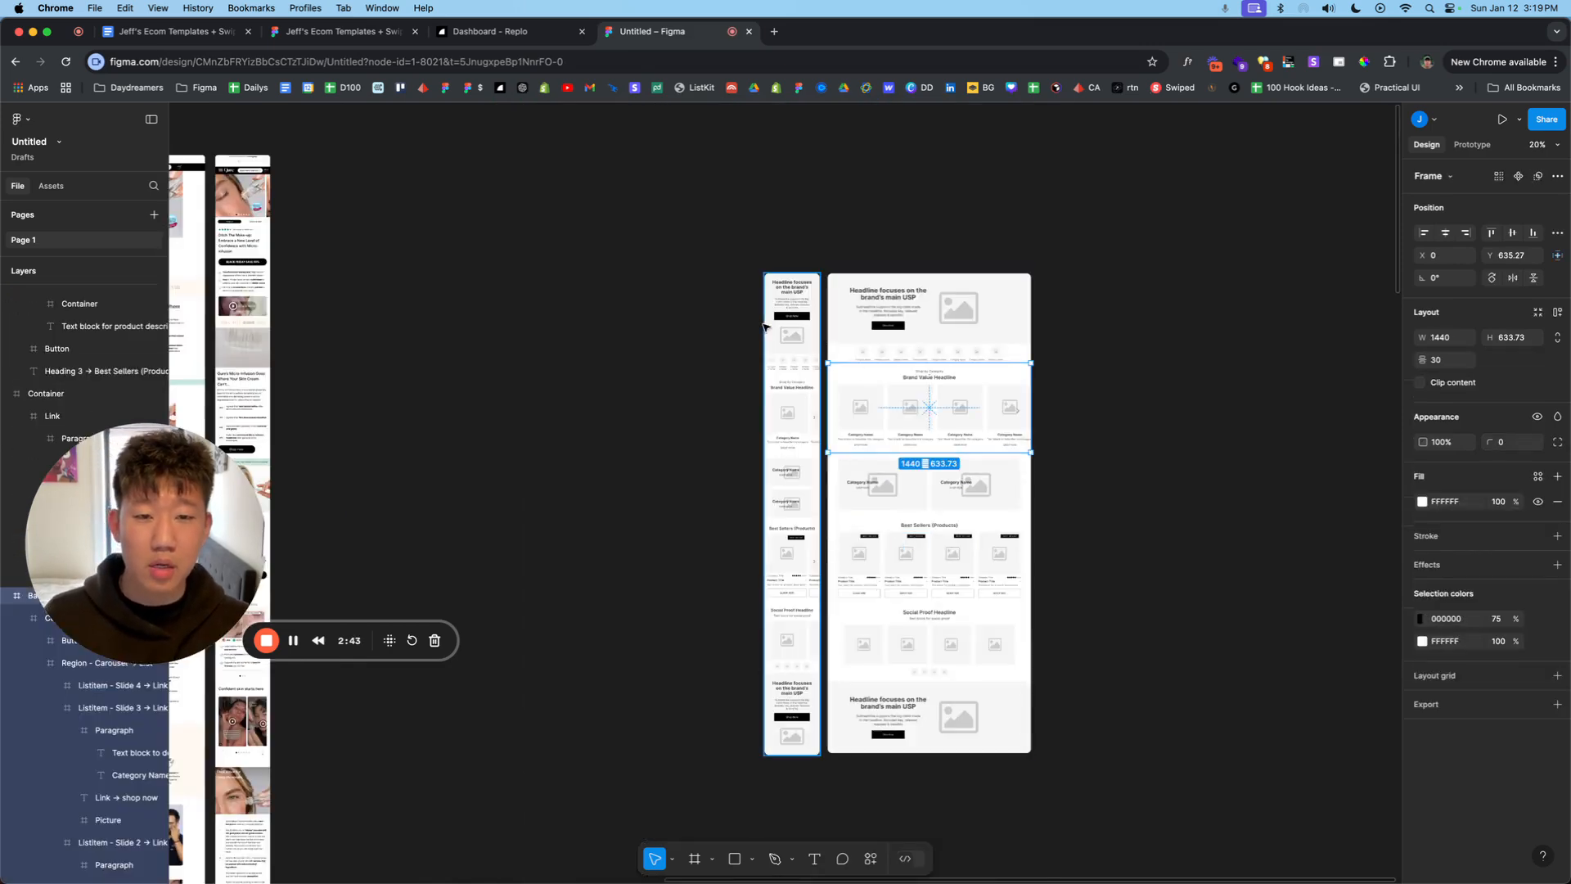
left_click(504, 32)
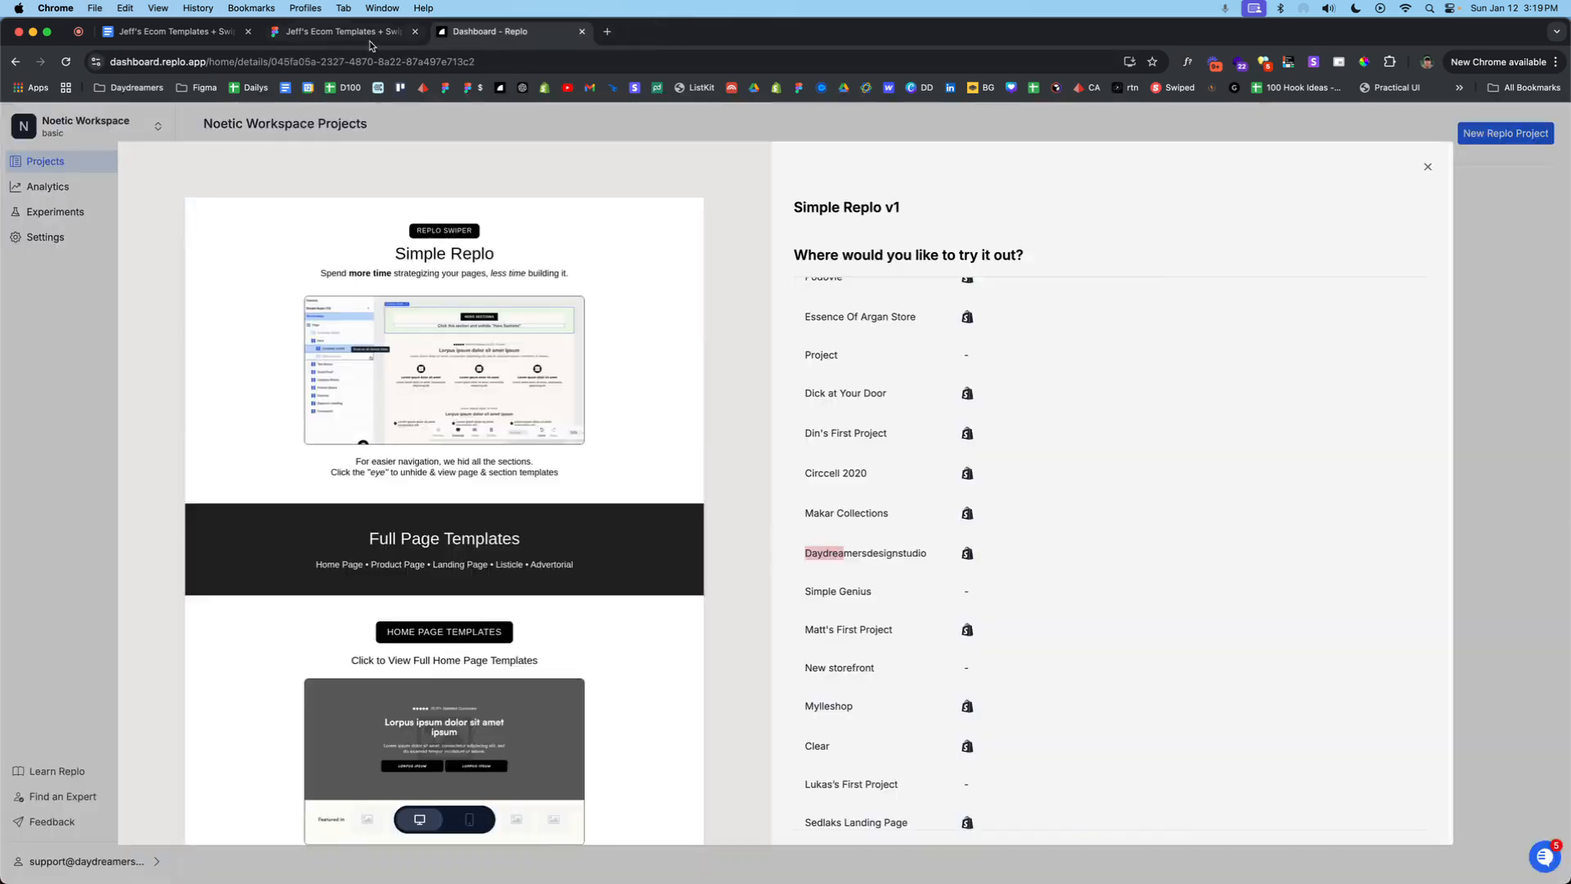
Step: Choose the Daydreamersdesignstudio store to try the Simple Replo v1 template in
left_click(171, 31)
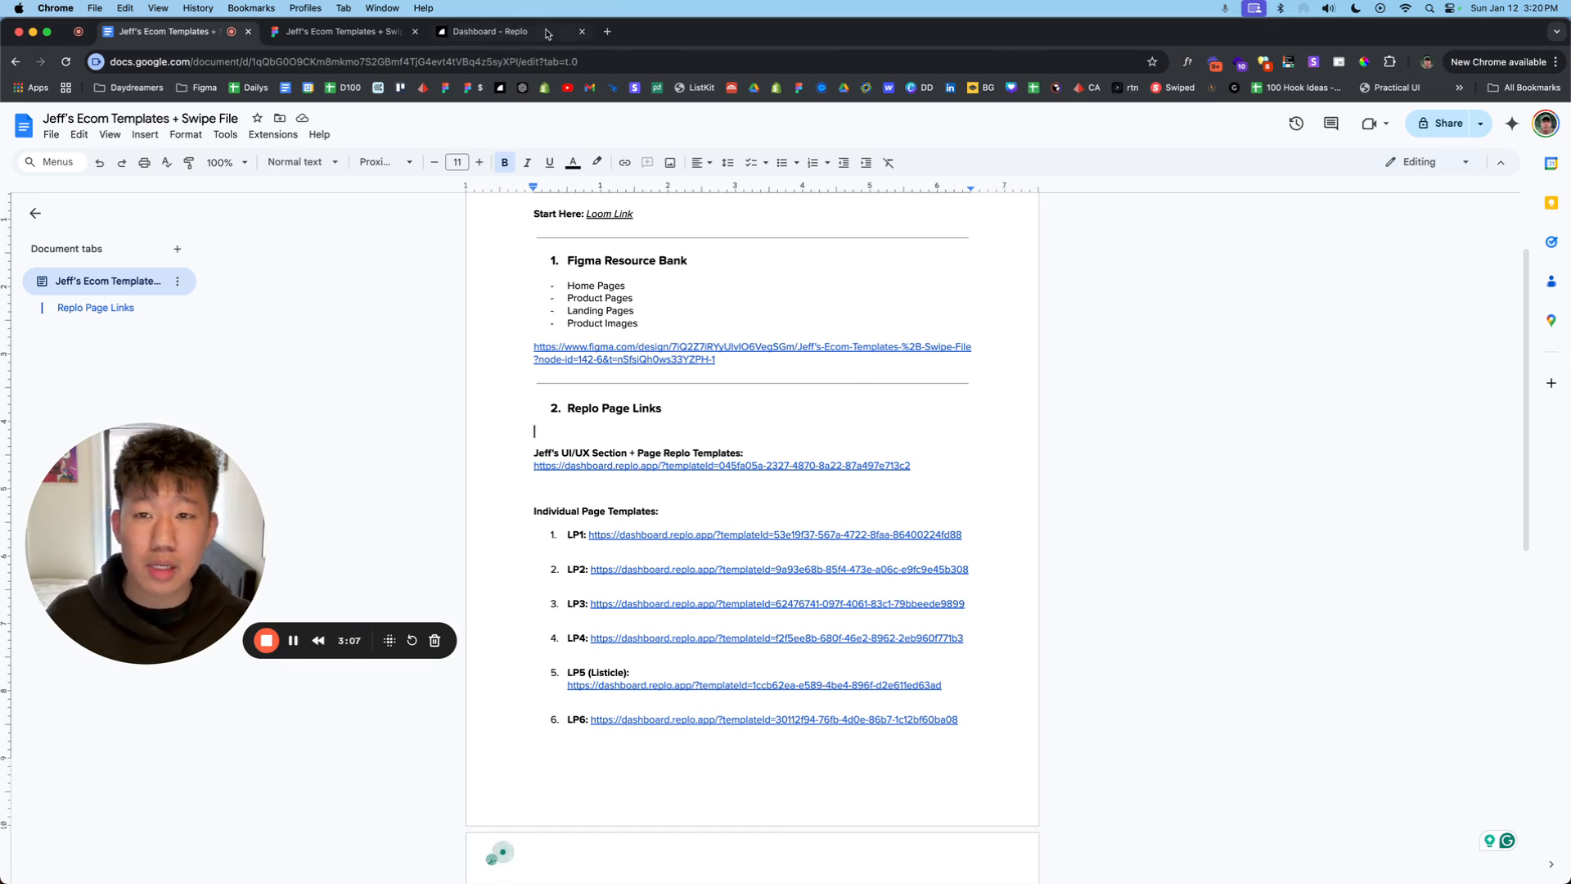
left_click(490, 31)
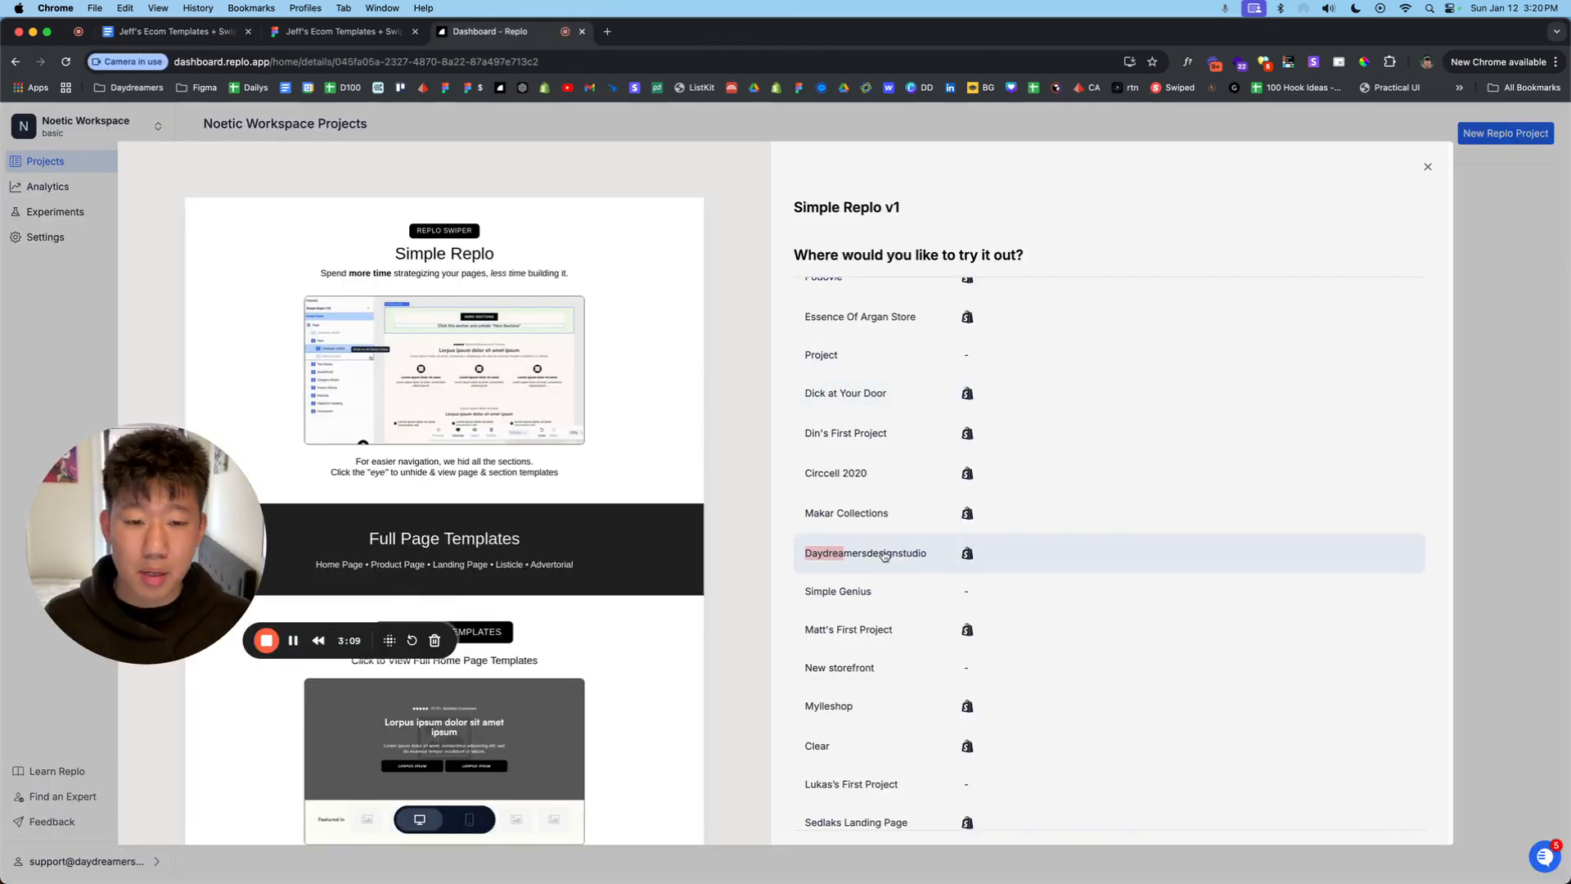
left_click(864, 553)
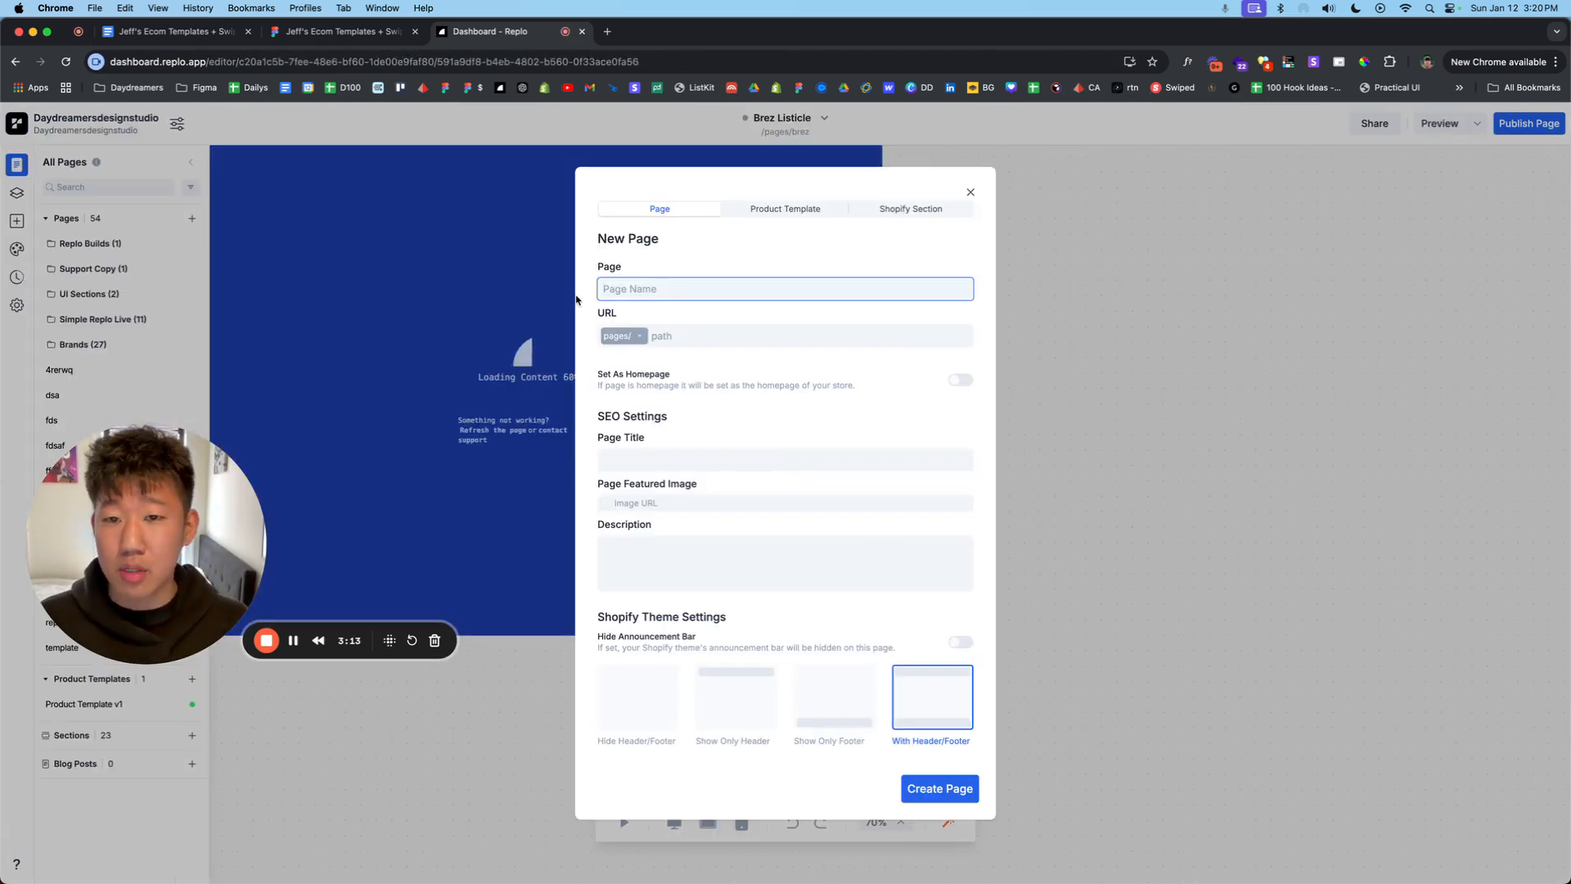
Step: Name the new page 'Jeff' and create it, then return to the templates document
type("Jeff's Ecom TEmplates")
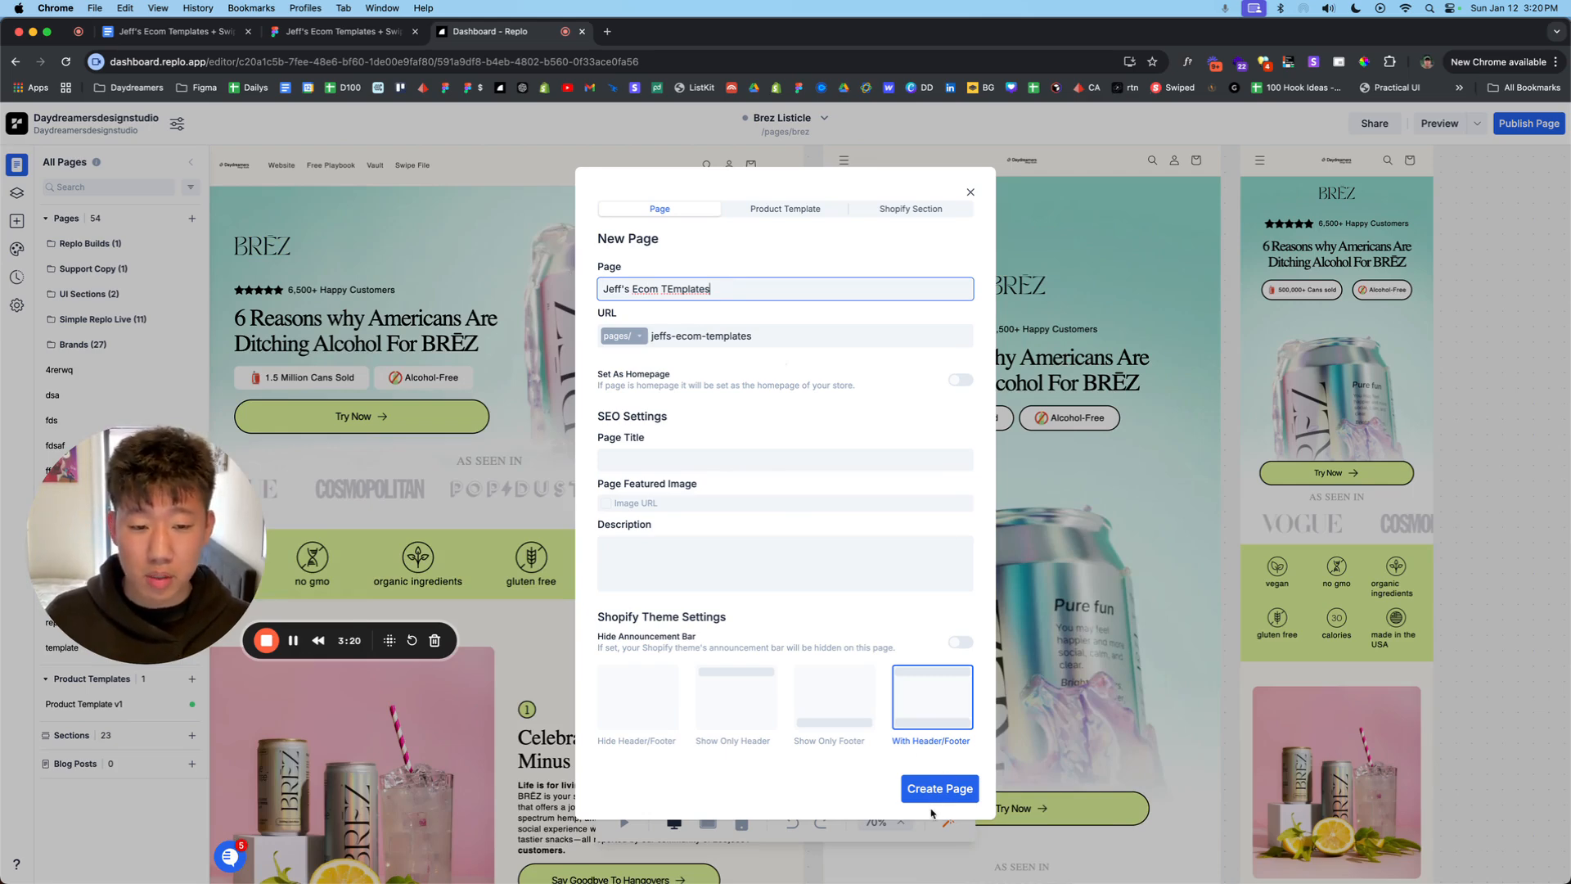
left_click(939, 787)
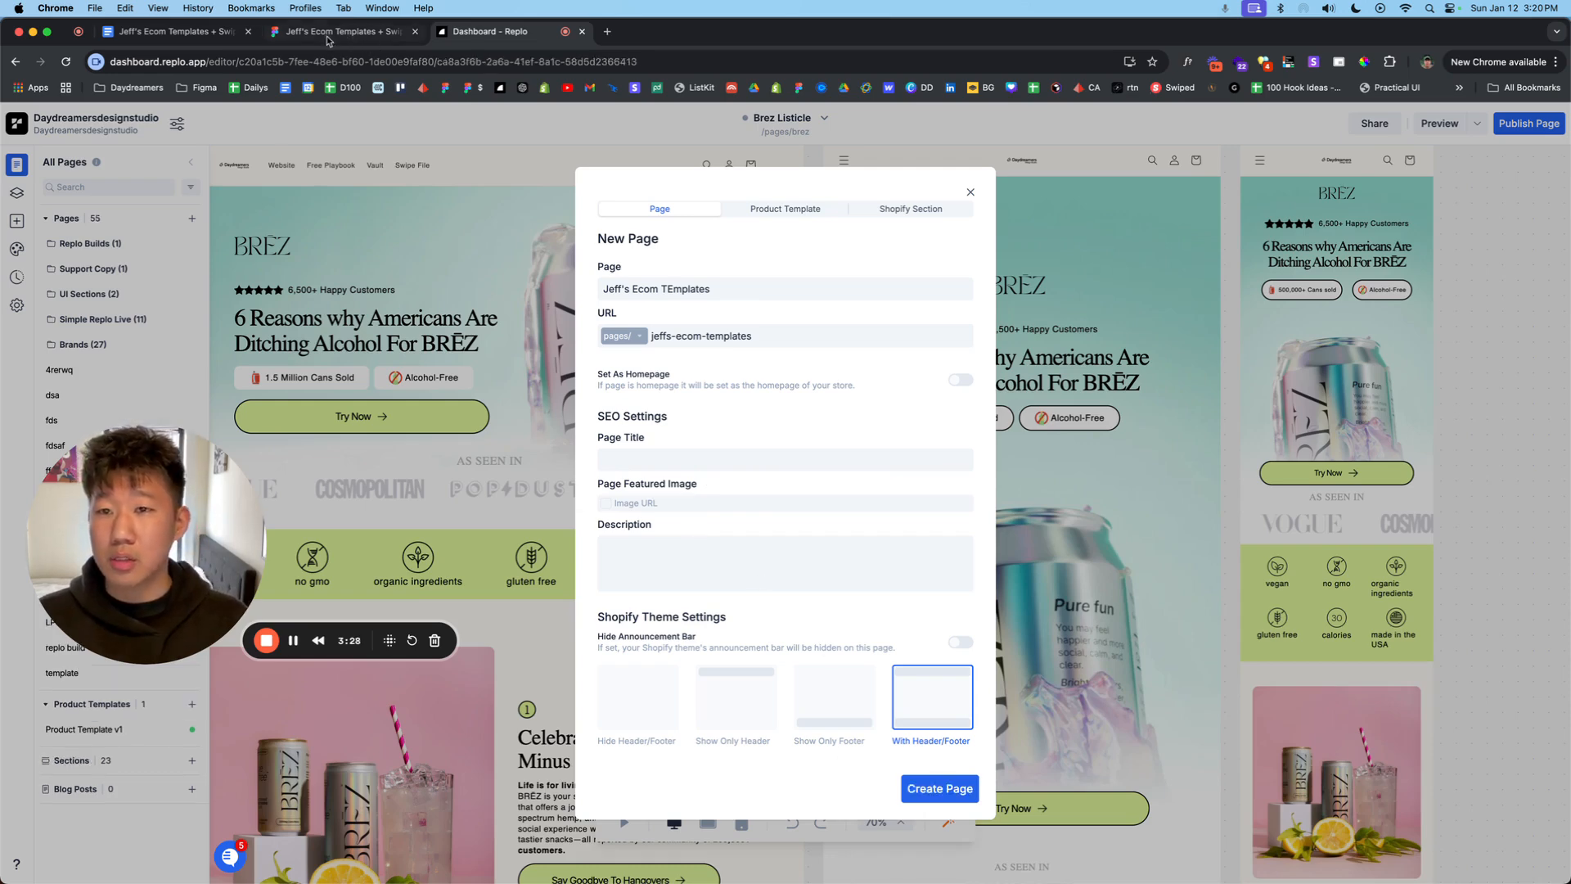
left_click(172, 32)
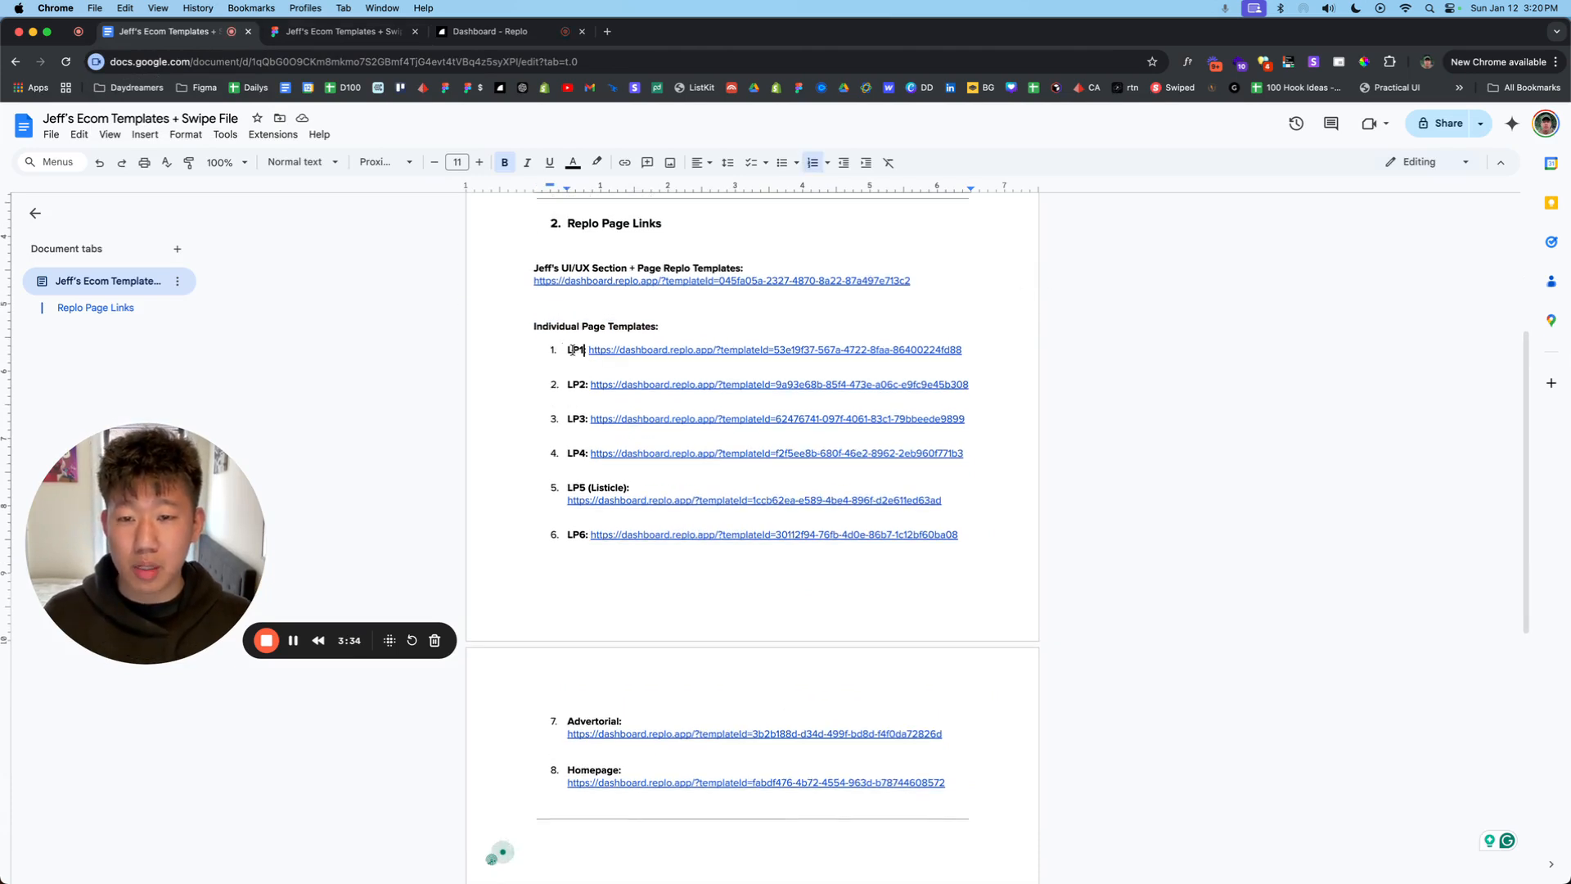
Step: Review the Individual Page Templates links in the doc, then return to the Replo editor
scroll("down", 3)
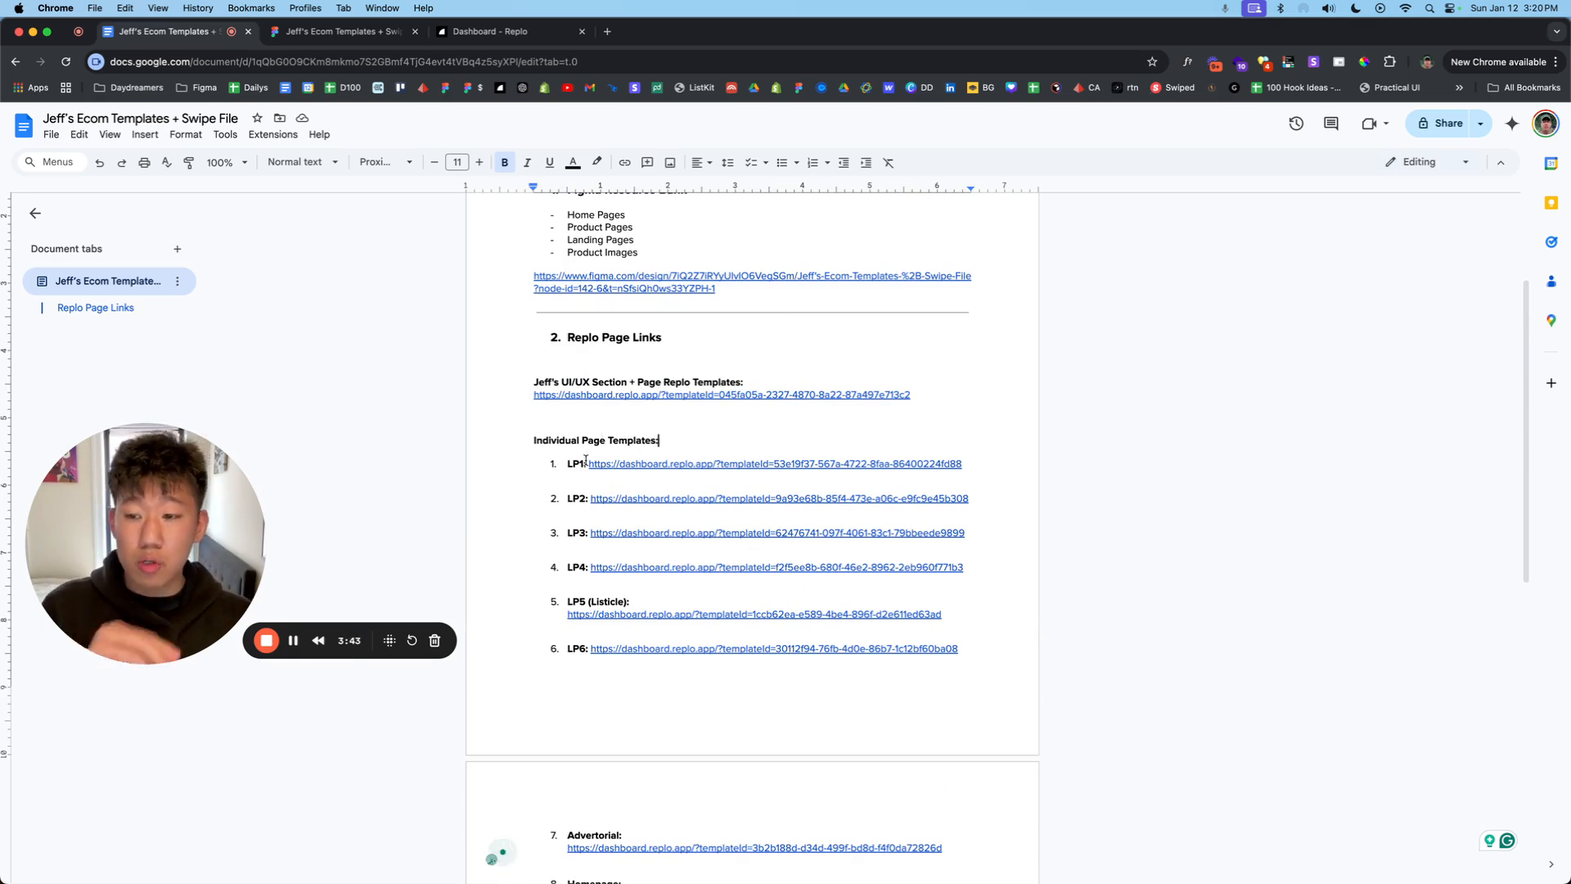
left_click(504, 31)
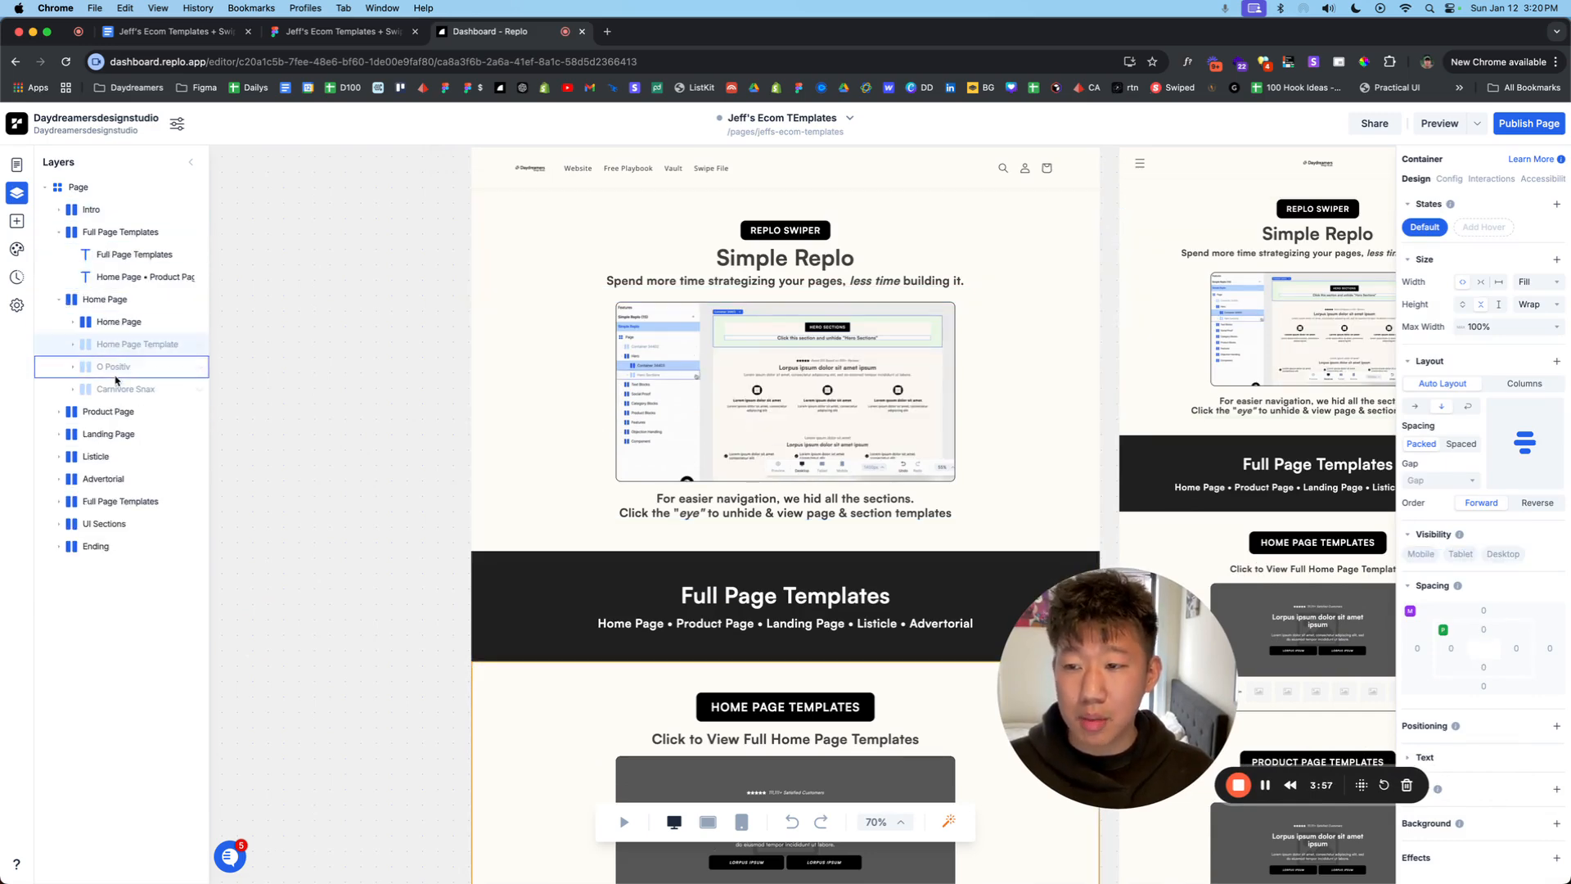
Step: Scroll the revealed O Positiv home page section on the canvas, then bring up the All Pages list
scroll("down", 3)
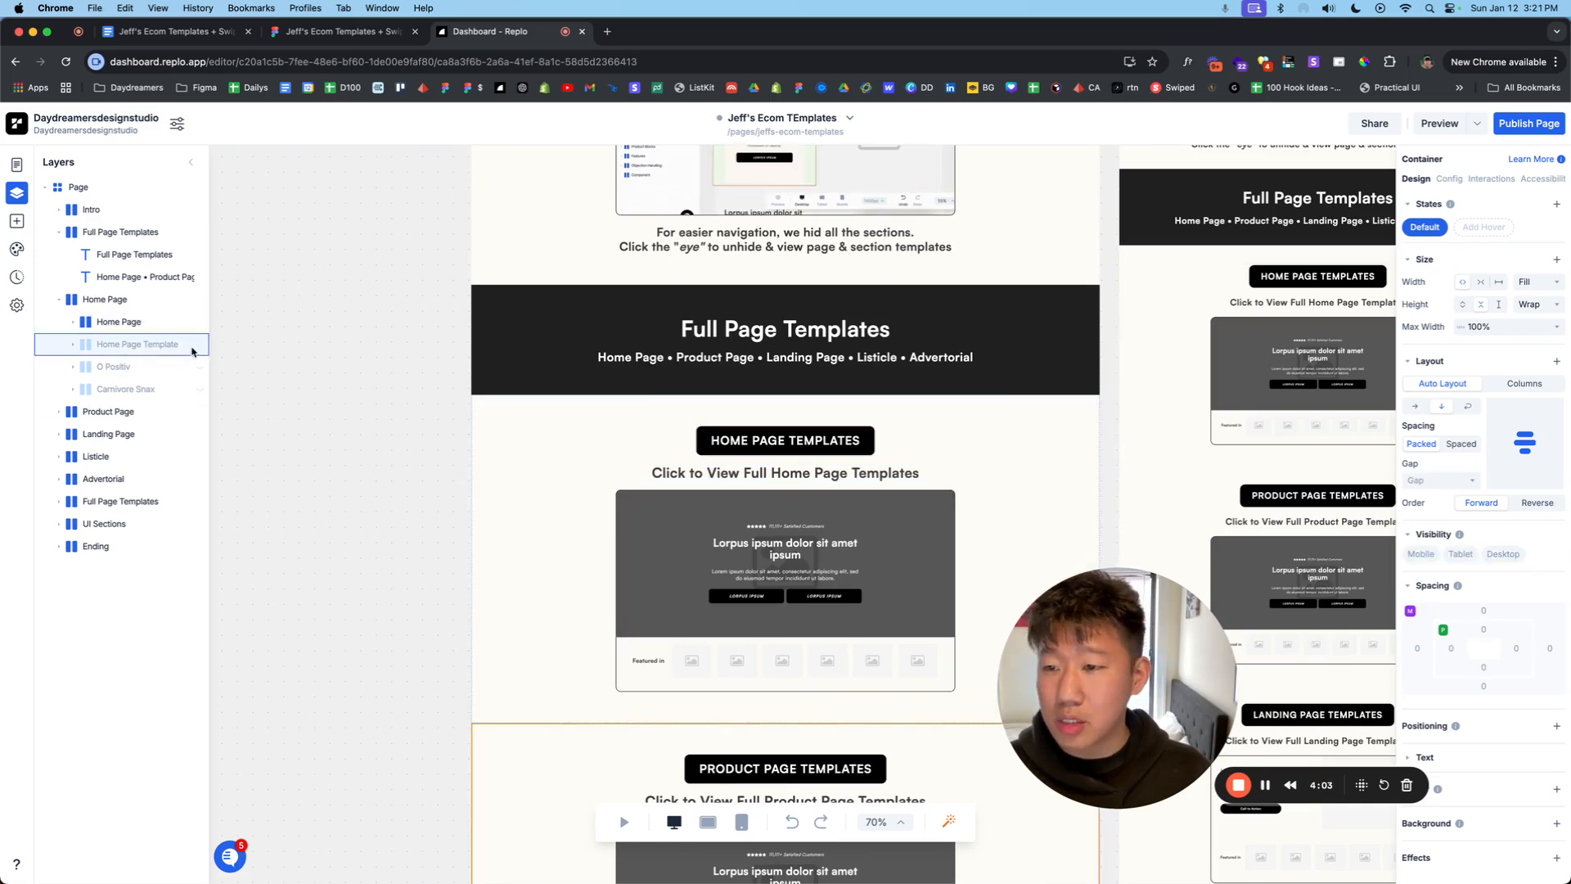
mouse_move(216, 358)
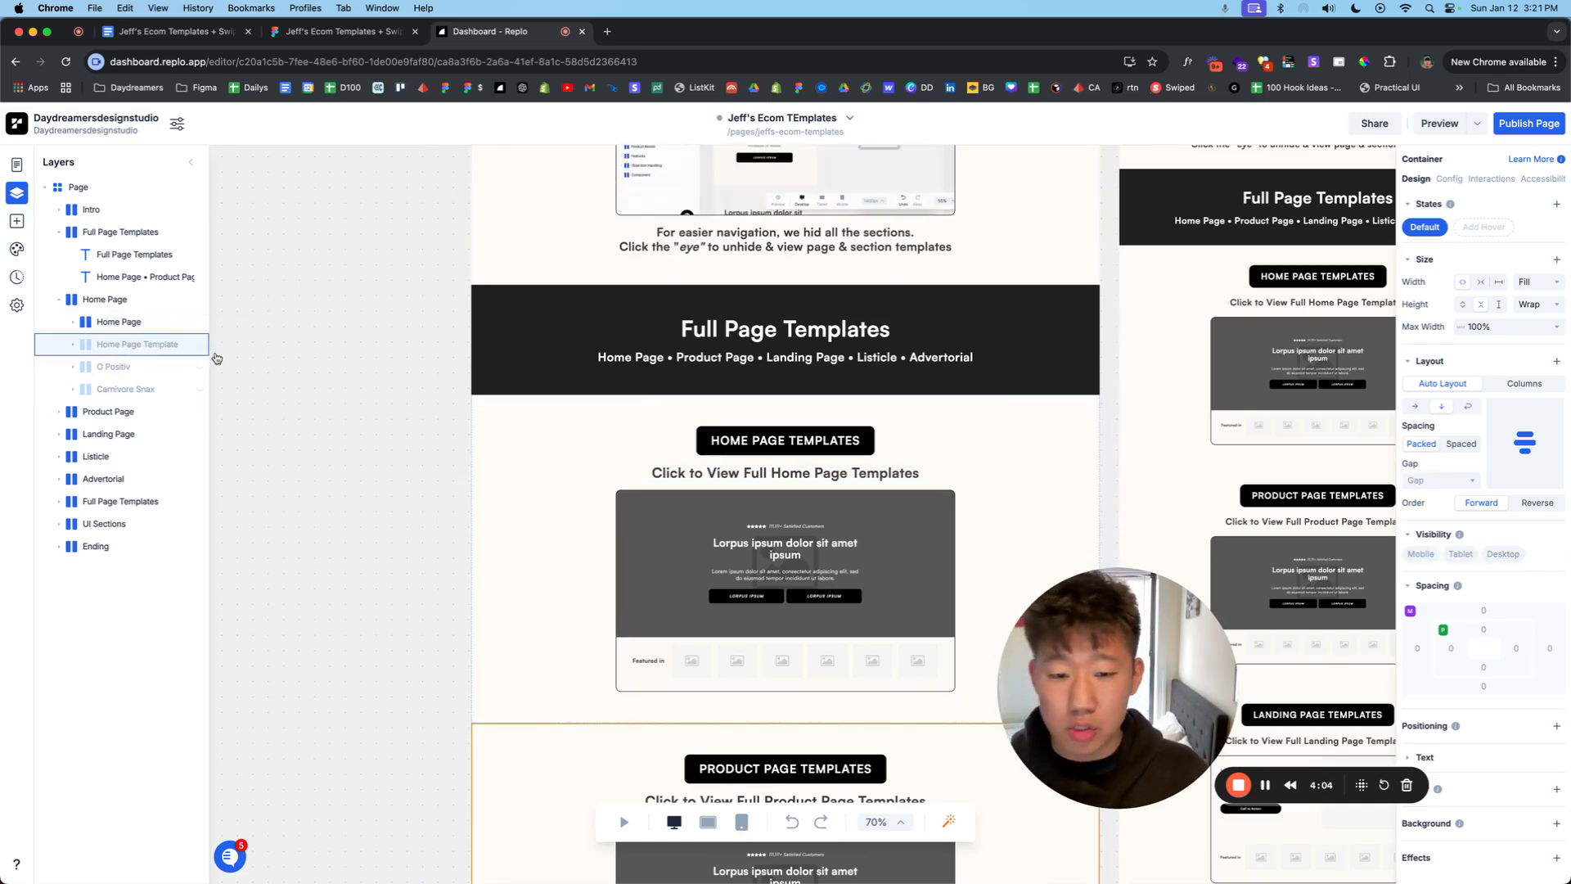
mouse_move(461, 432)
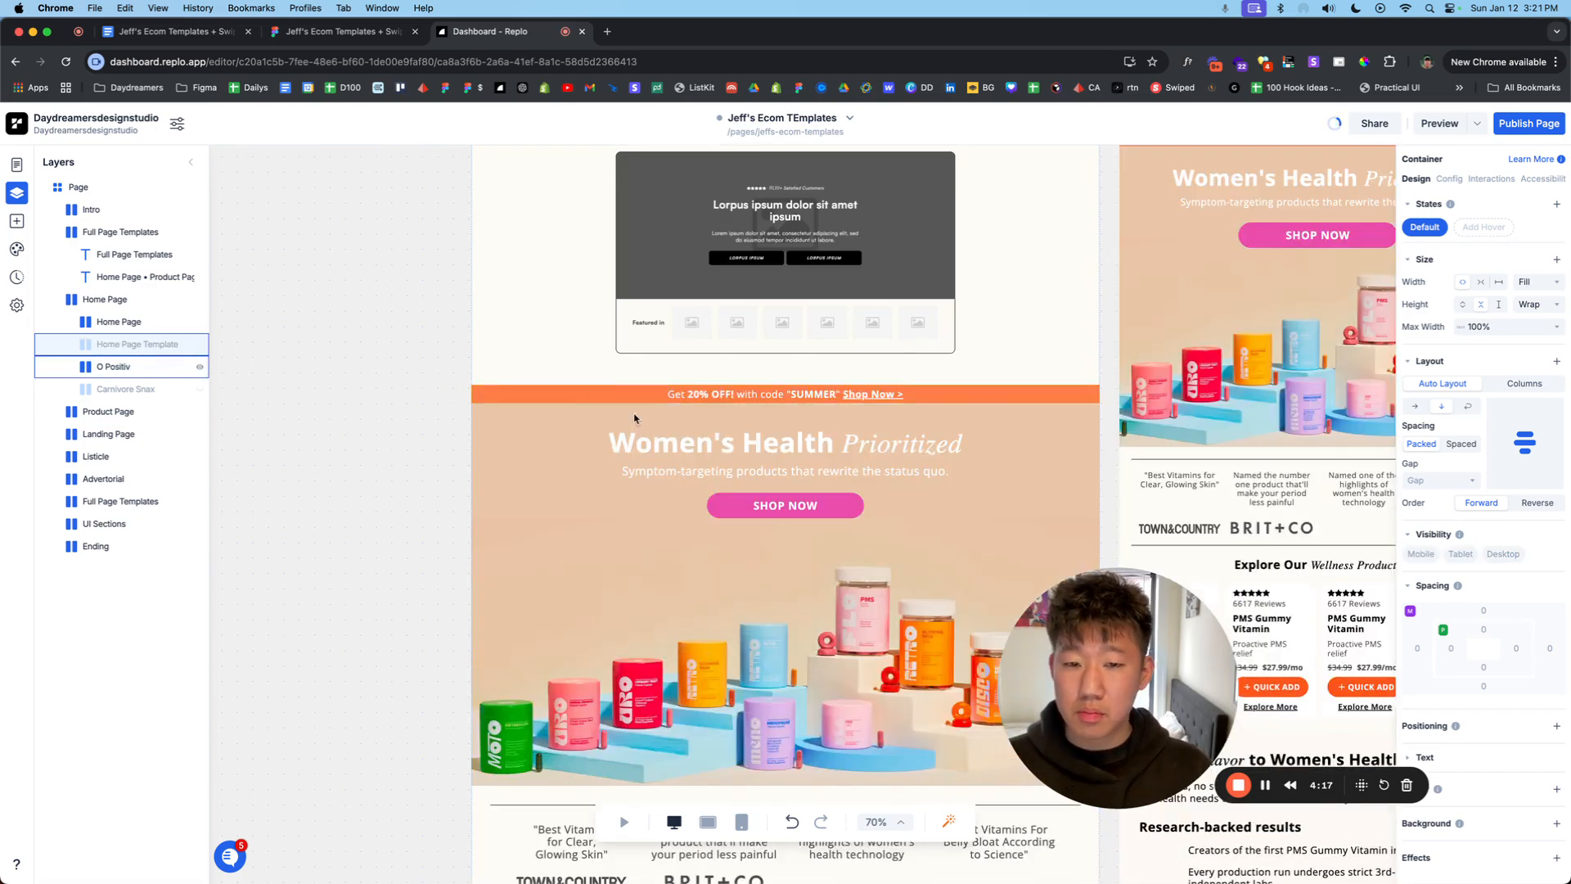
scroll("down", 3)
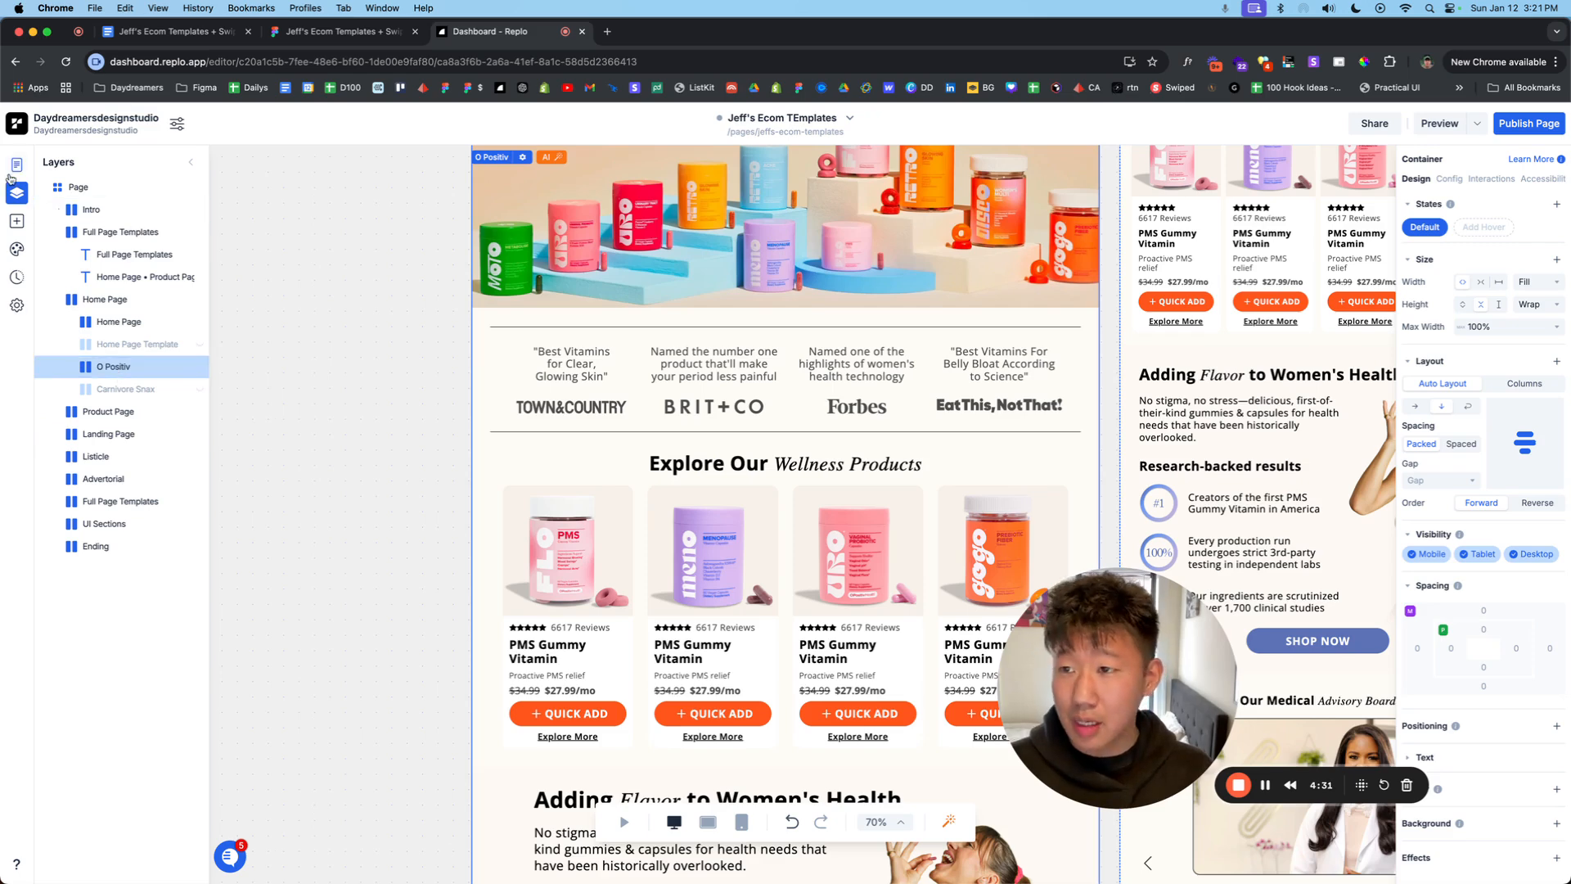
left_click(17, 161)
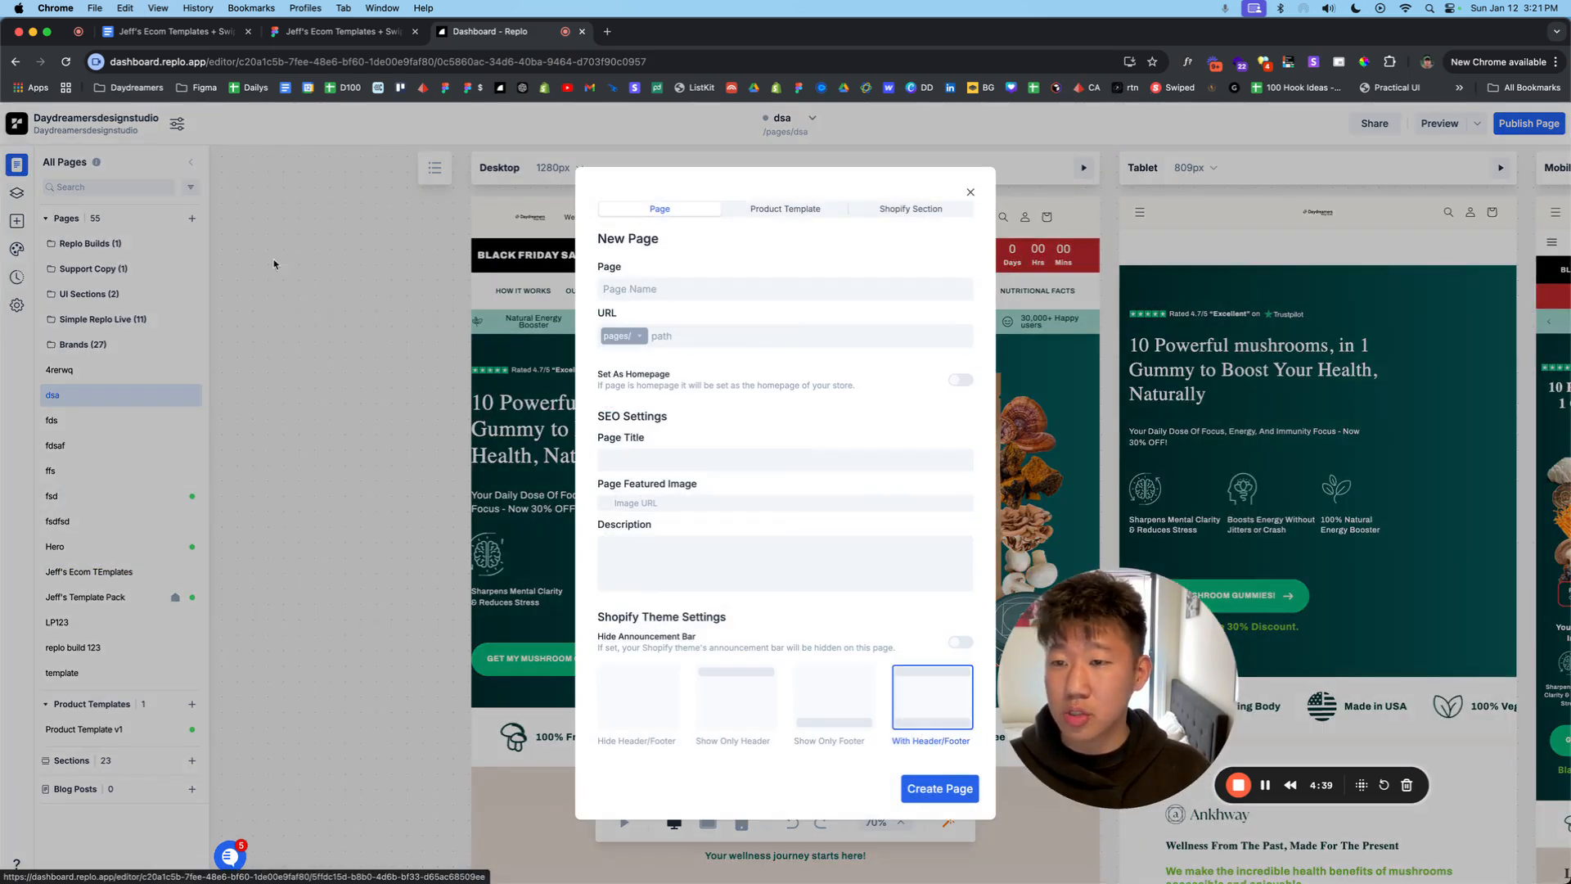
Step: Create the blank dfasfdasfd page holding the pasted O Positiv section, then bring up the pages list
left_click(939, 787)
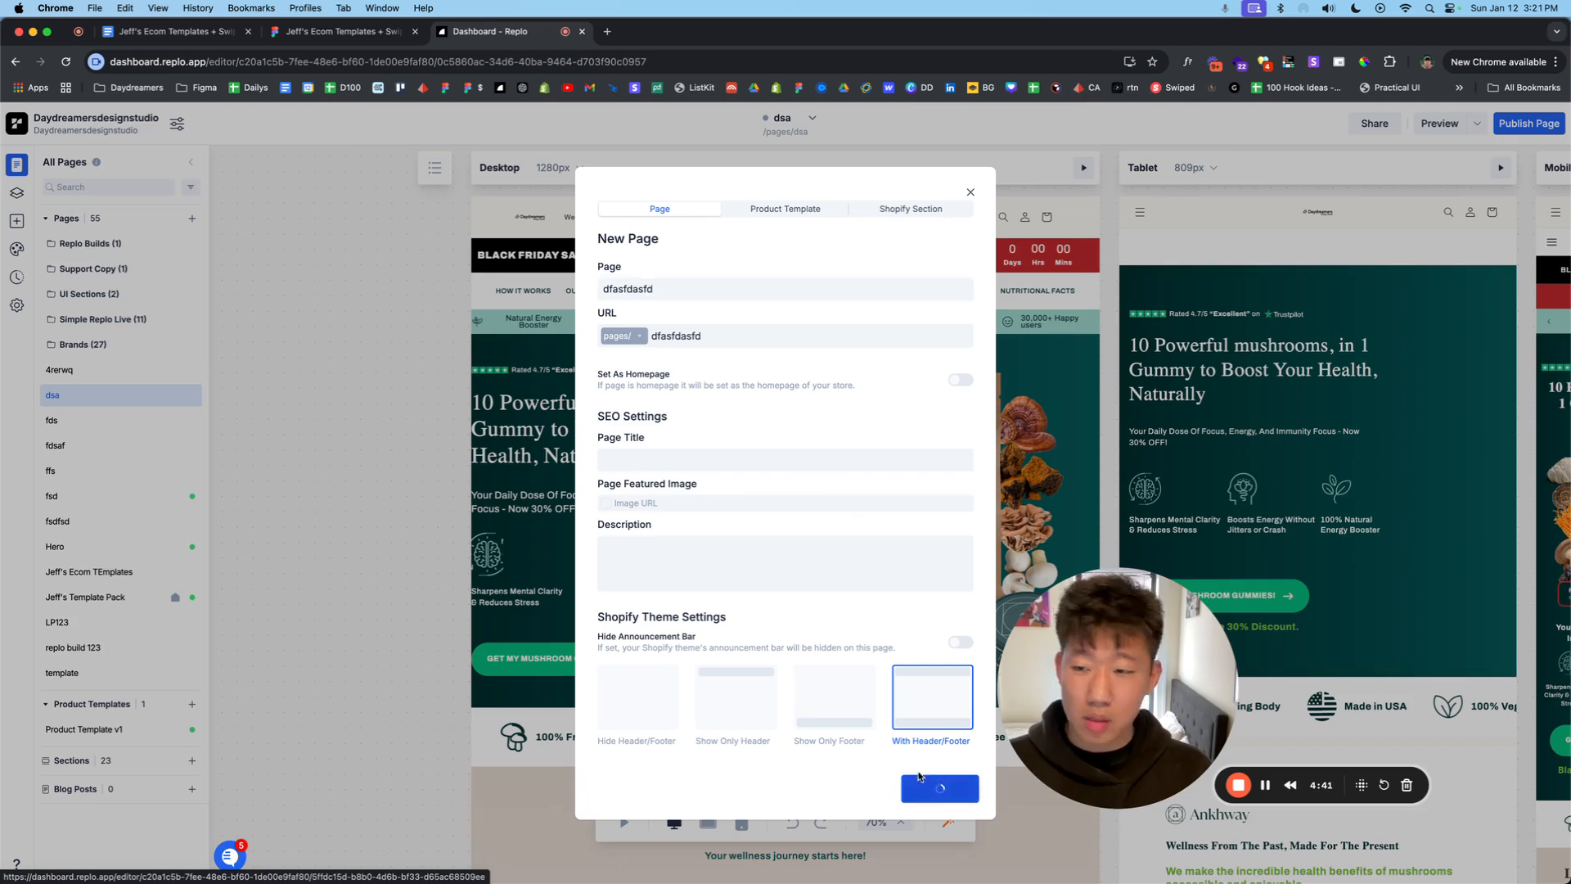
left_click(940, 789)
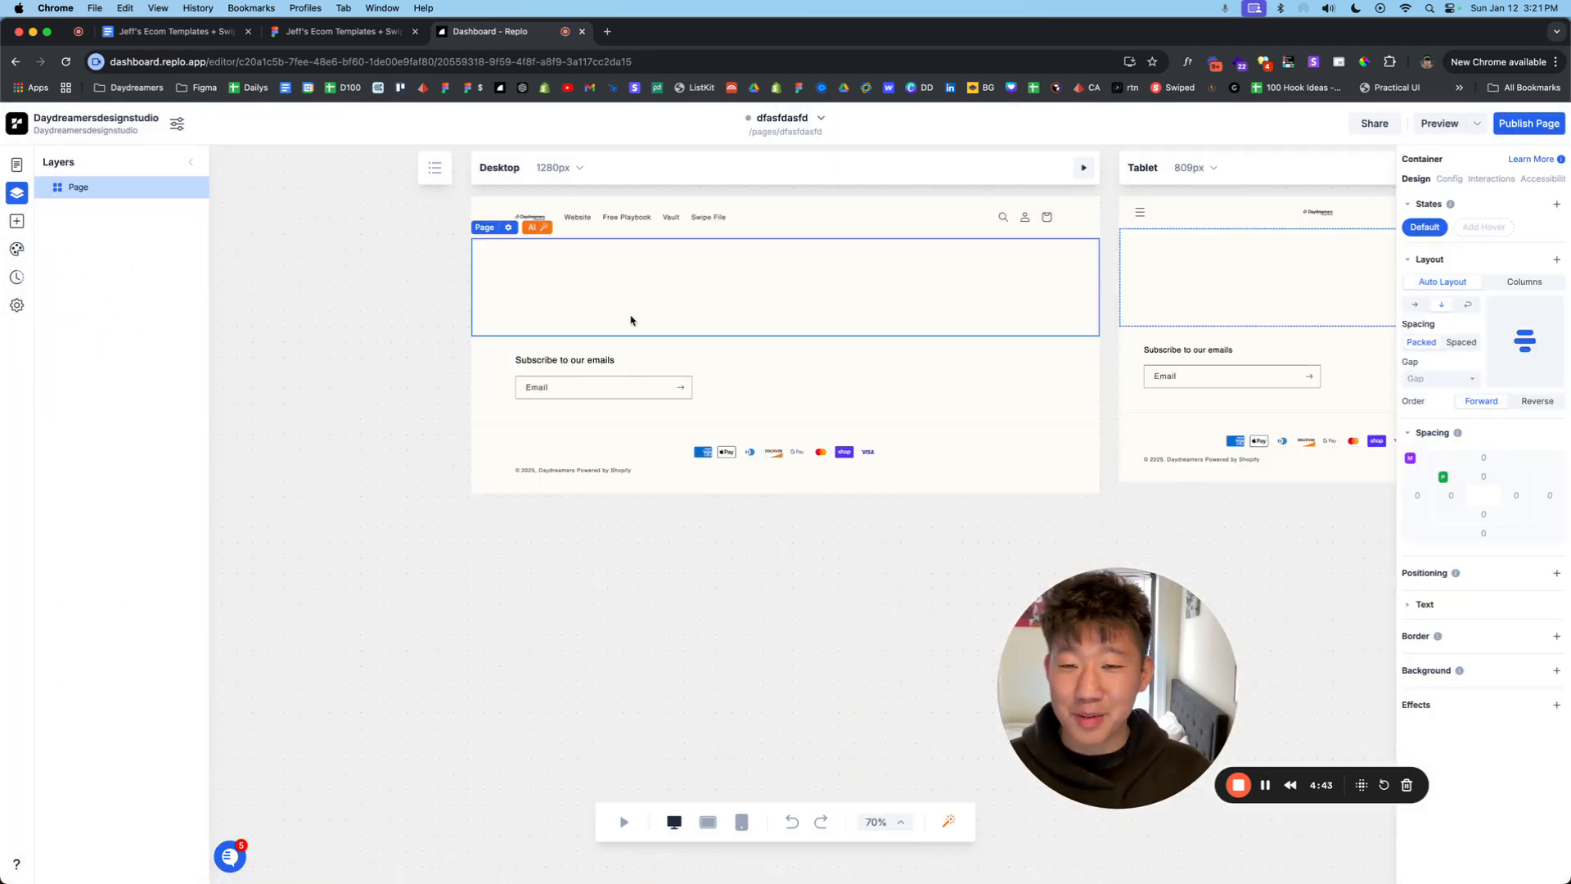
mouse_move(226, 278)
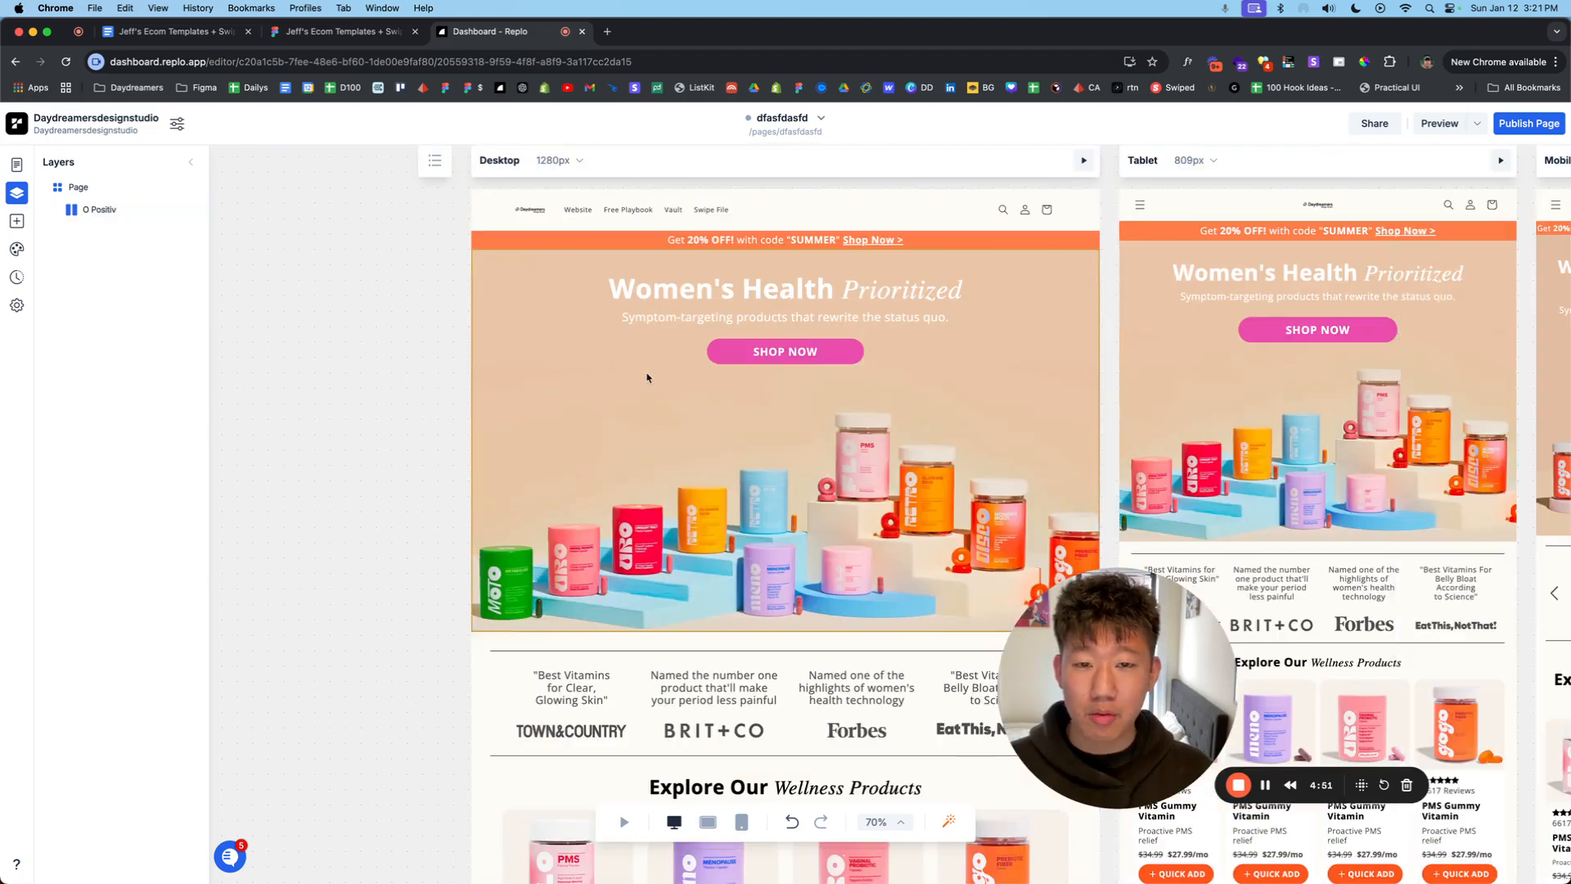
scroll("down", 3)
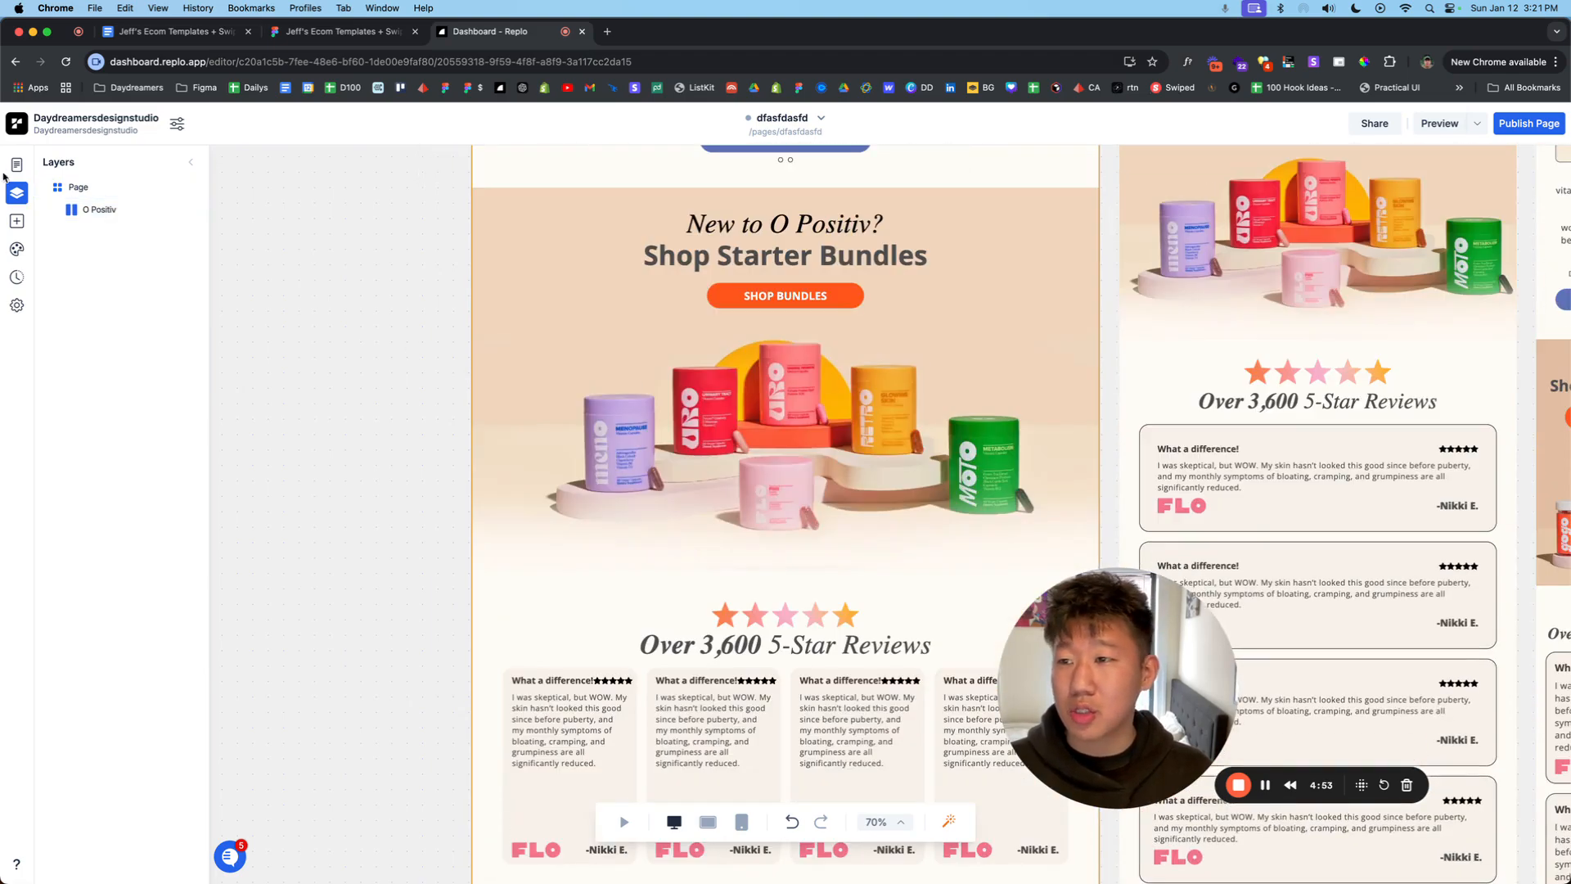
left_click(16, 162)
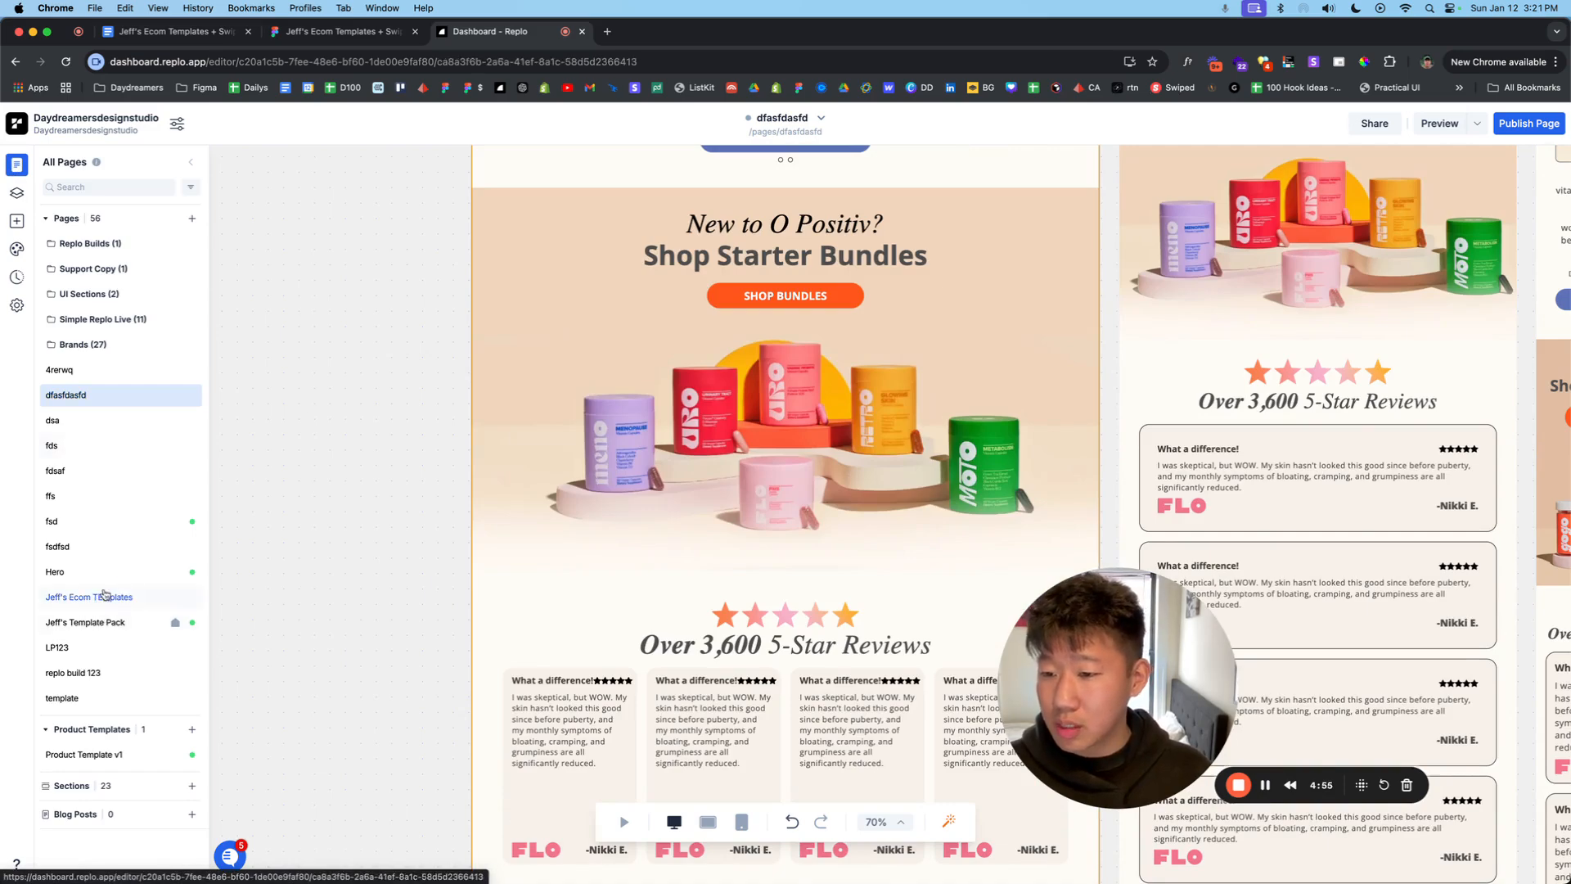
Step: Open Jeff's Ecom TEmplates and expand UI Sections to reach Text Block 1, then bring up the pages list
left_click(86, 595)
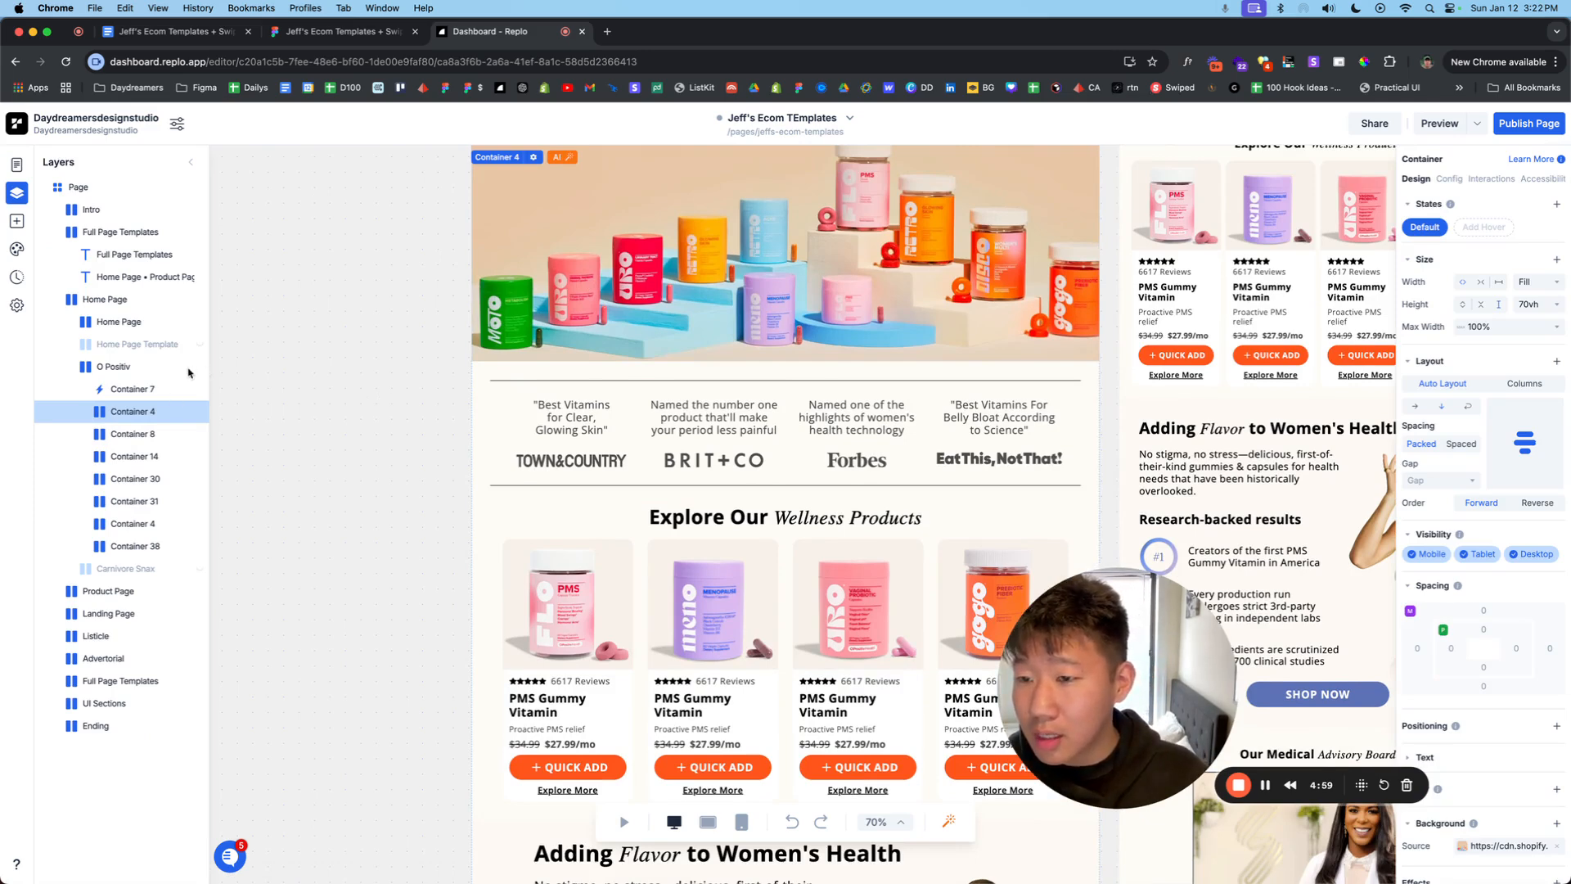
left_click(113, 367)
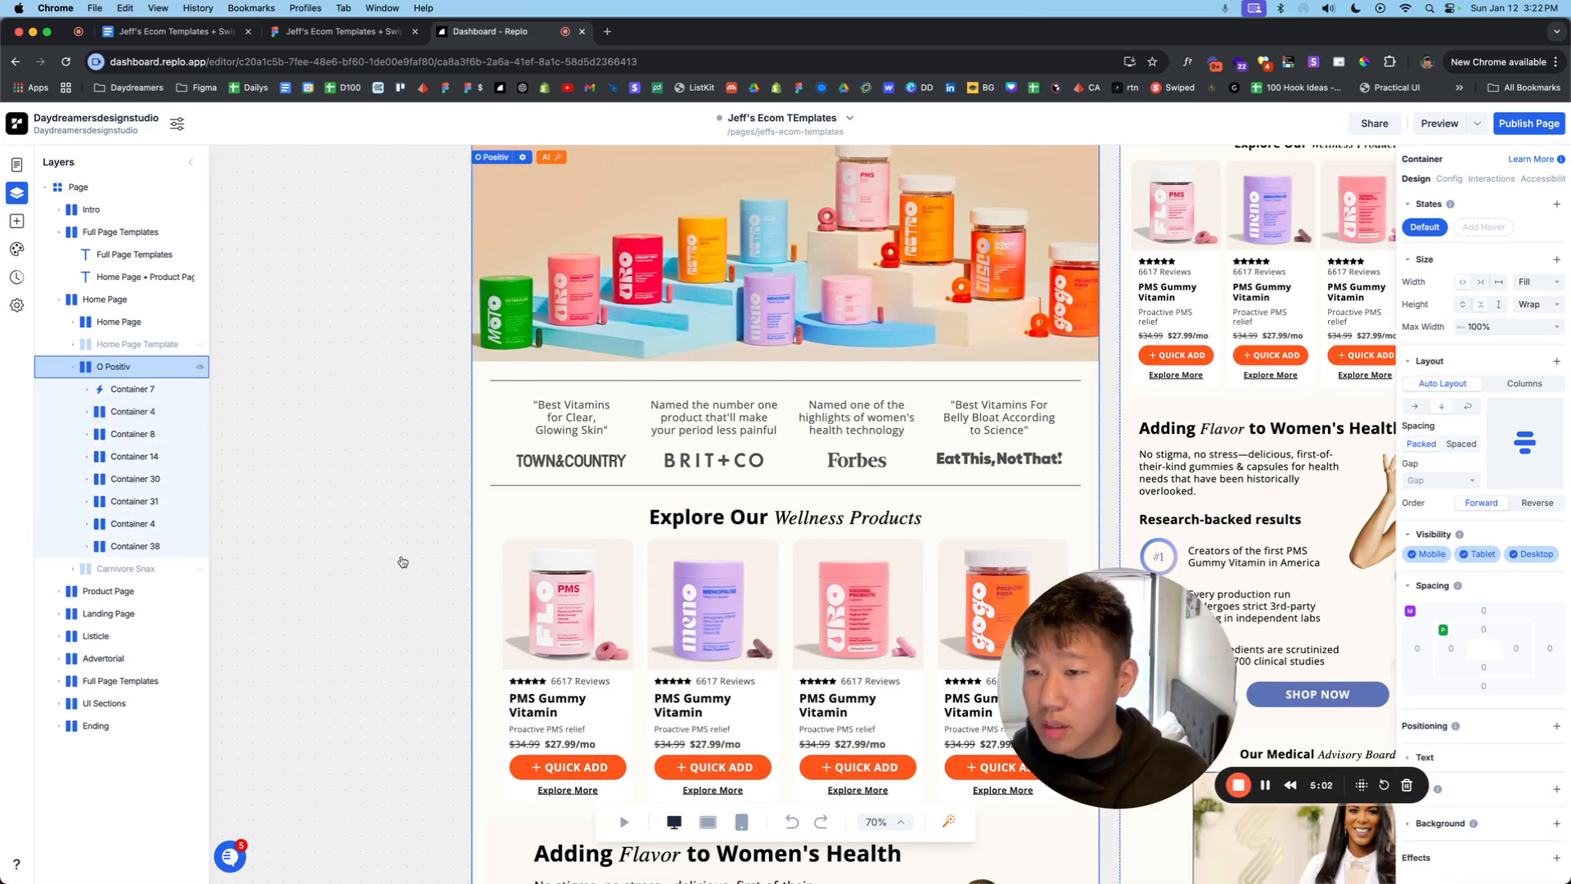
left_click(94, 635)
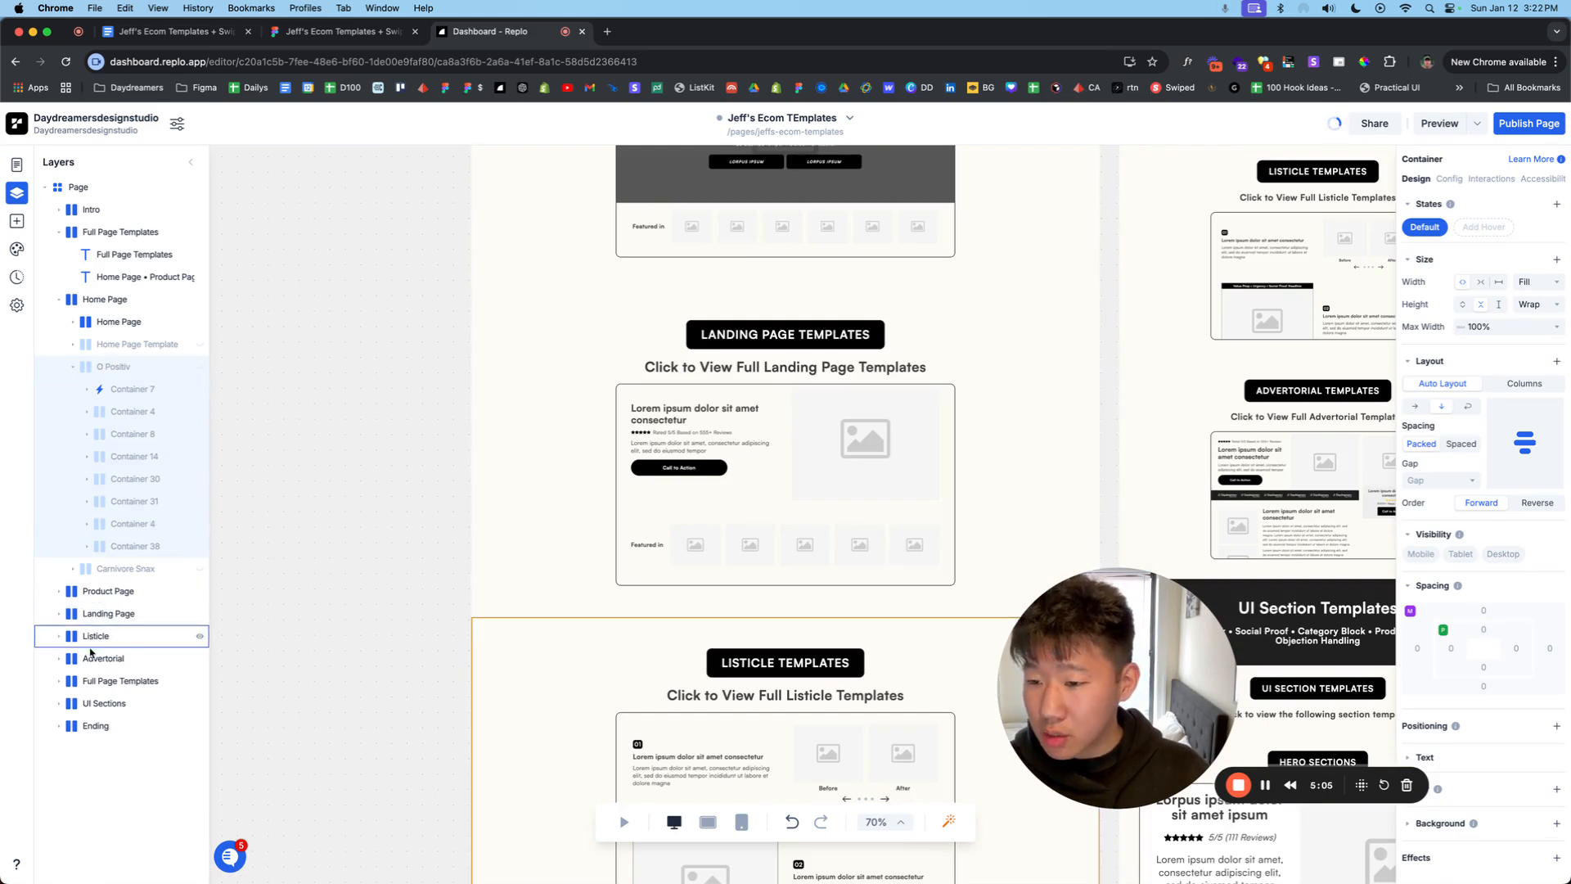
left_click(57, 703)
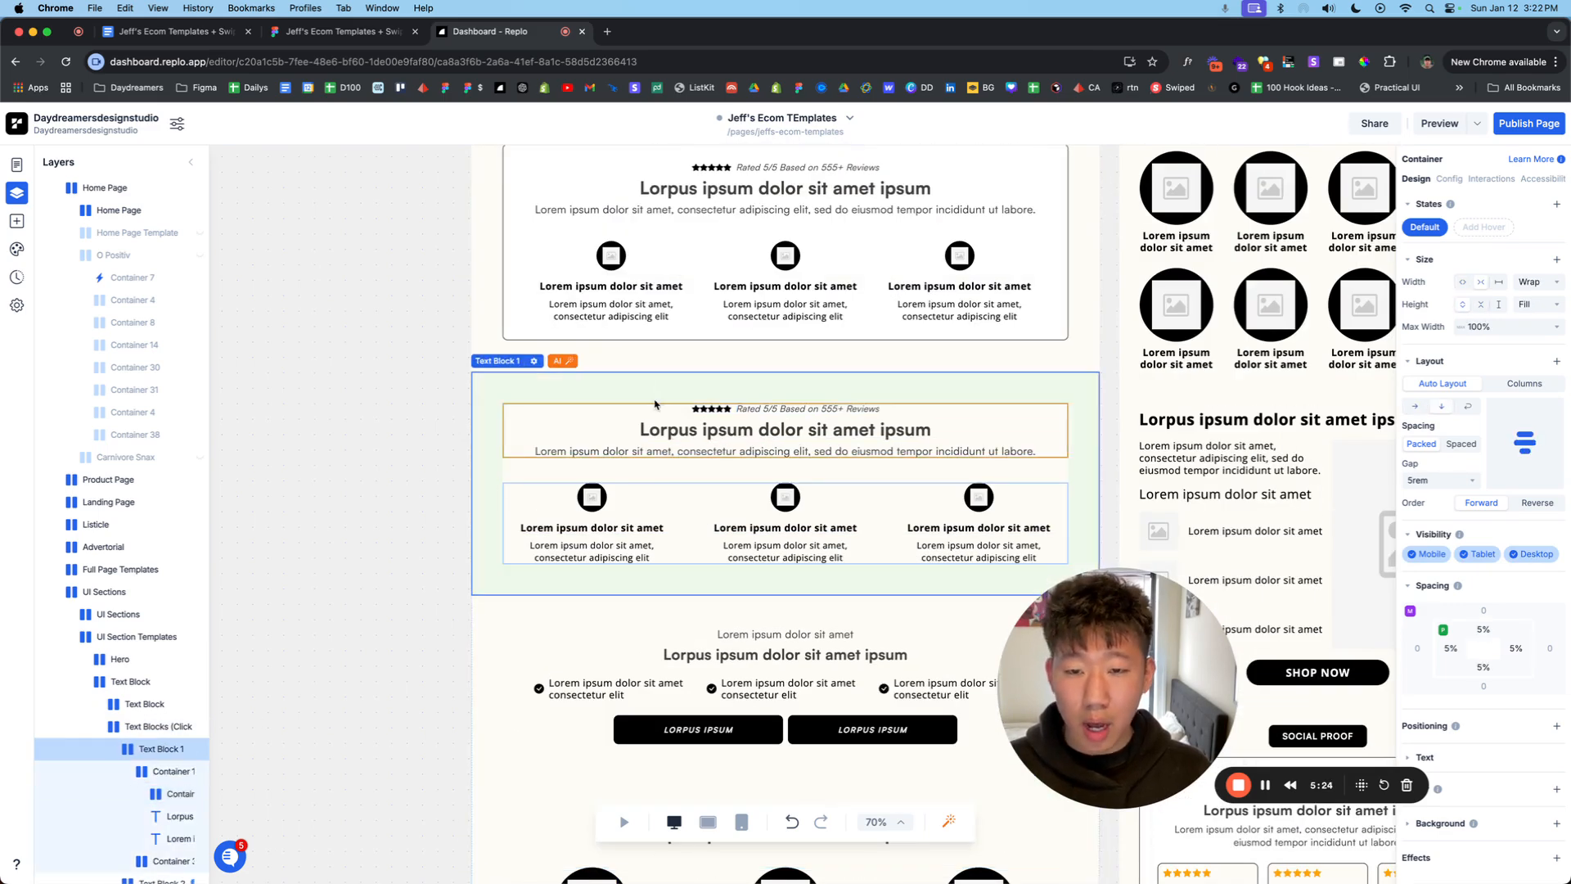
scroll("down", 3)
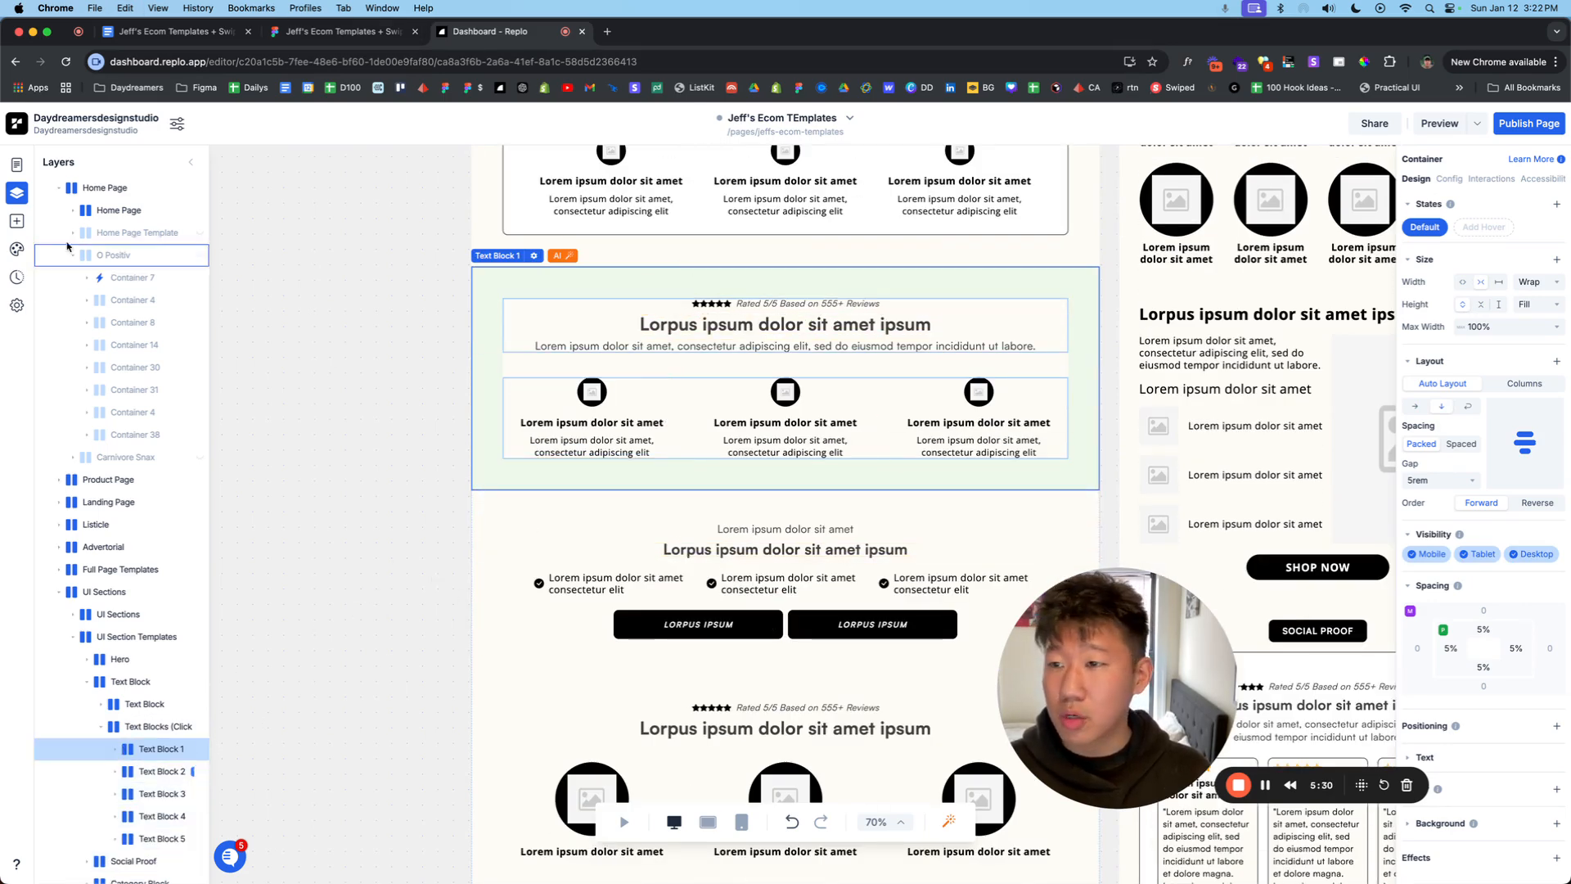
left_click(16, 162)
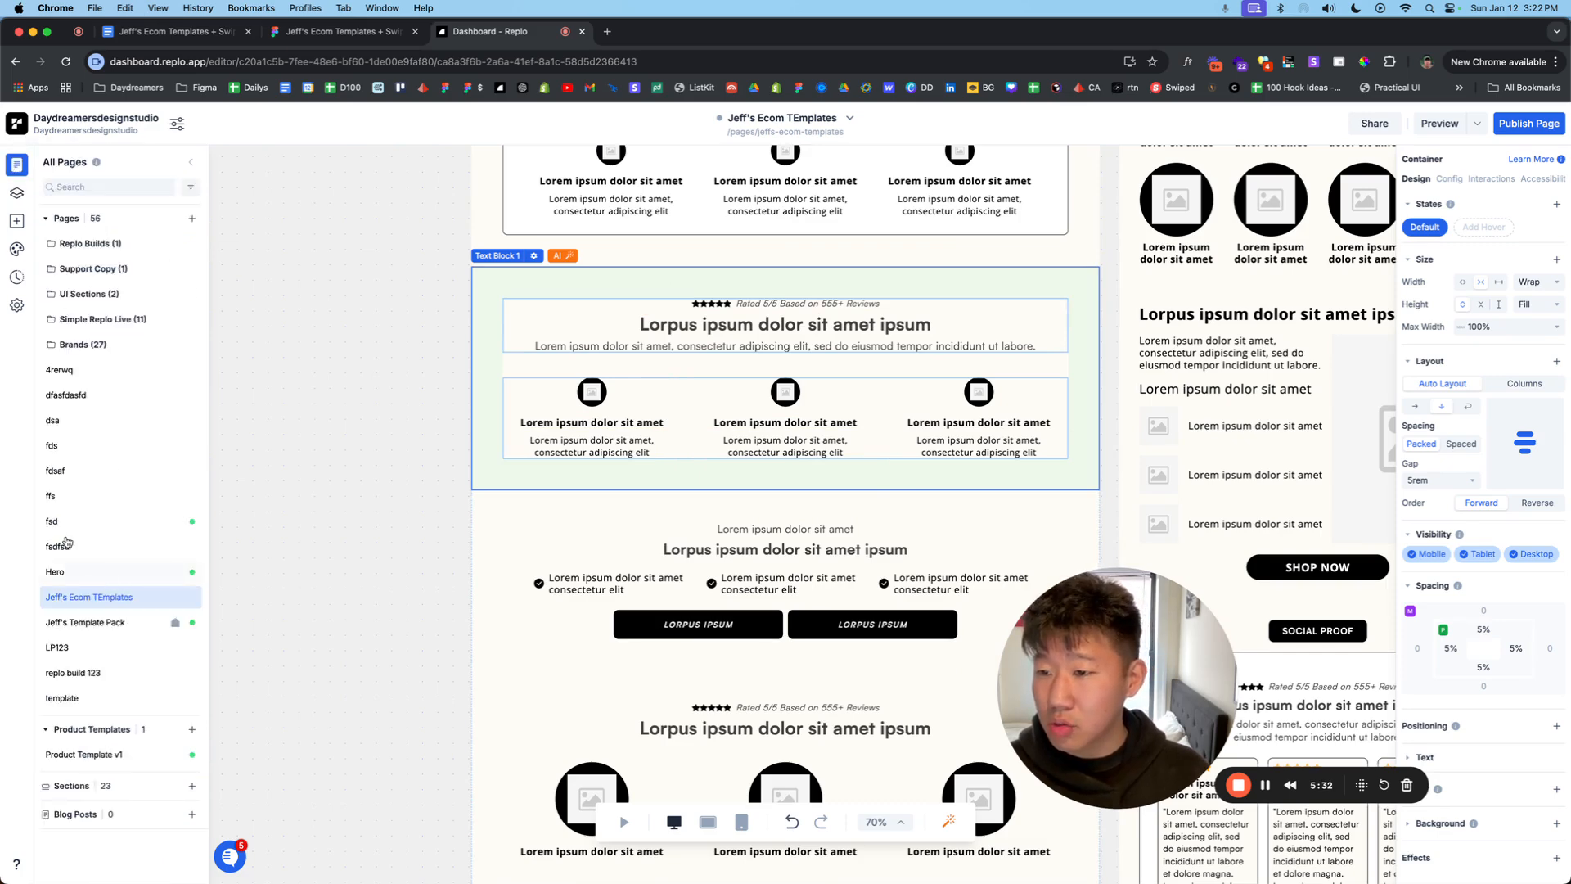
Step: Browse the fdsaf, fsdfsd, fds and dsa pages, then open dfasfdasfd and show its layer structure
left_click(55, 471)
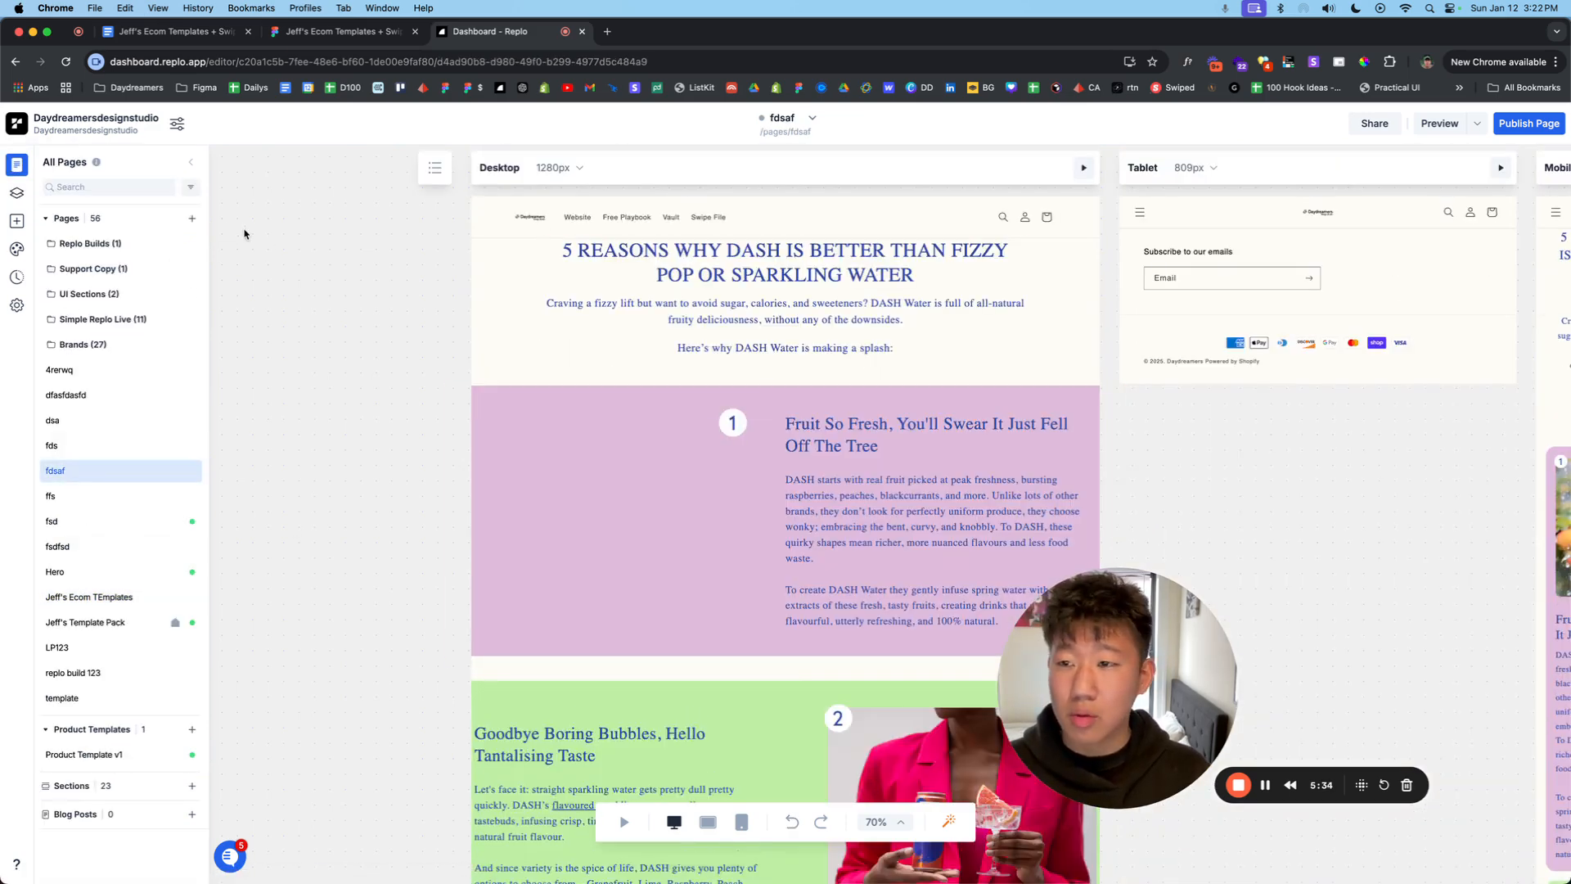
left_click(58, 546)
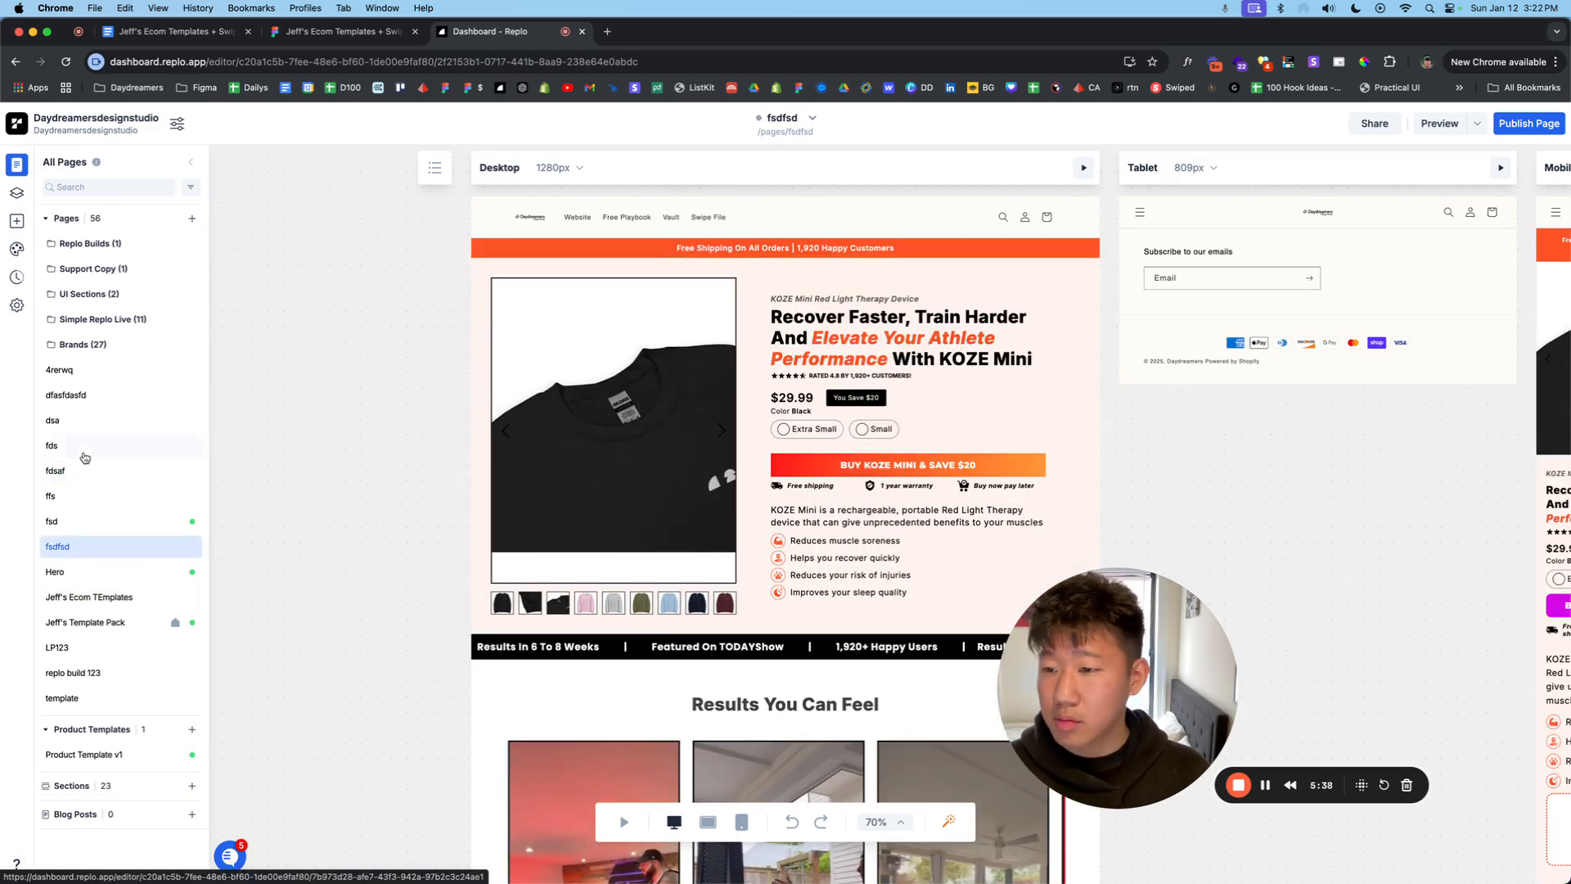
left_click(51, 445)
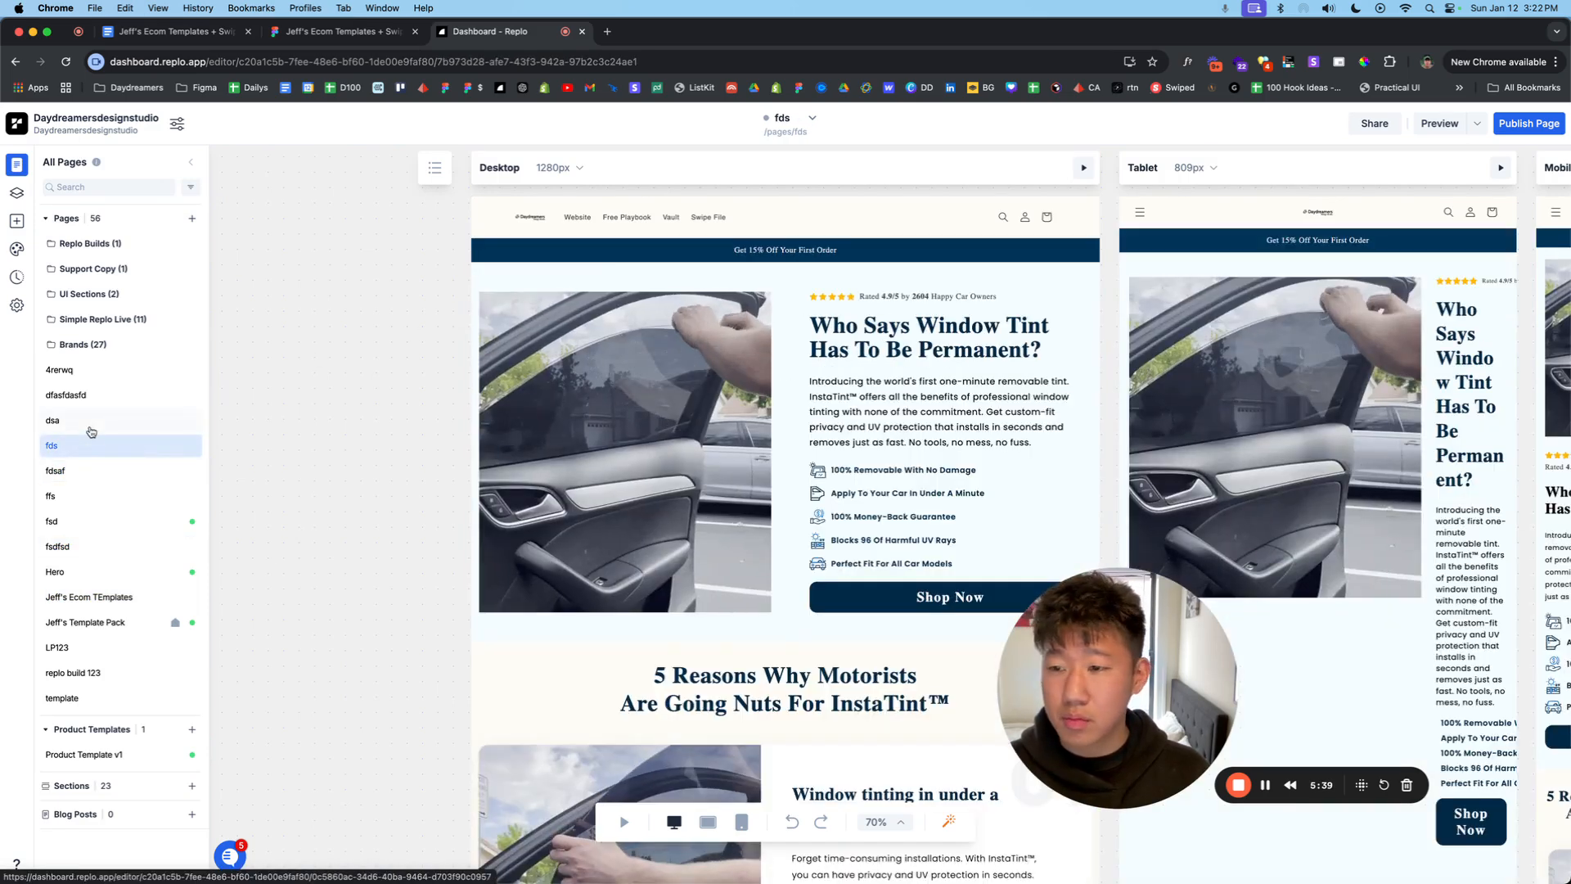
left_click(52, 419)
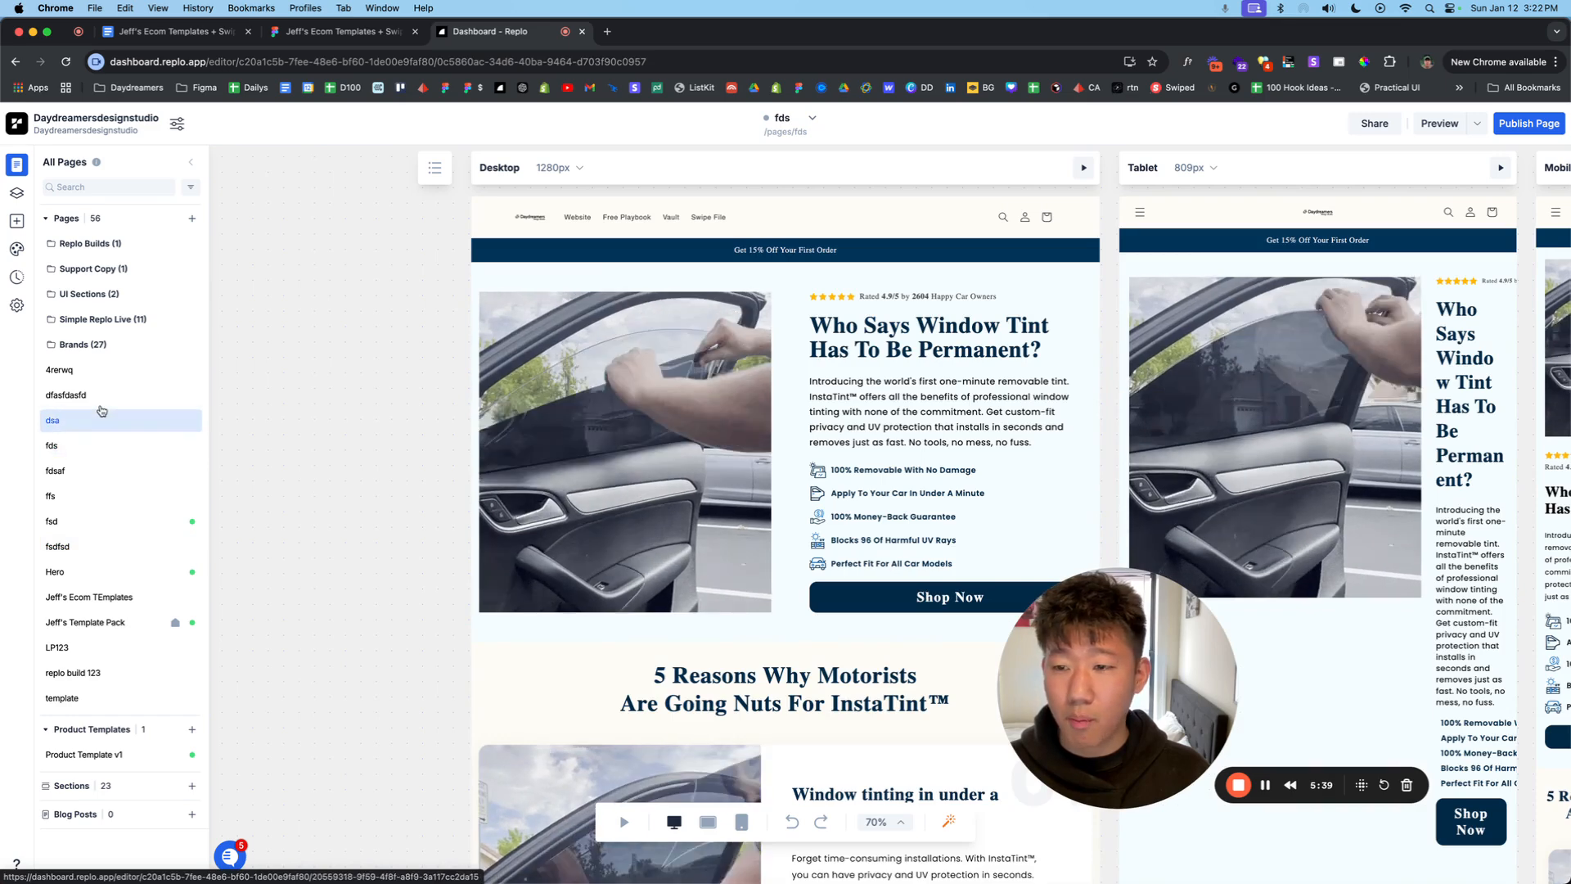
left_click(65, 394)
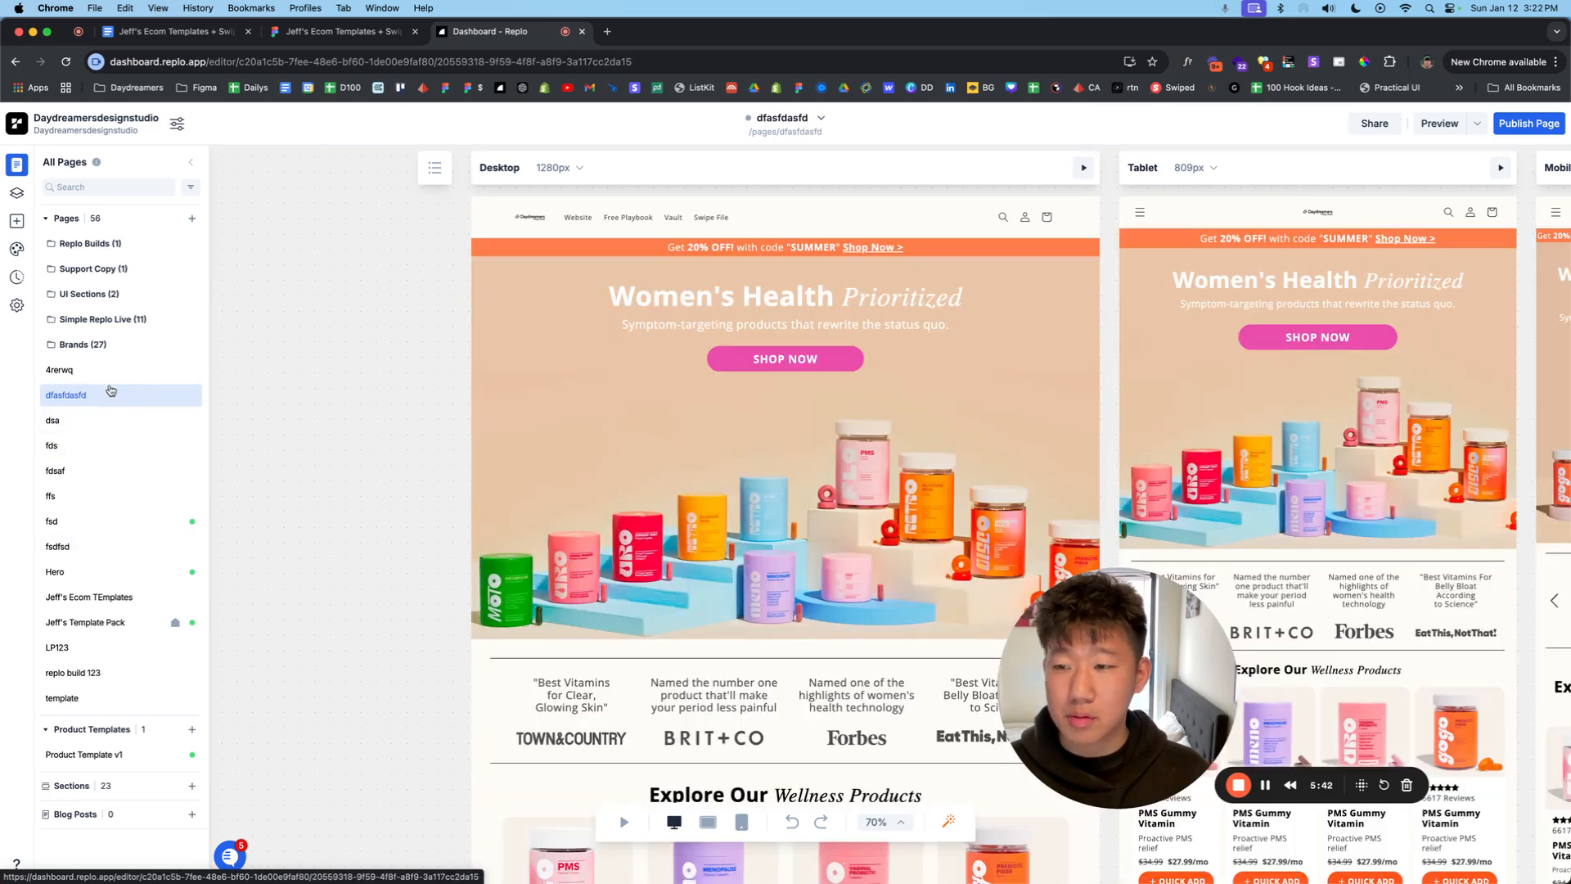
left_click(16, 203)
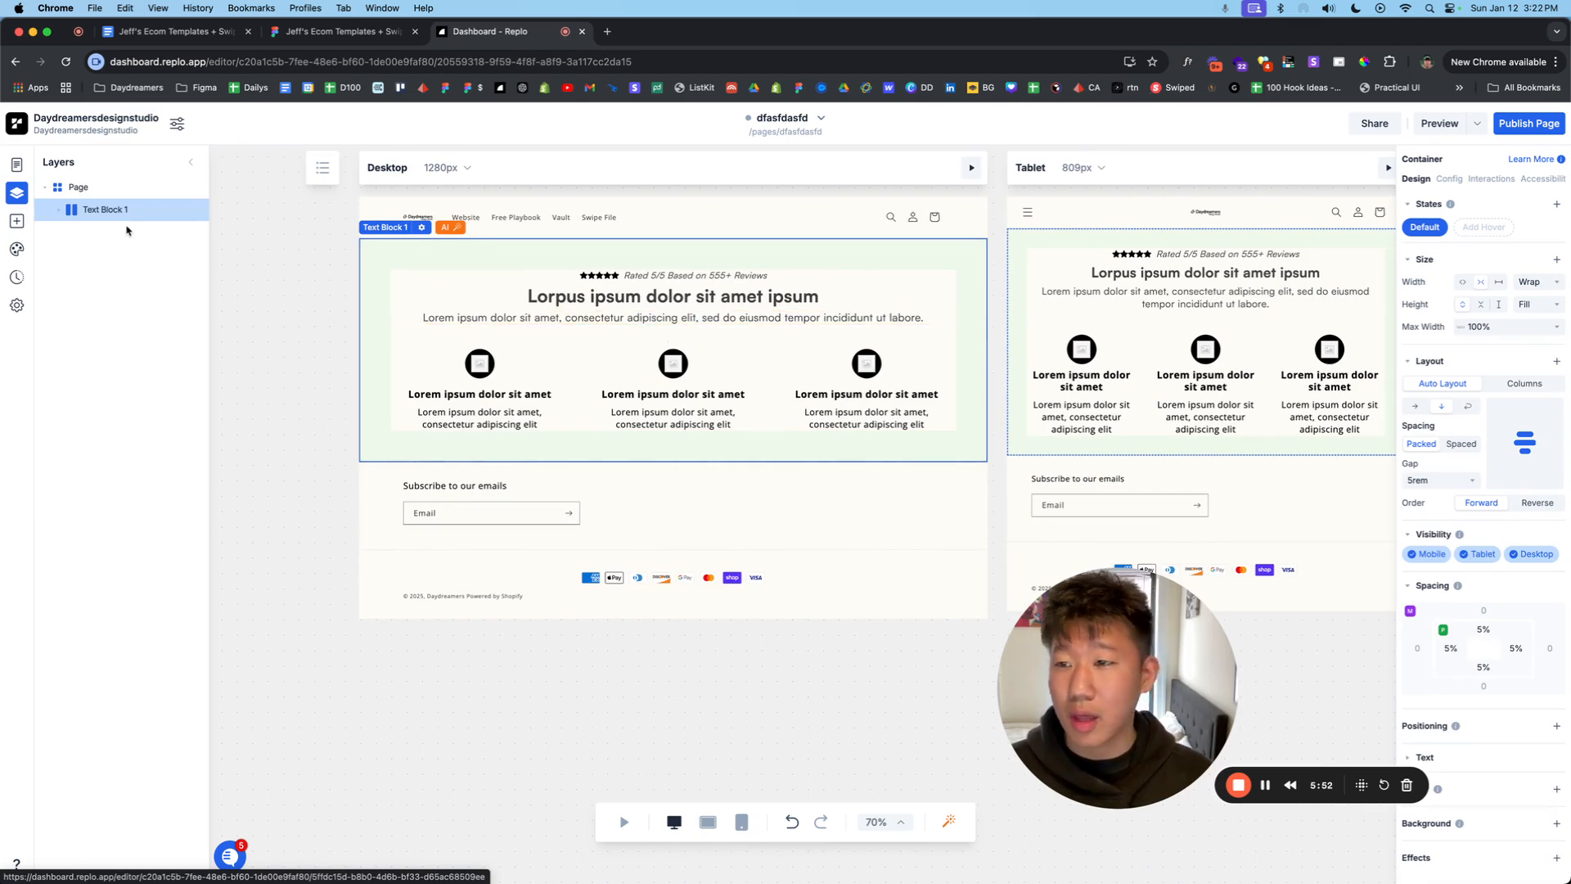
Step: Choose Export To Section from Text Block 1's layer actions after a few abandoned attempts
right_click(102, 210)
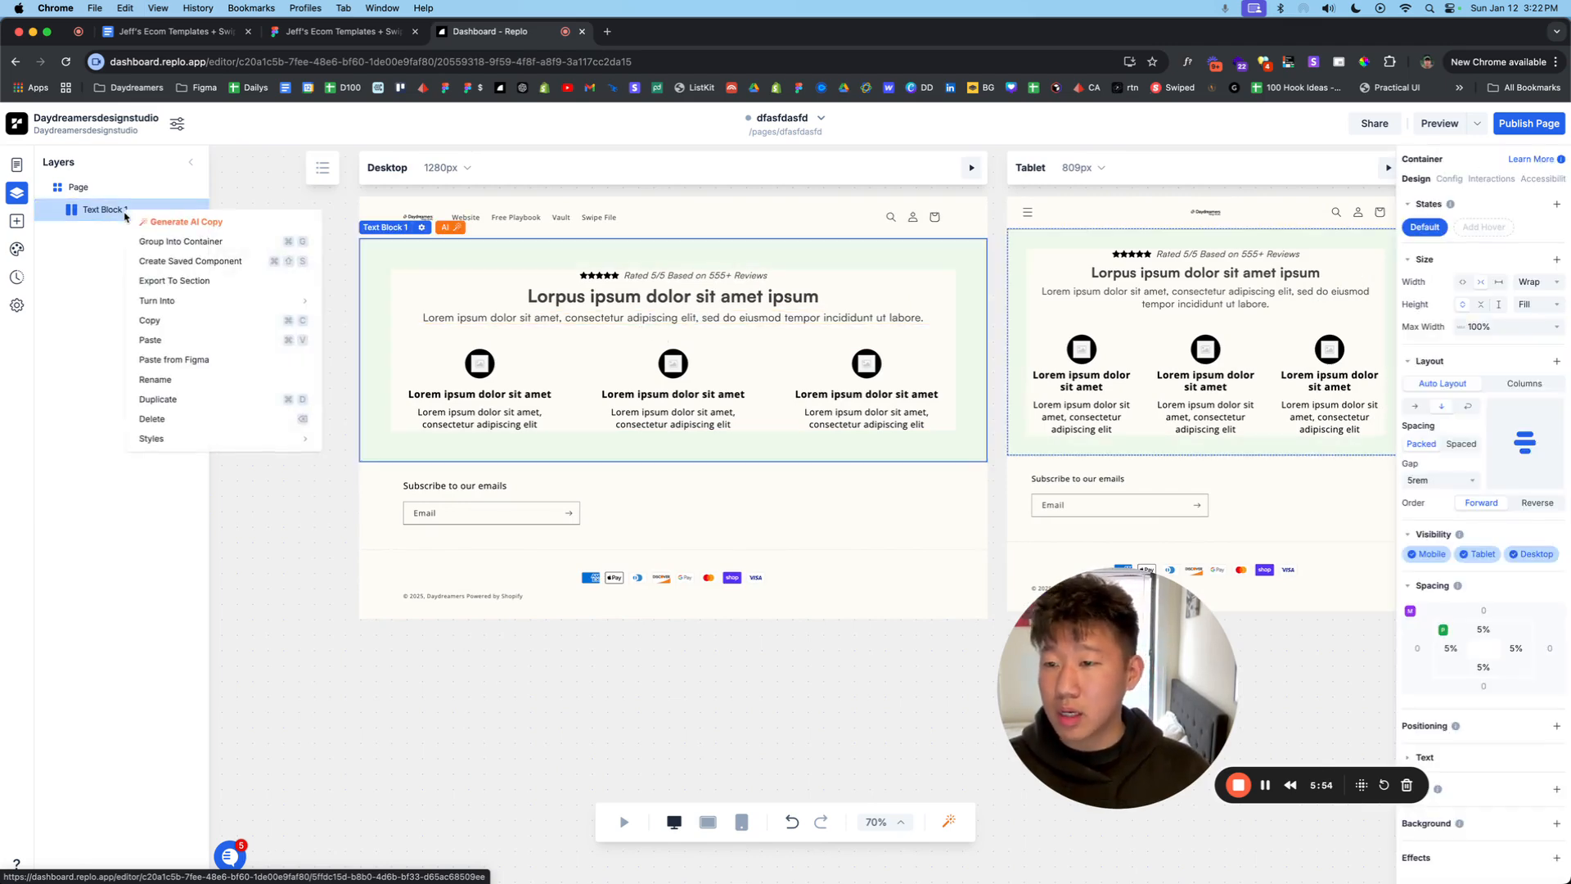
left_click(671, 296)
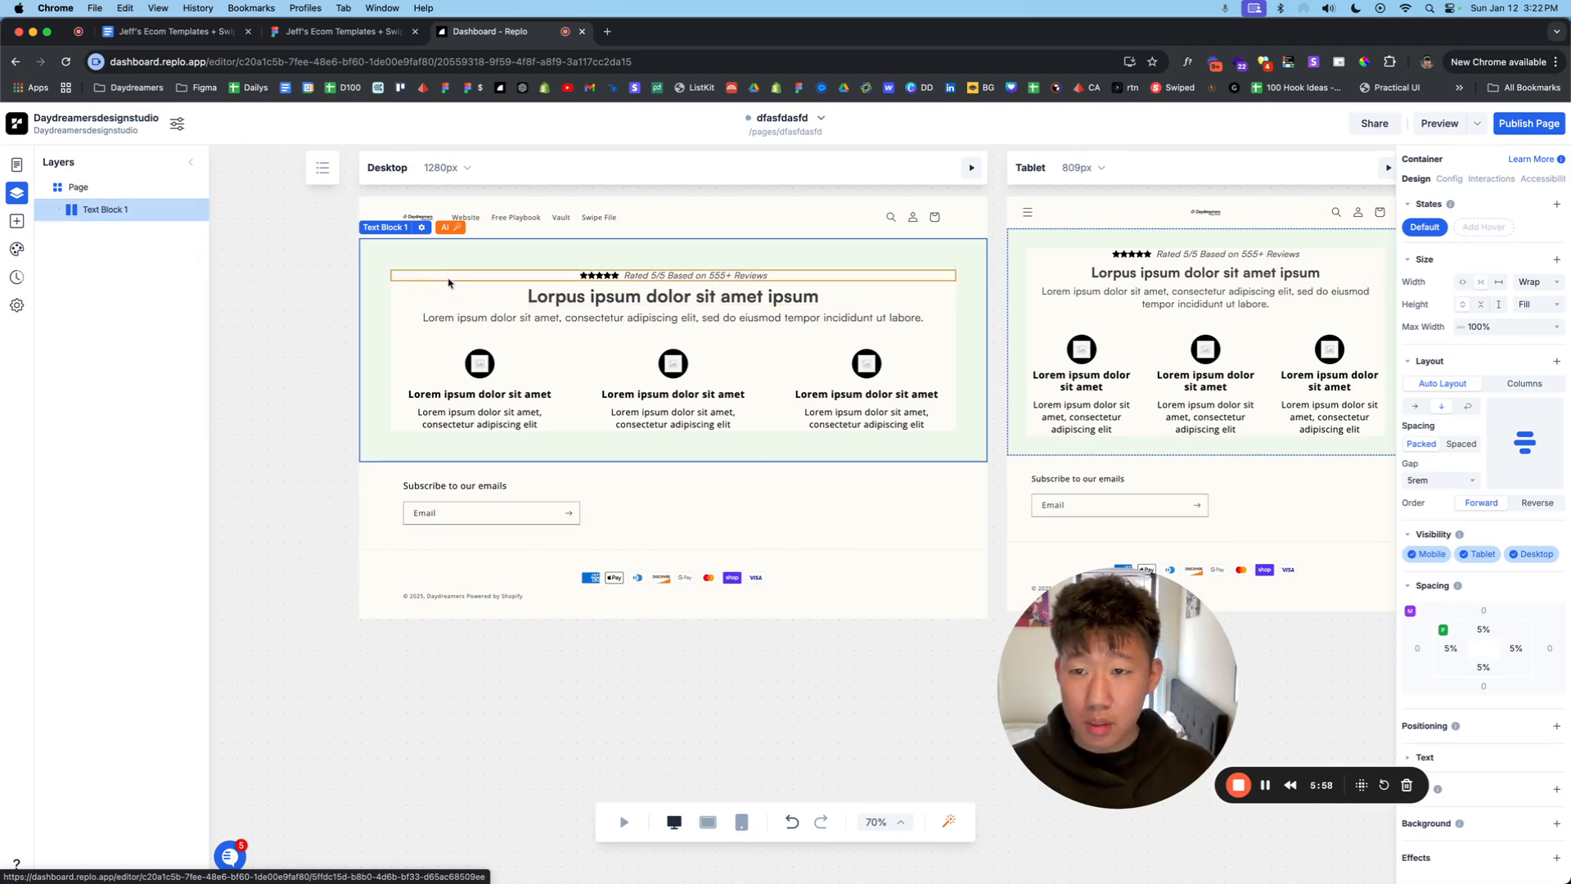
right_click(106, 209)
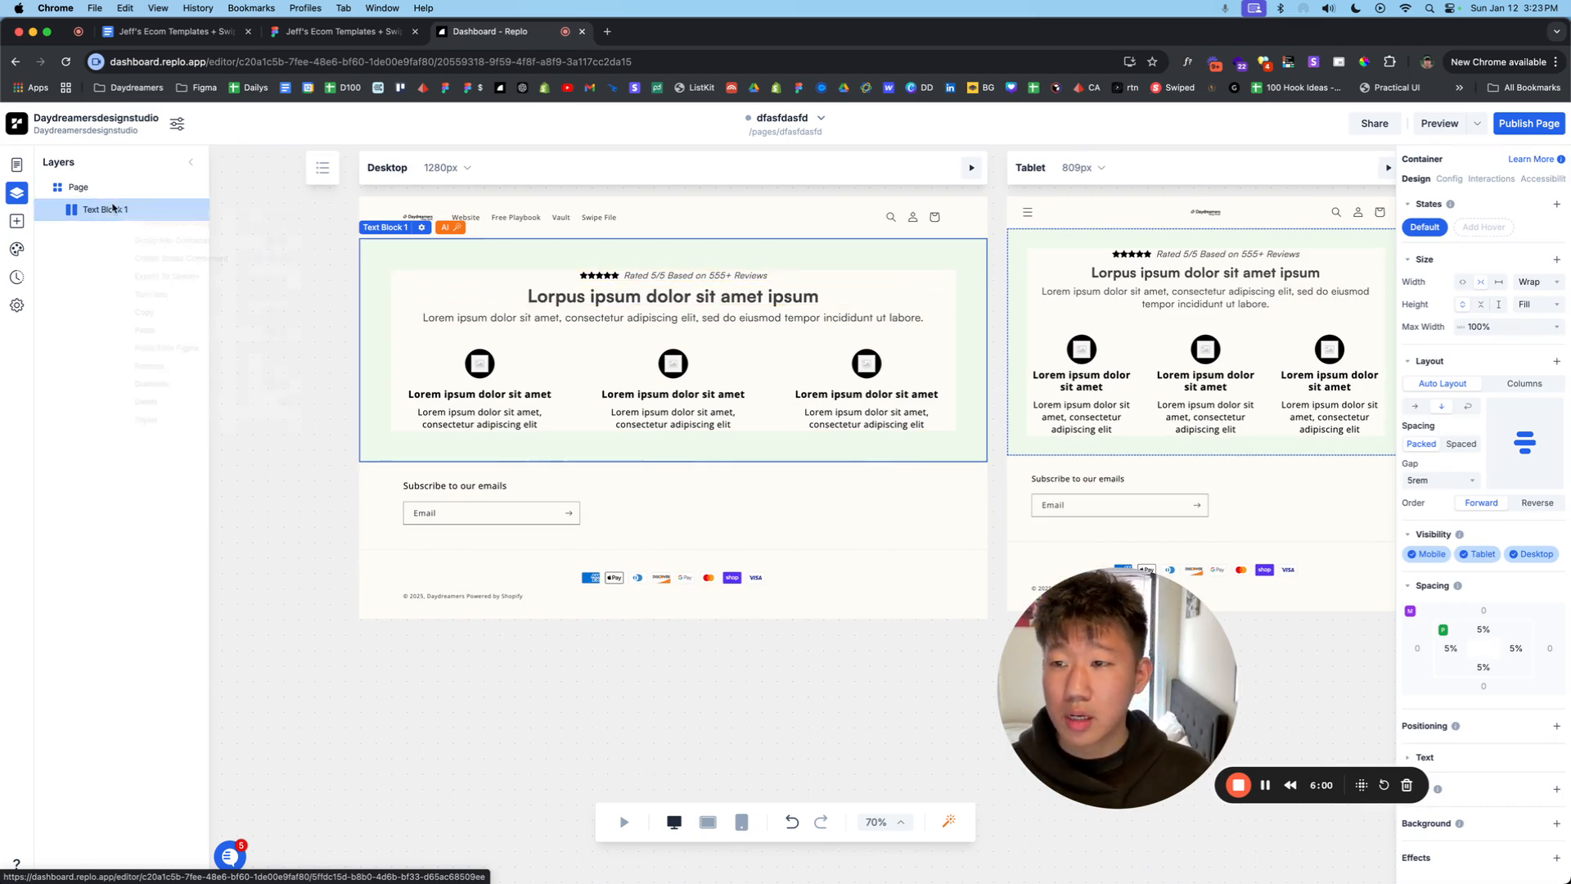
right_click(107, 210)
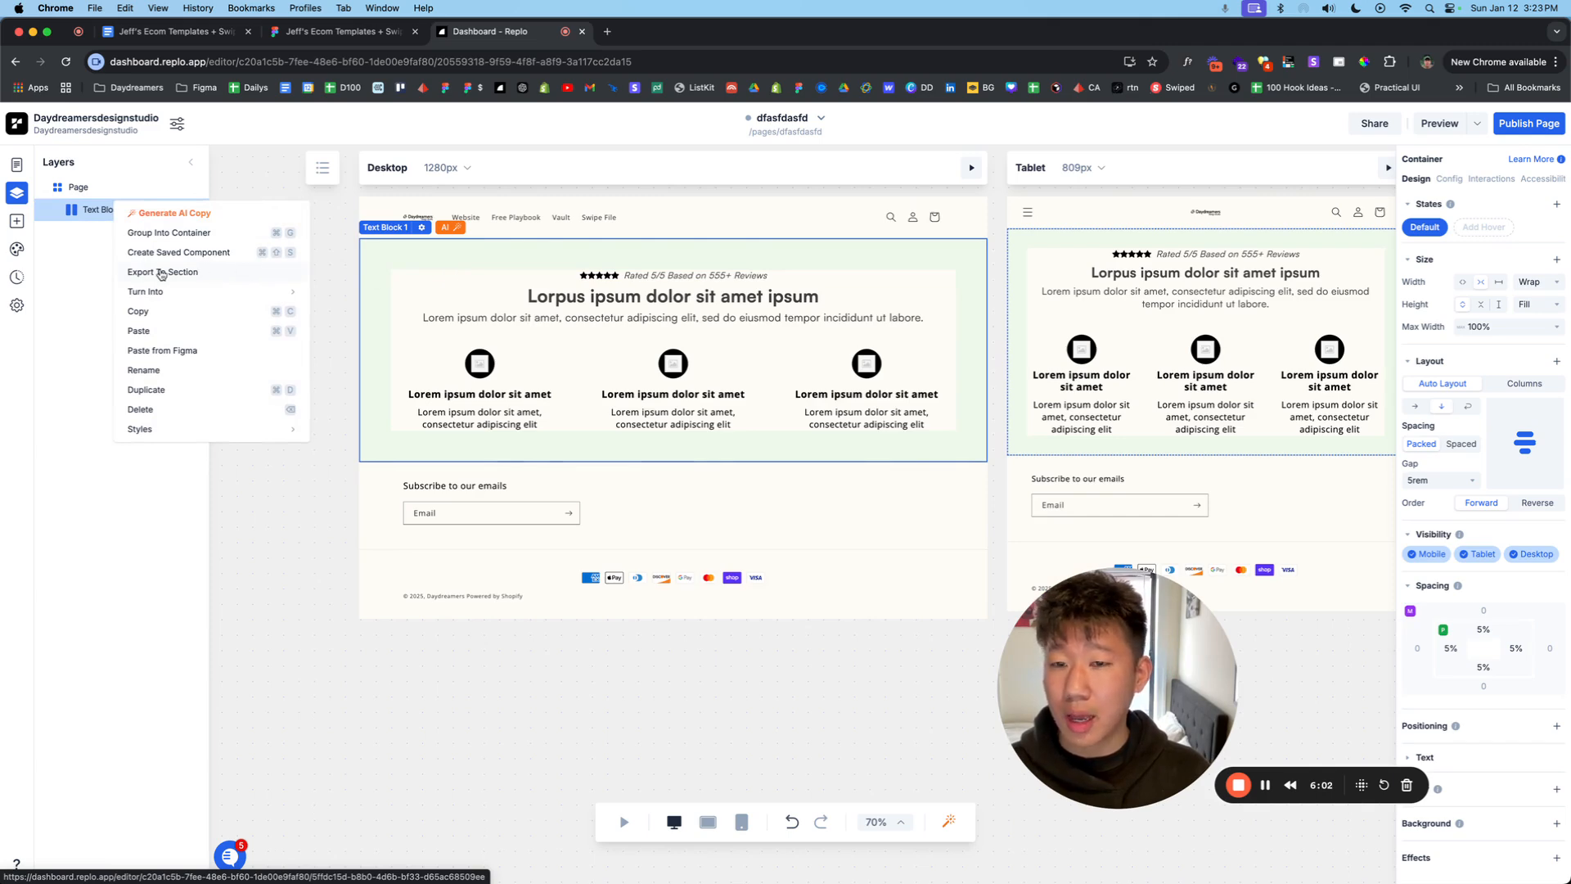
left_click(746, 266)
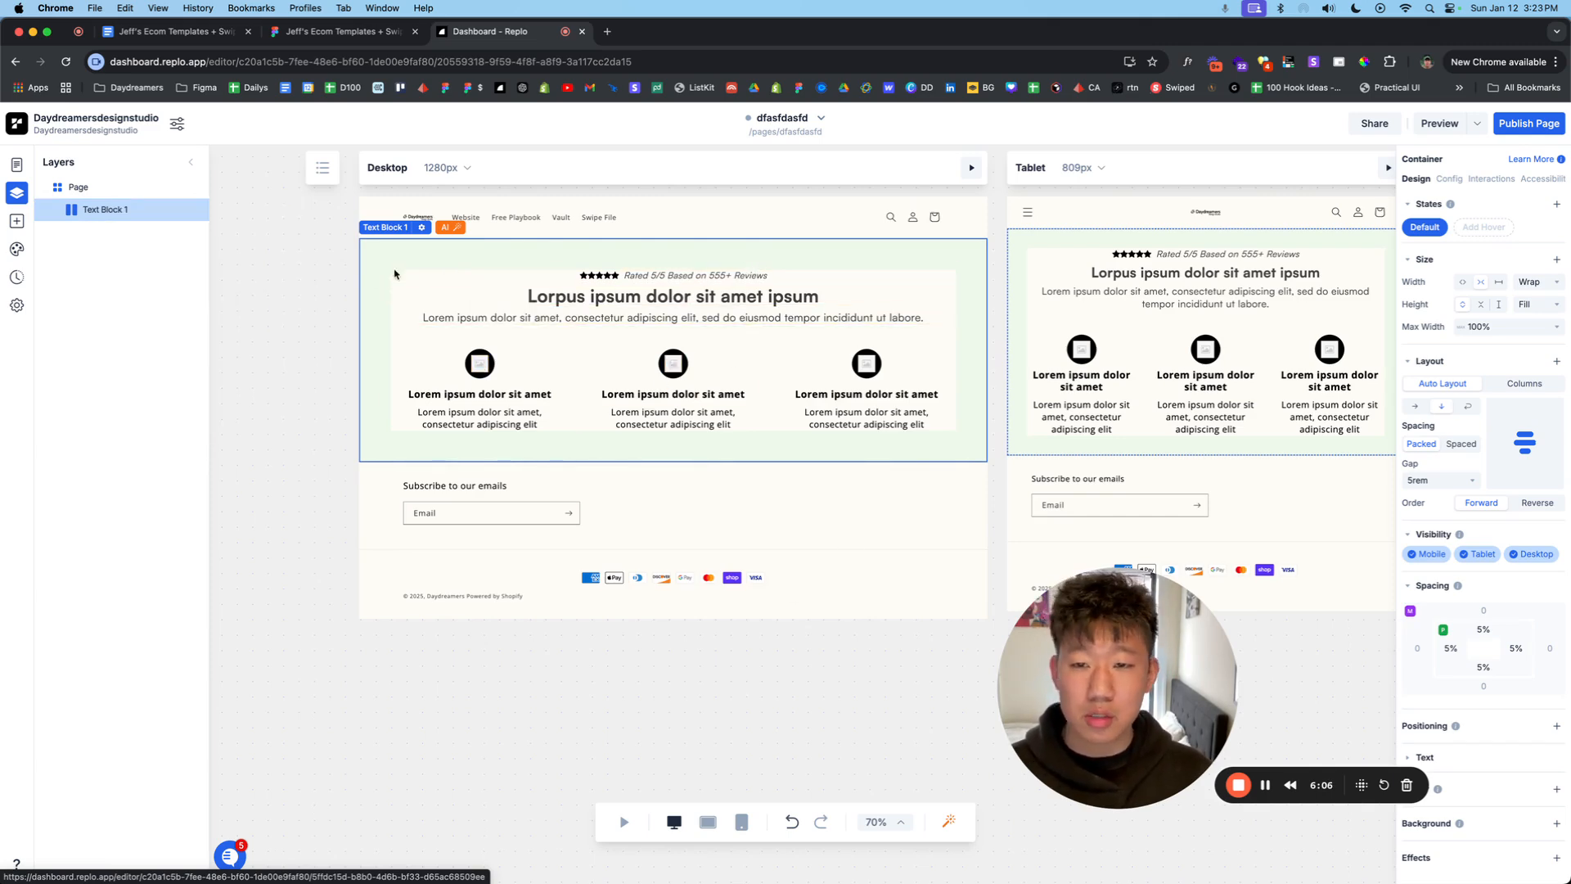
right_click(101, 209)
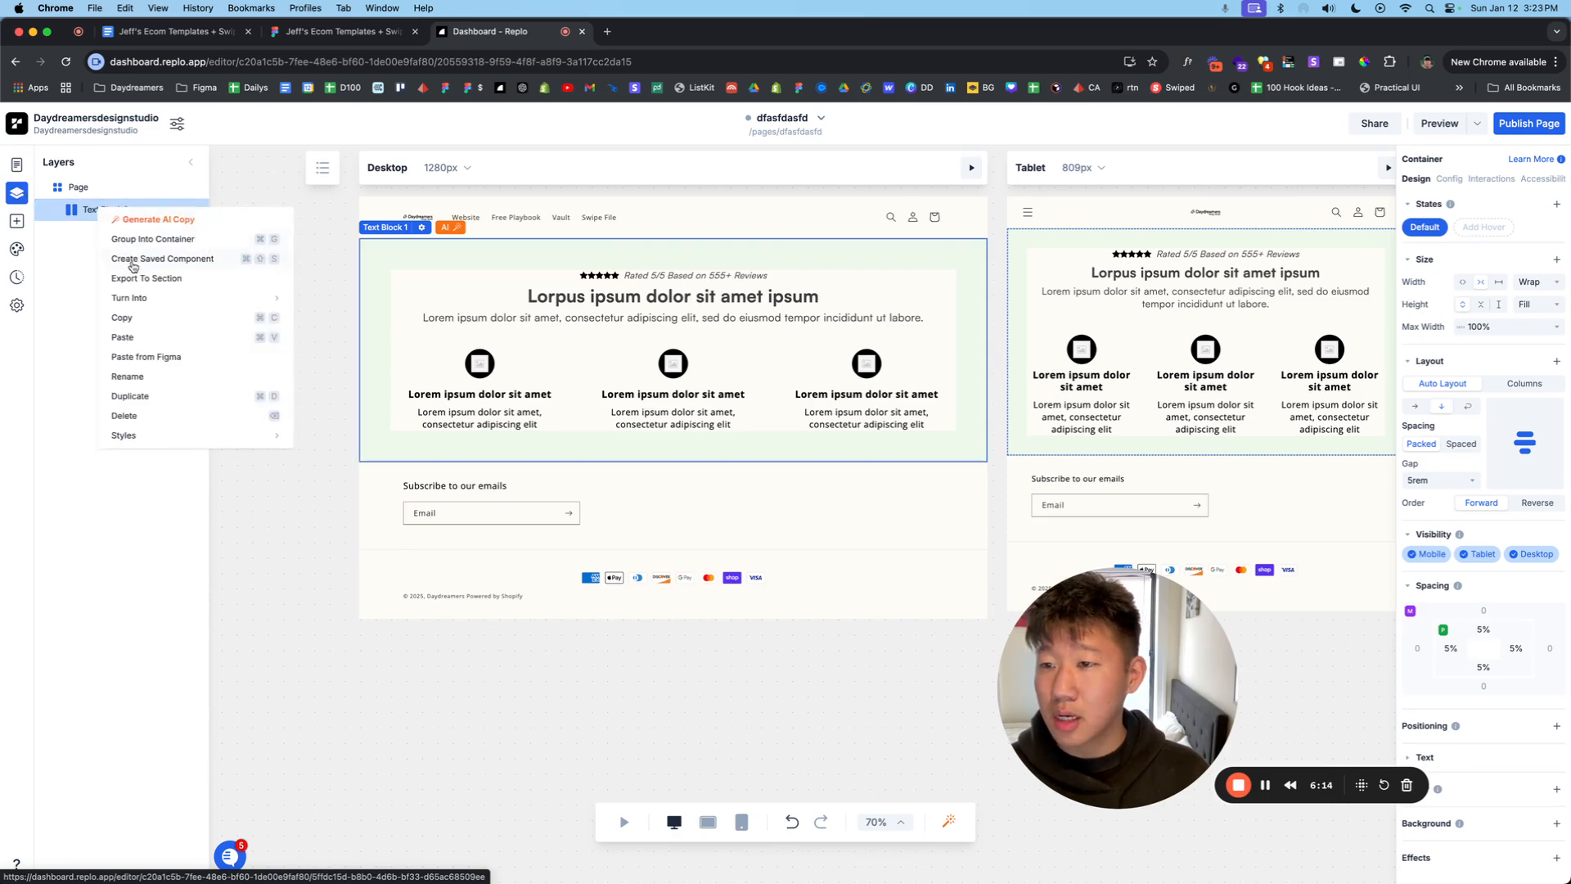
left_click(146, 278)
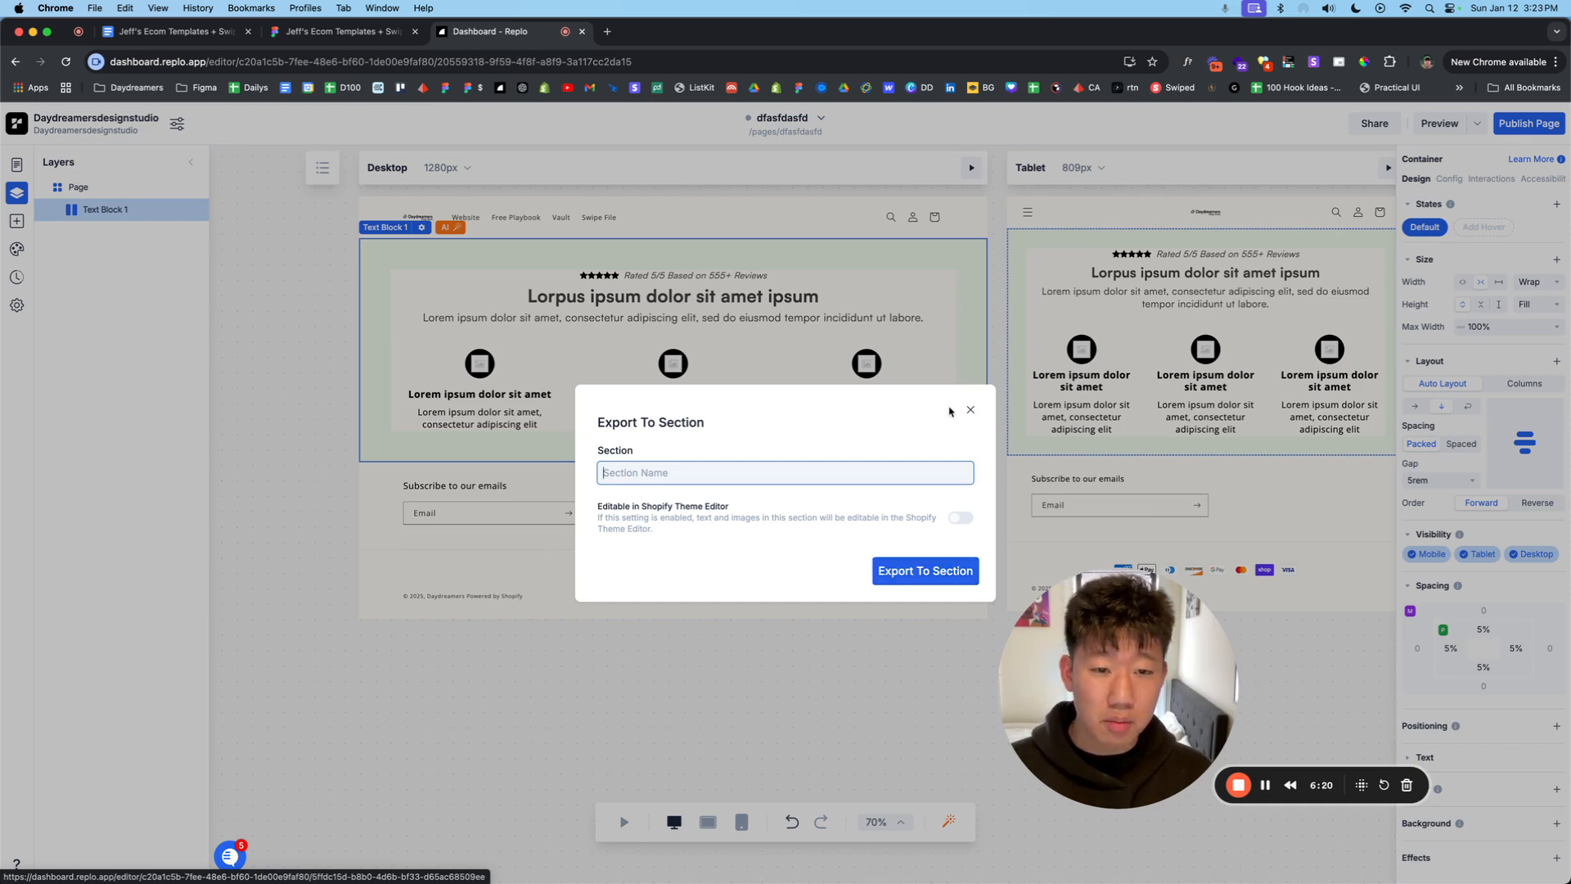
Step: Cancel the section export and show the workspace's Pages and Sections list
left_click(971, 409)
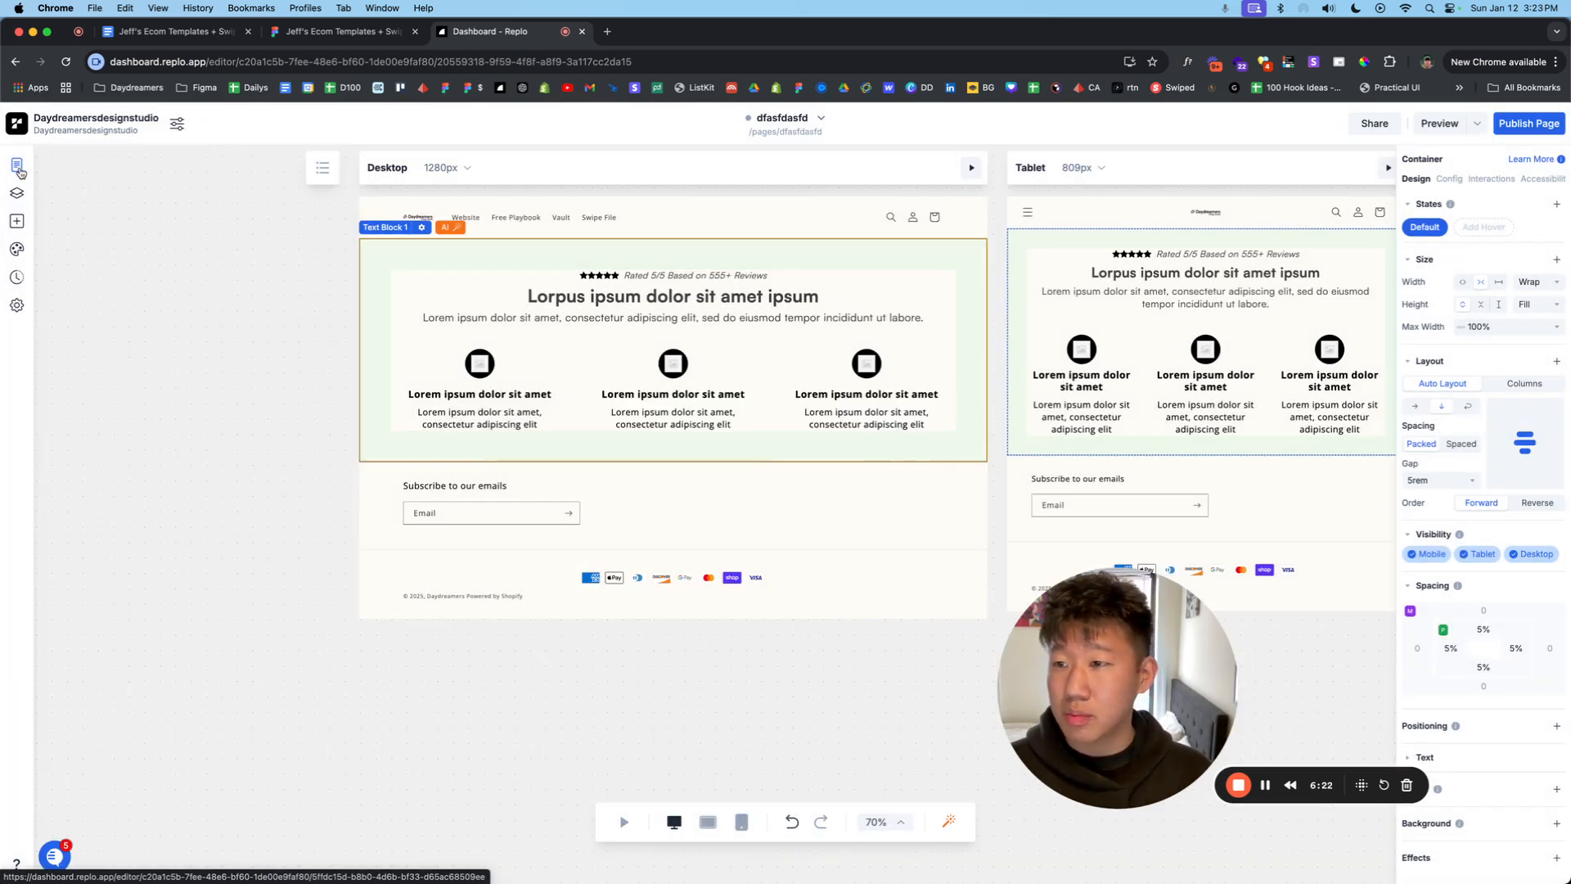
left_click(16, 167)
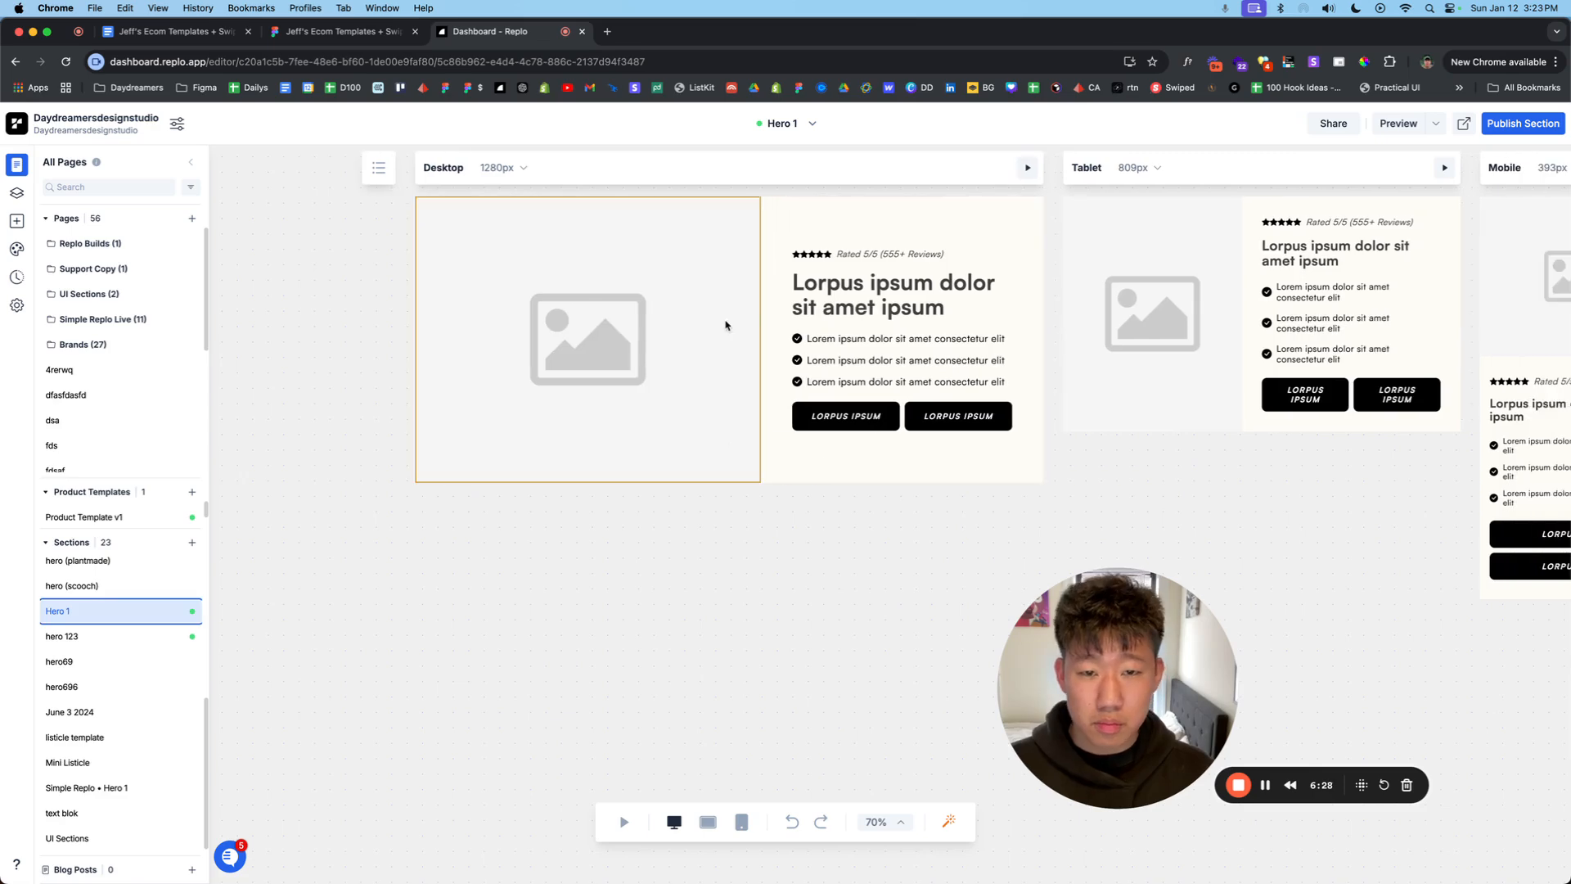
Step: Select Hero 1's placeholder image, then return via Figma to the templates swipe-file document
left_click(587, 340)
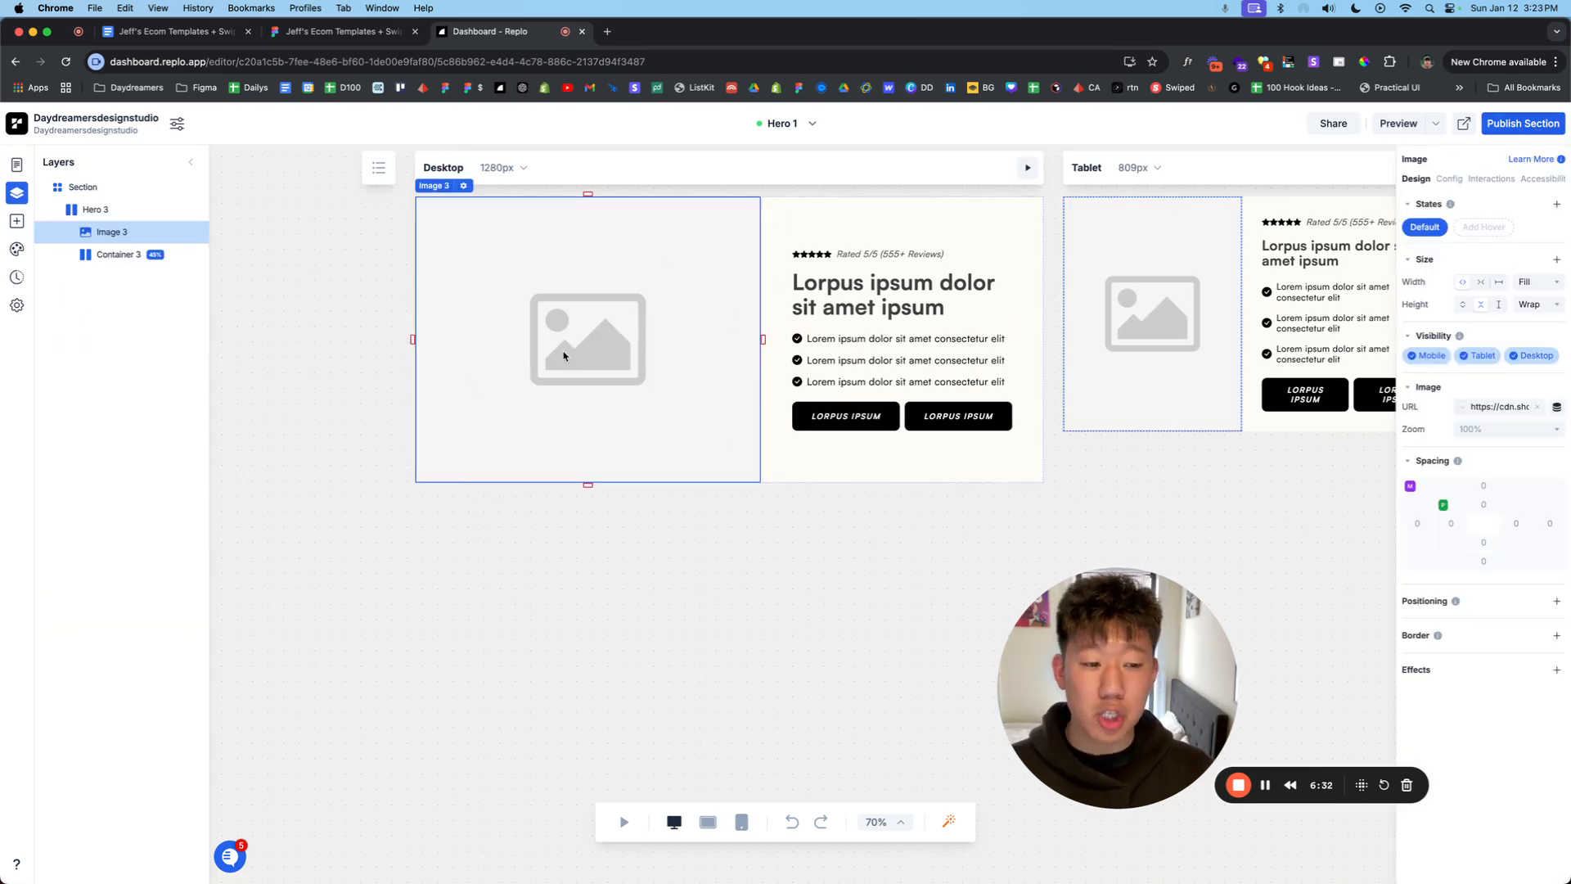
left_click(337, 31)
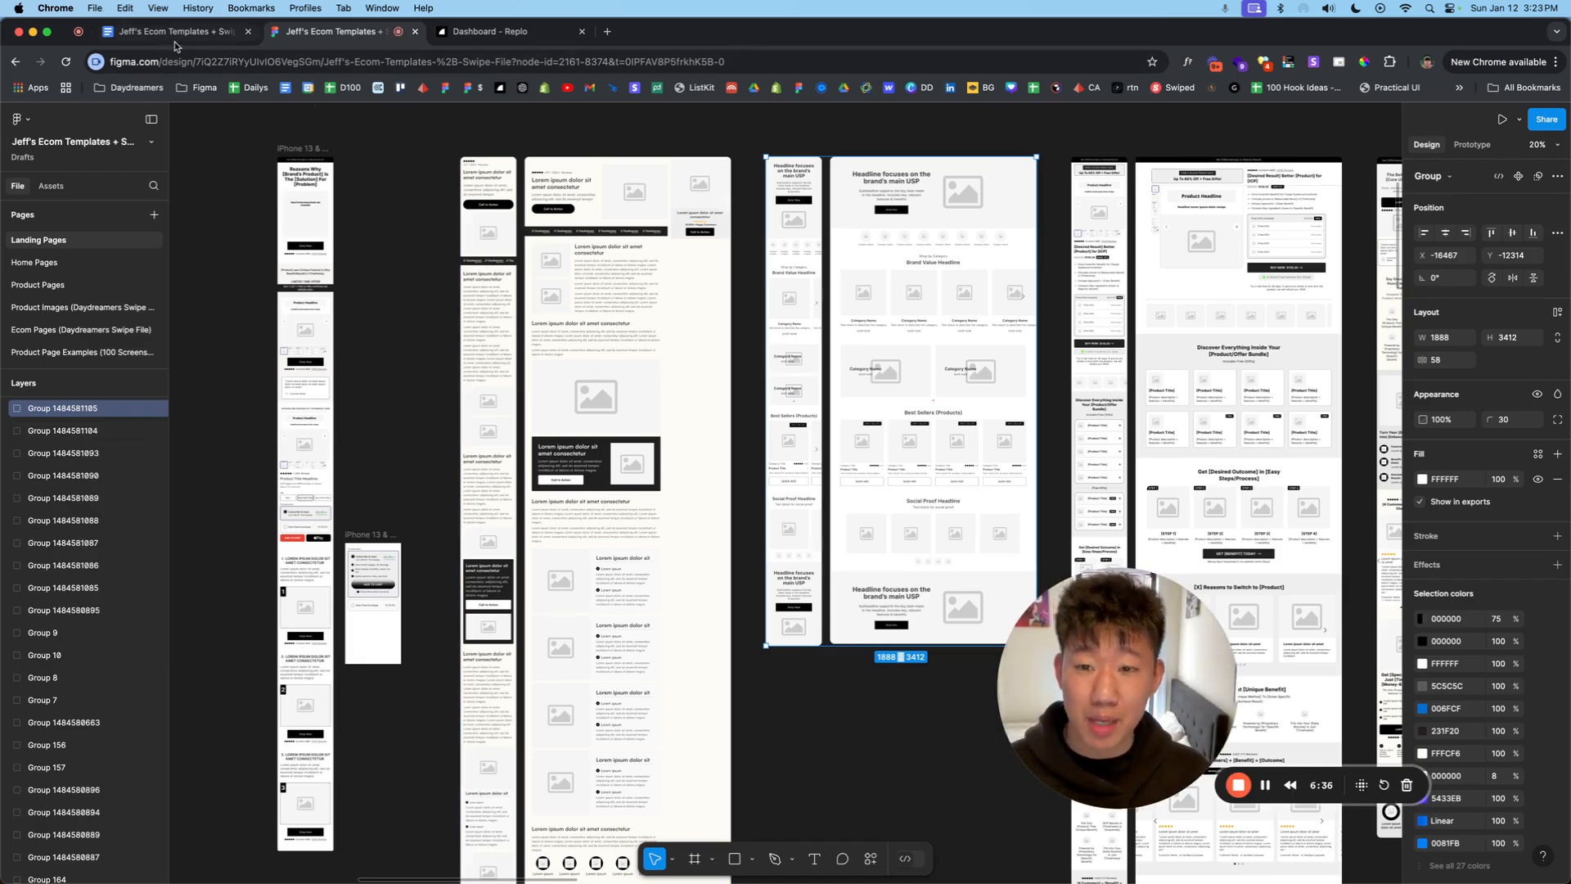
left_click(172, 32)
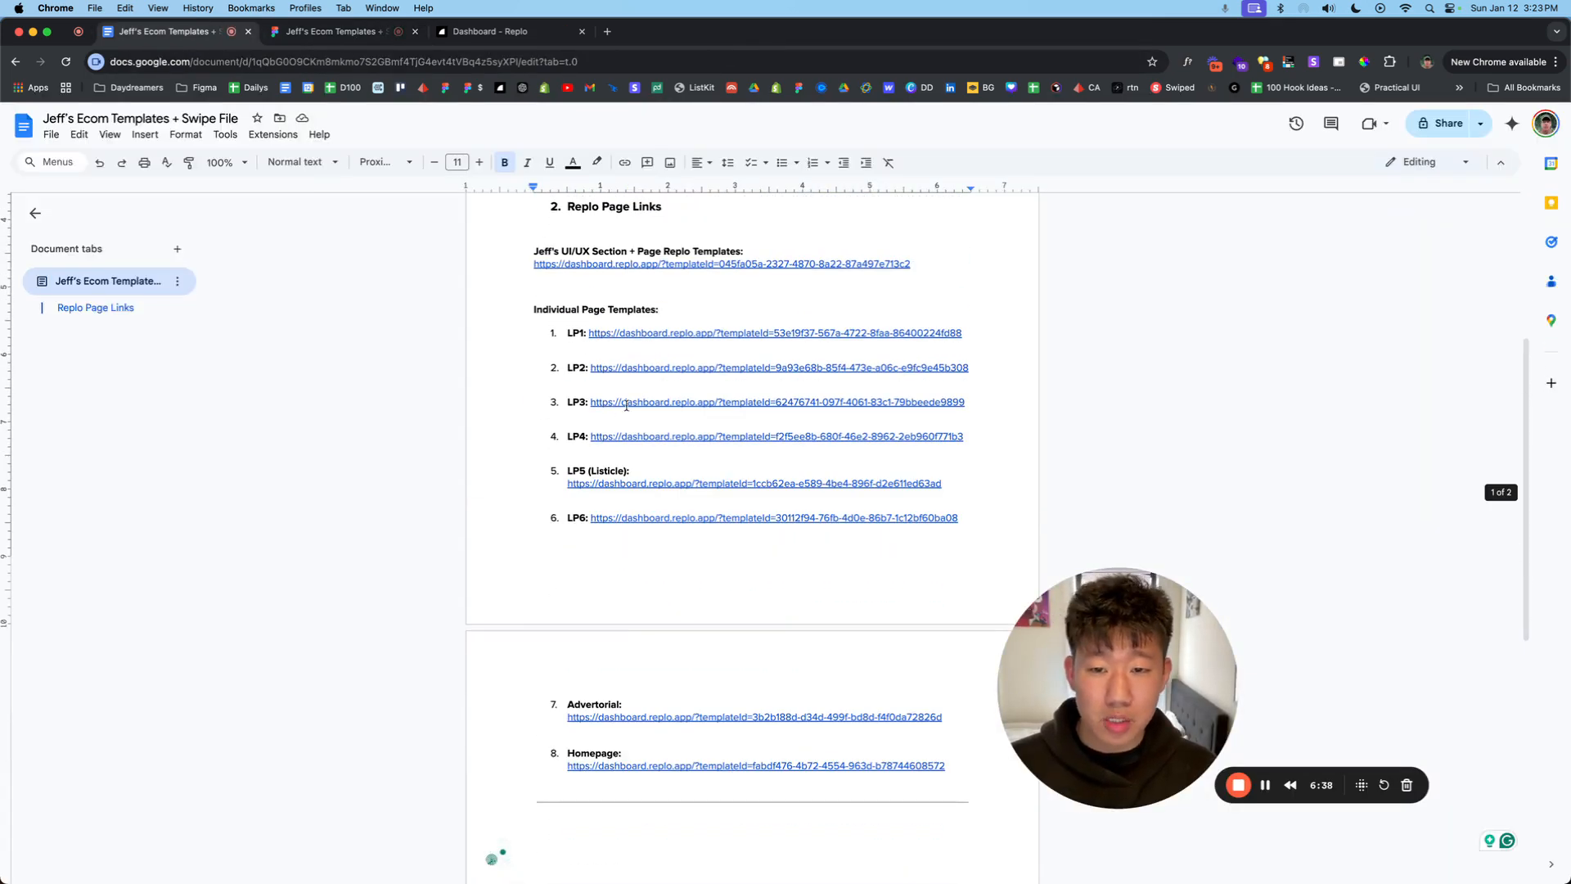